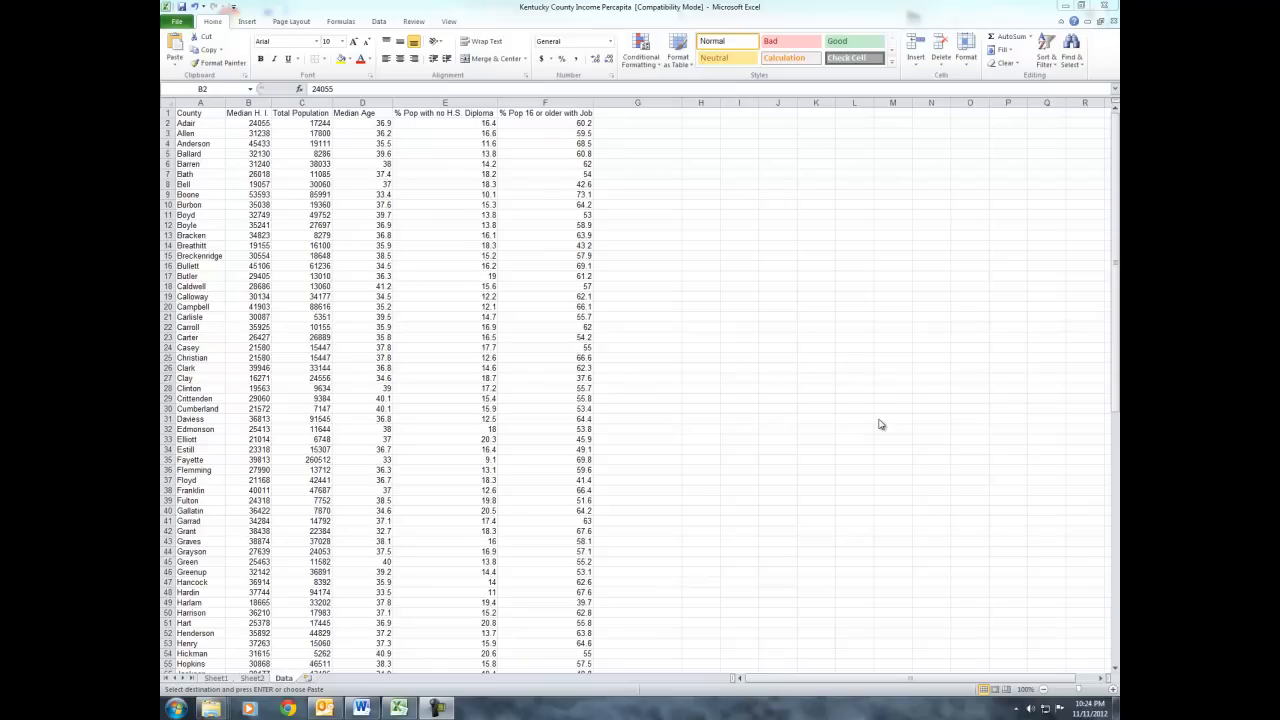
mouse_move(690, 372)
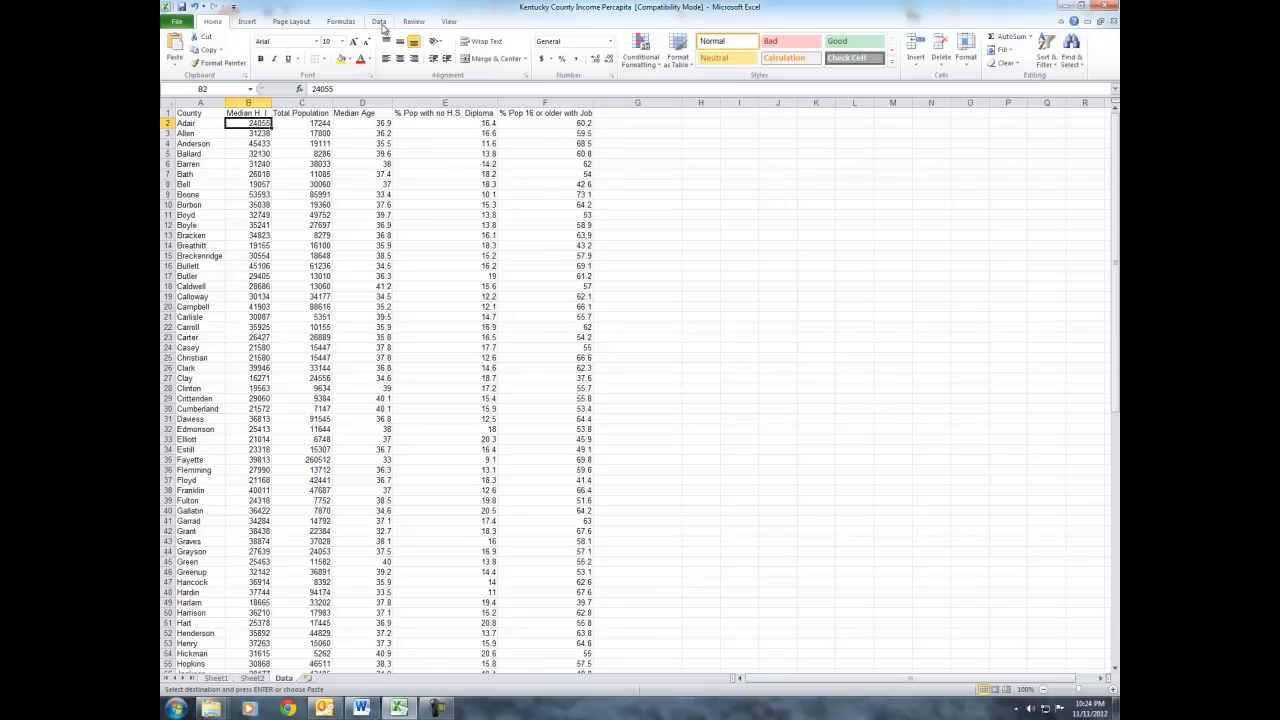
Step: Show the Data Analysis tool list from the Data ribbon over the county income data
left_click(380, 20)
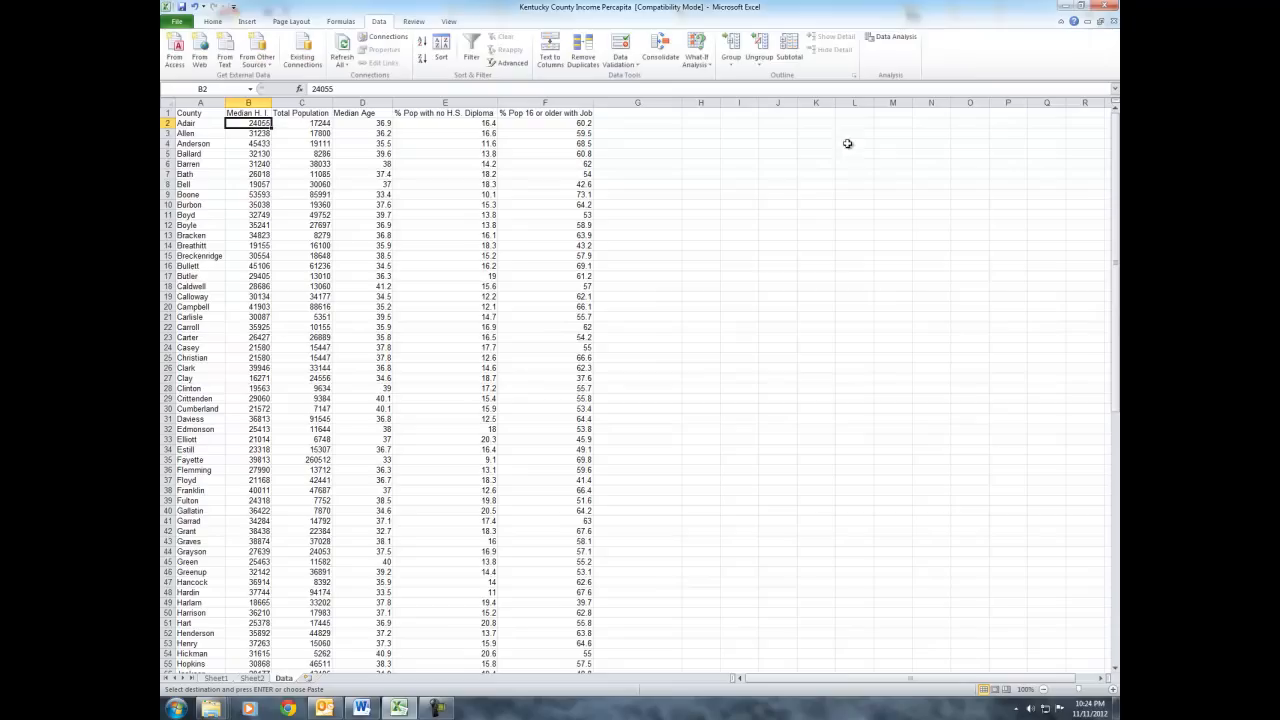
mouse_move(890, 36)
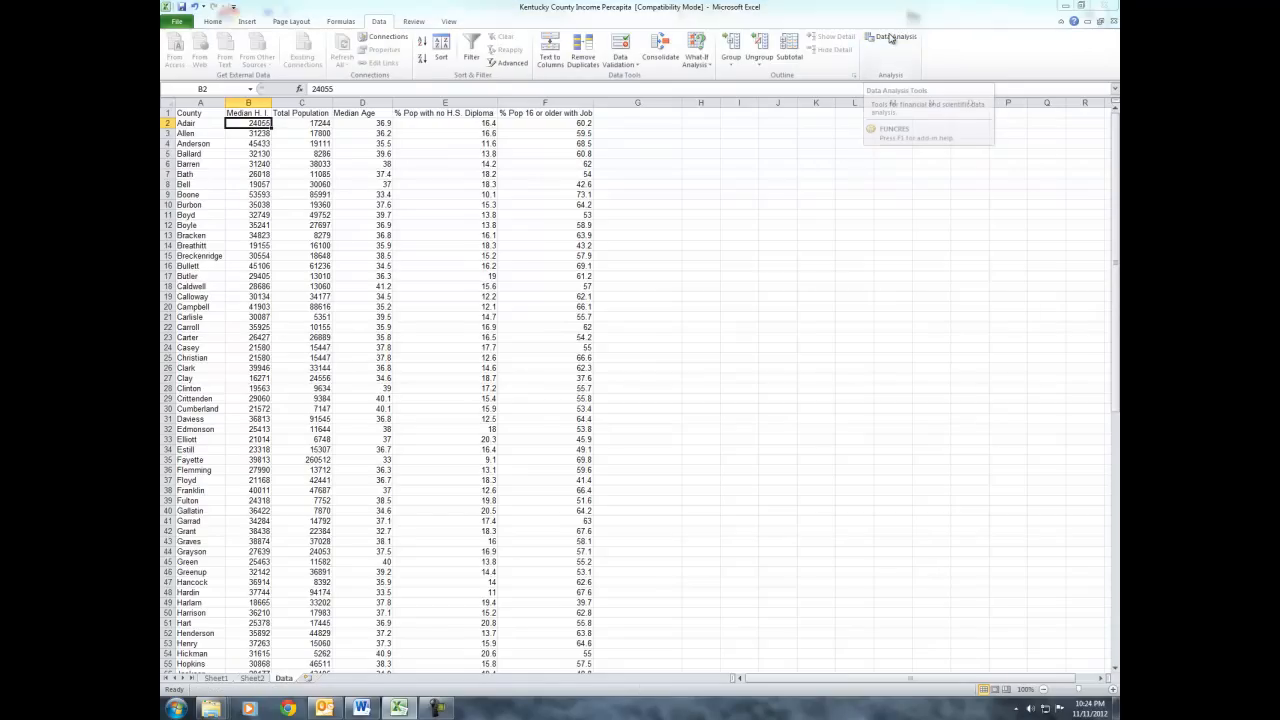
left_click(894, 36)
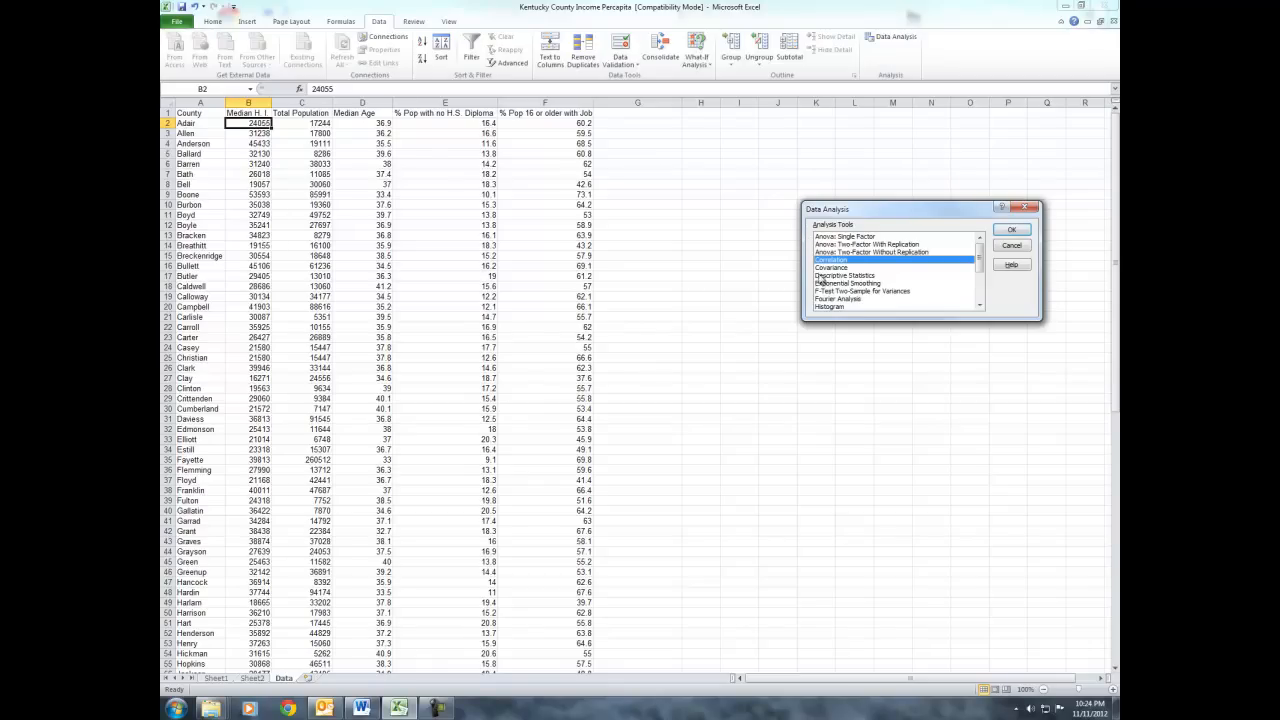
mouse_move(1004, 284)
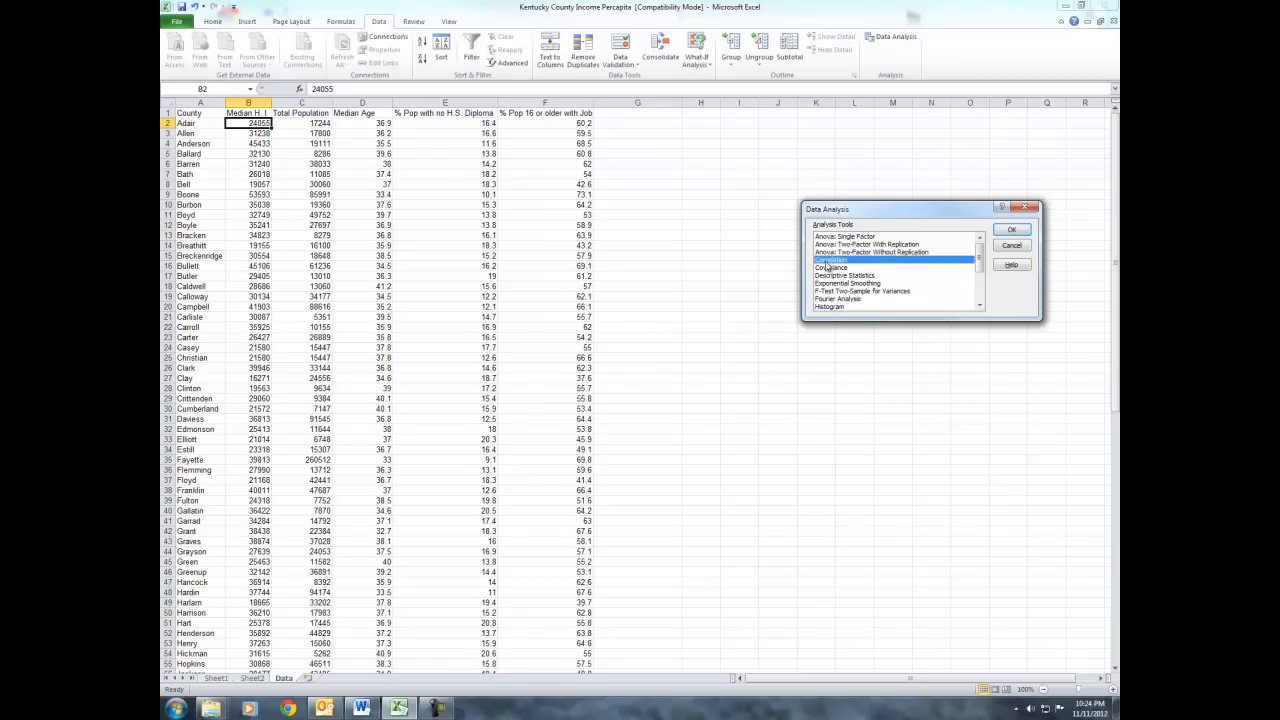
Step: Run the Correlation tool on columns B–F with labels in first row, output to a new worksheet
left_click(1012, 228)
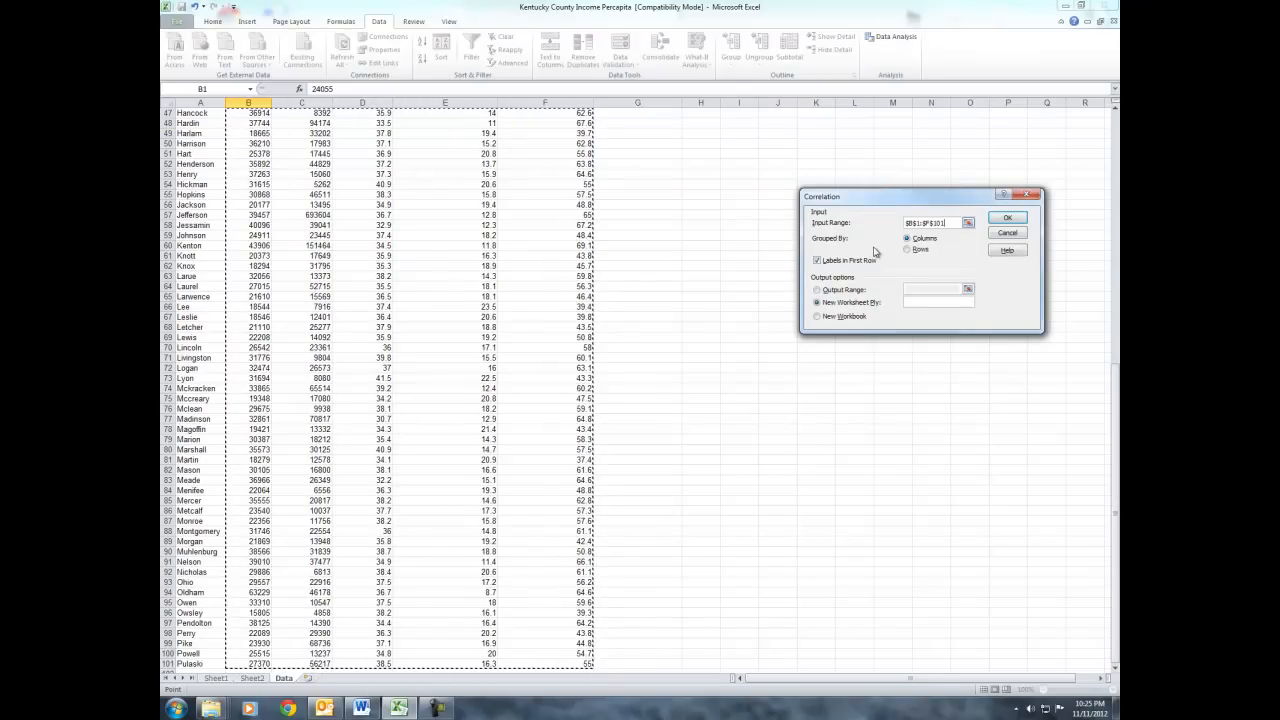
left_click(816, 260)
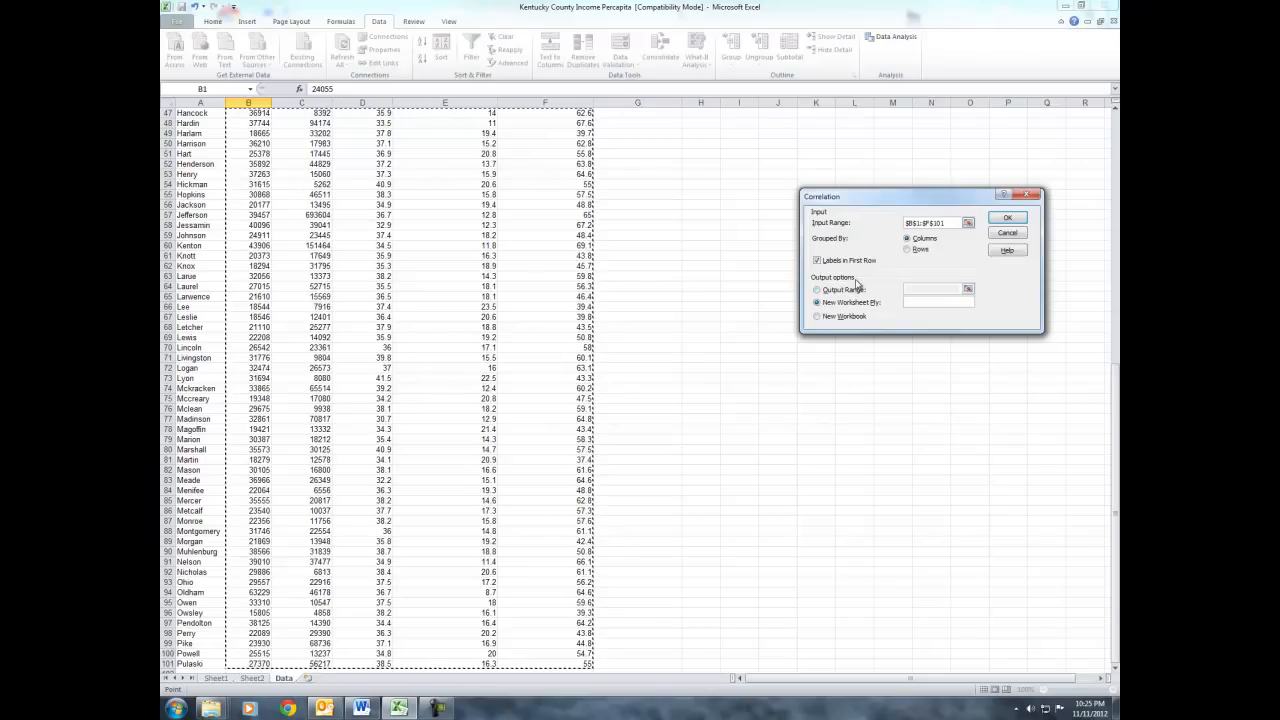
left_click(816, 302)
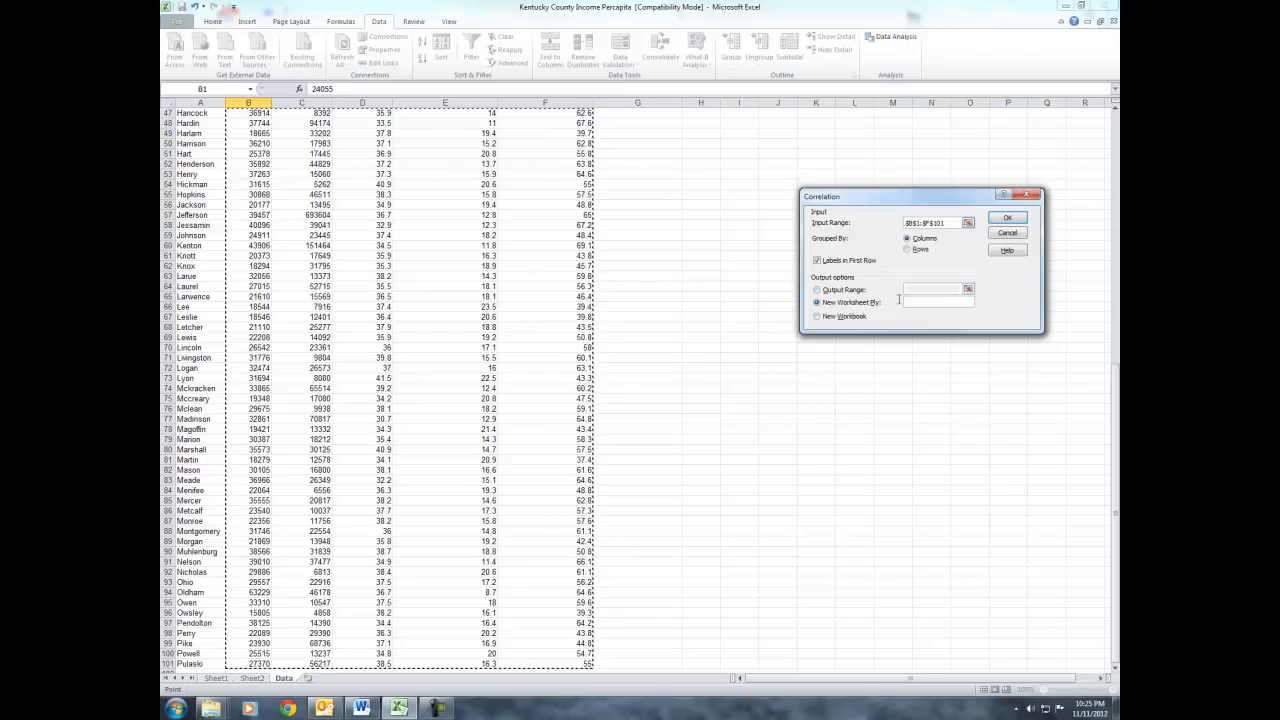
left_click(1008, 216)
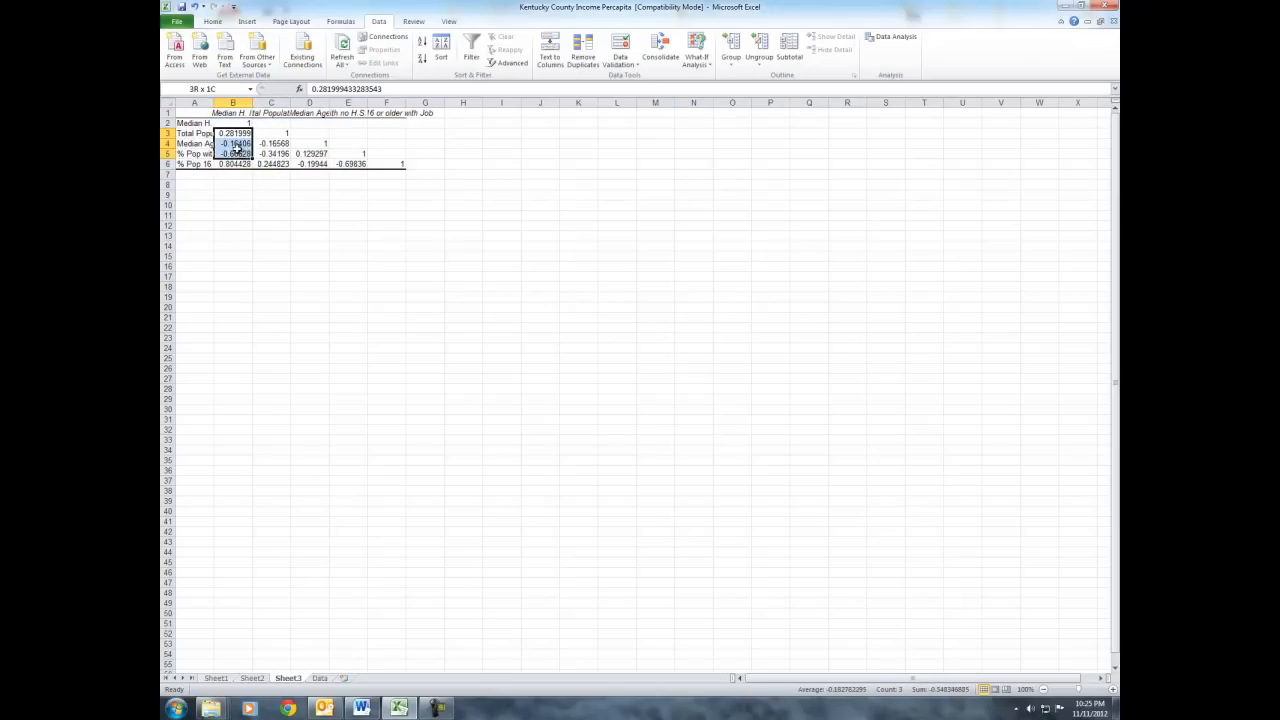
Step: Paint plain formatting from a blank cell over the whole matrix A1:H6
left_click(272, 244)
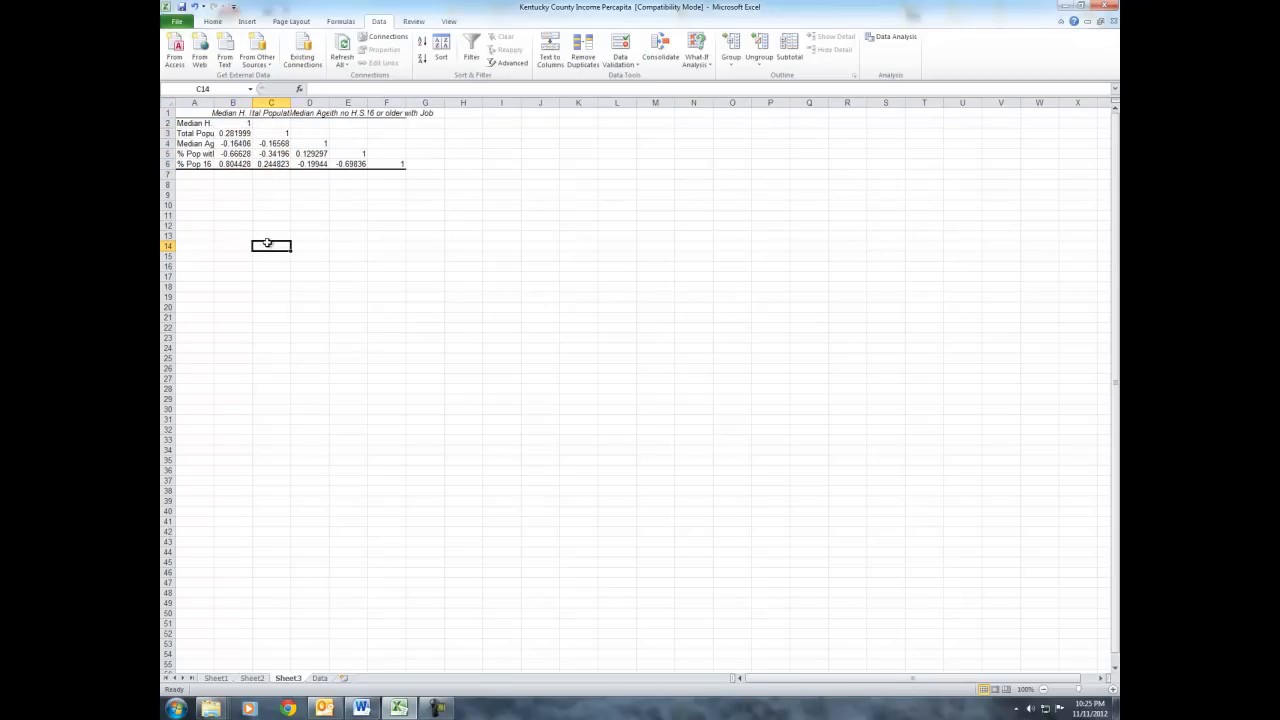
mouse_move(484, 164)
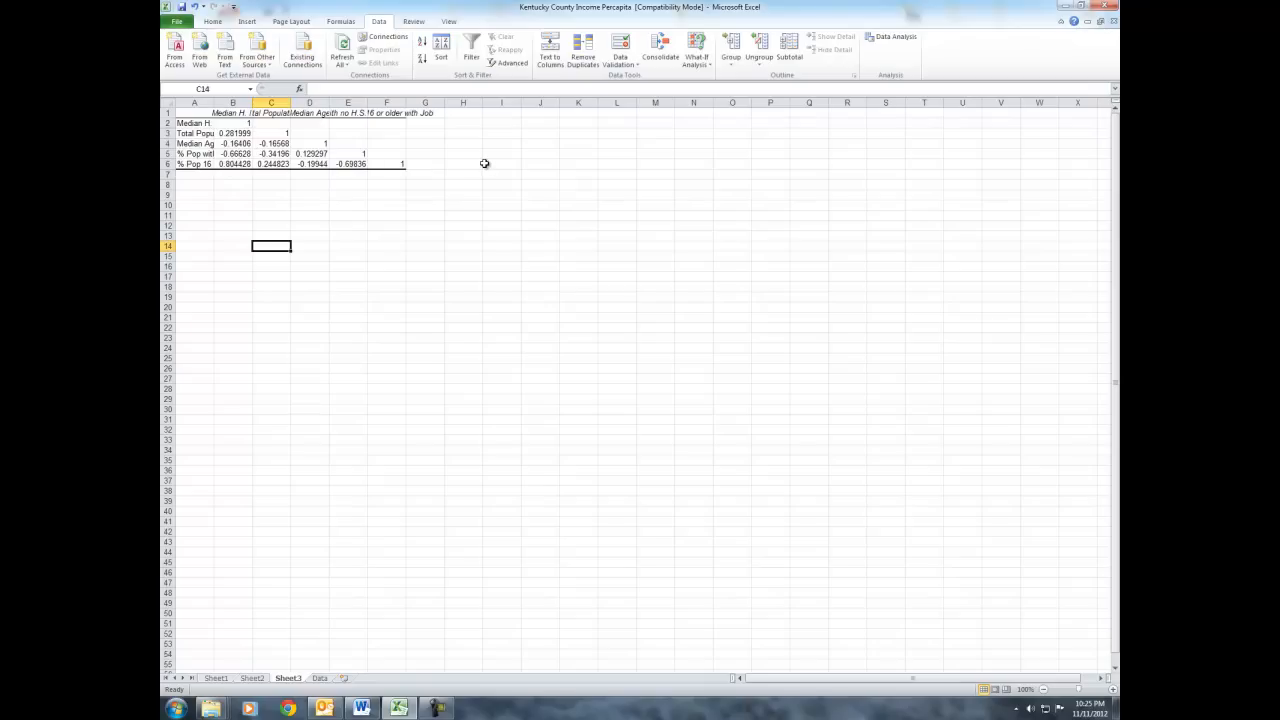
mouse_move(268, 168)
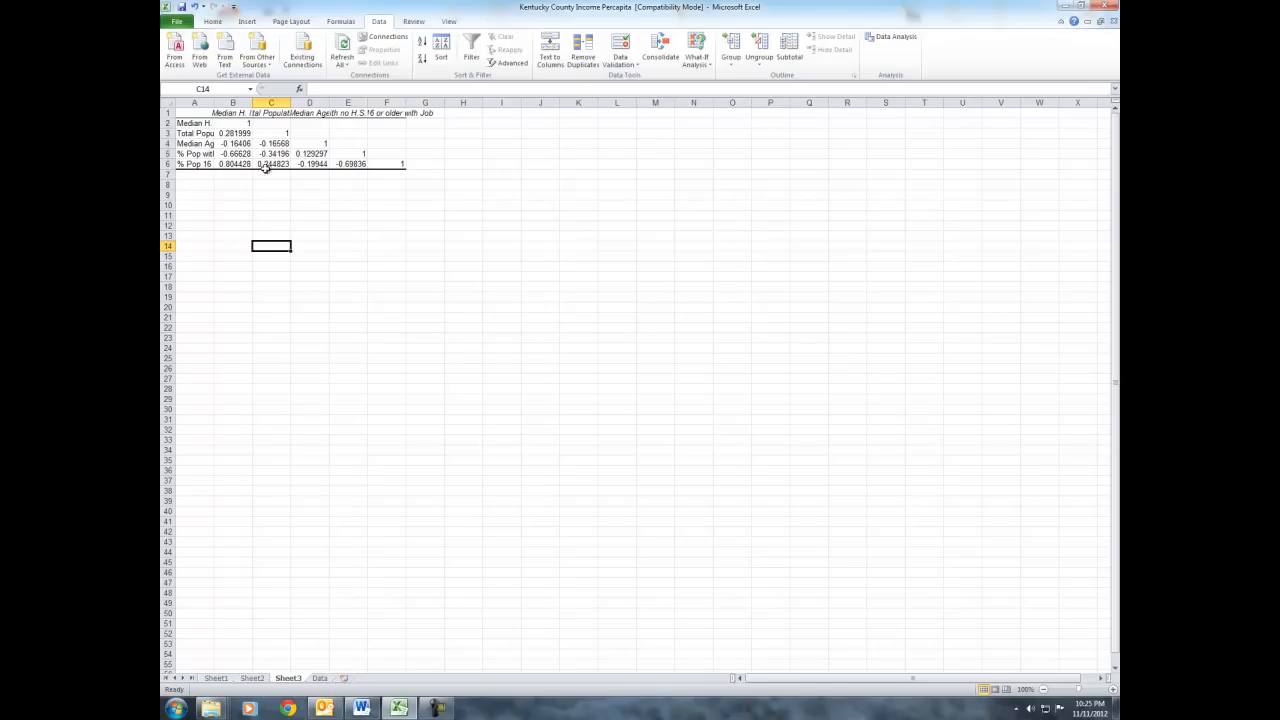
left_click(386, 194)
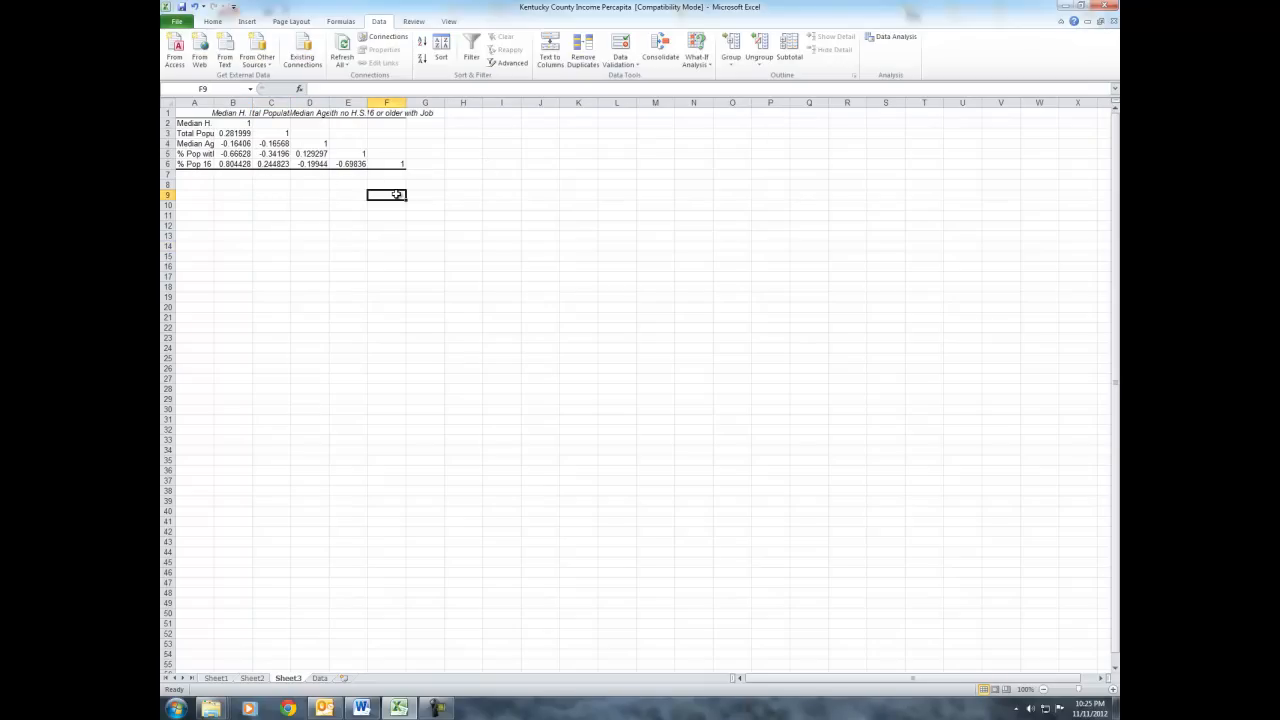
left_click(212, 20)
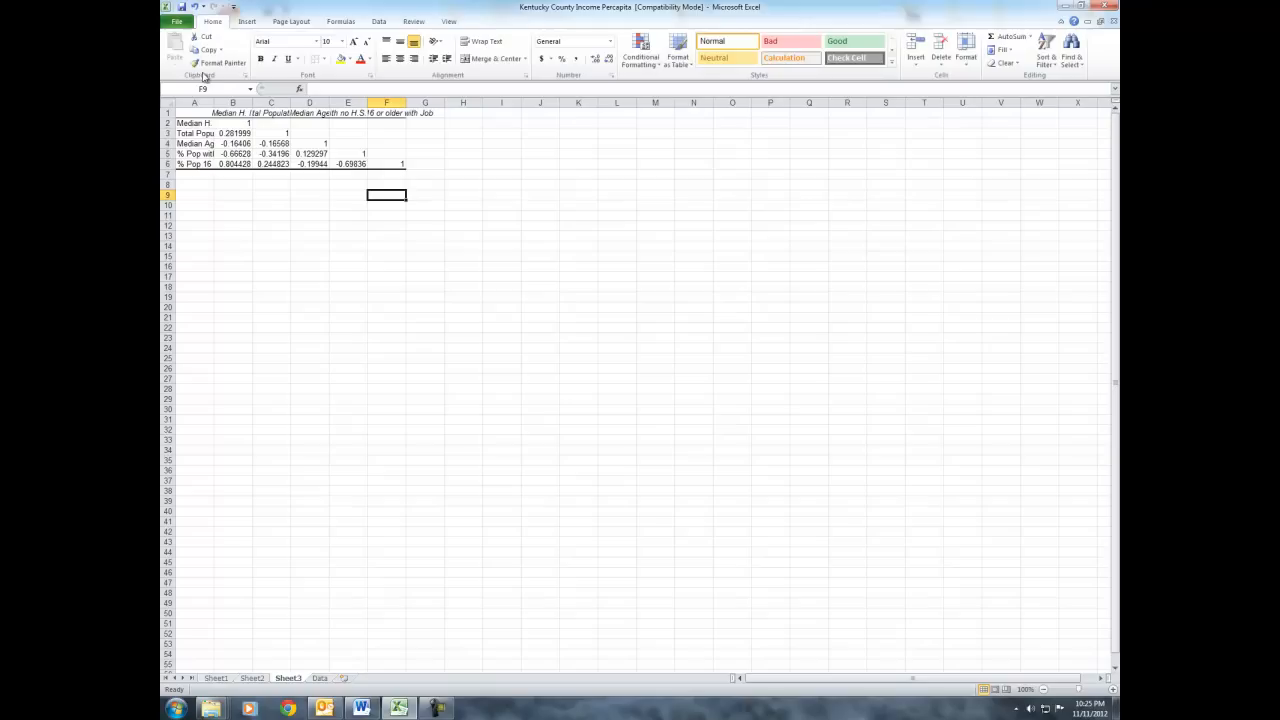
left_click_drag(194, 112, 462, 176)
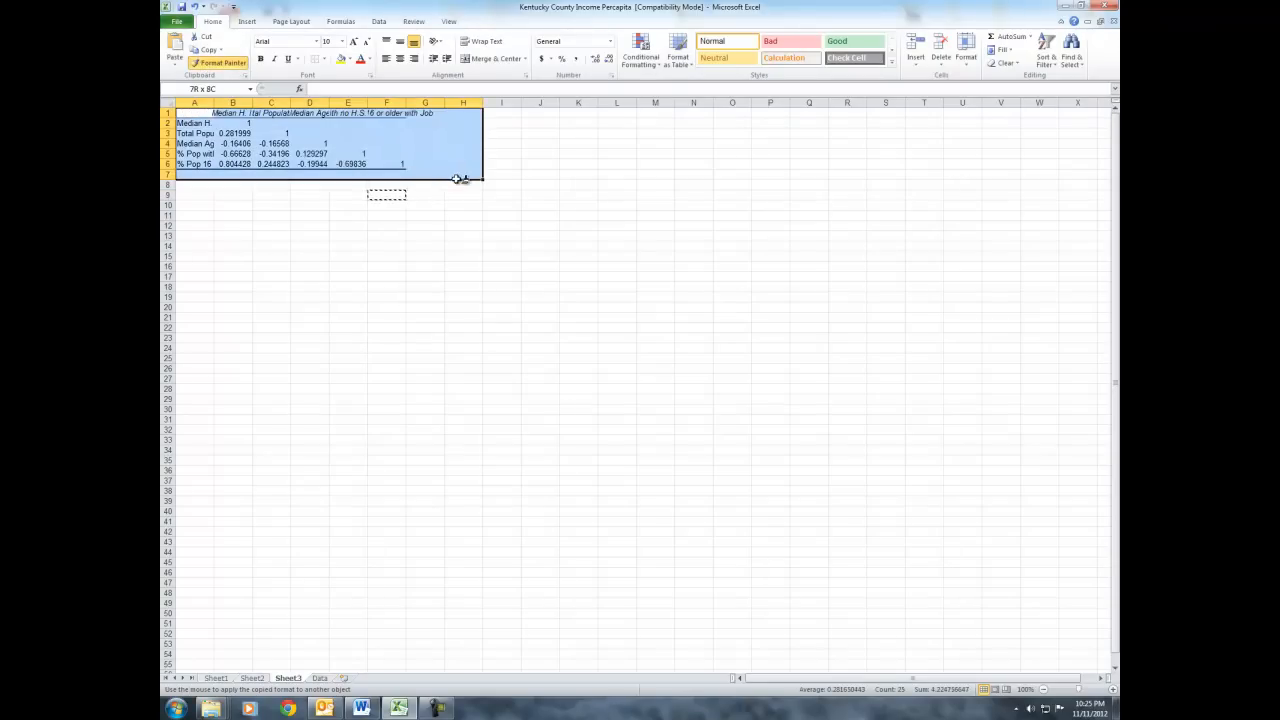
Step: Autofit the matrix columns and show the correlation values to three decimals
left_click(424, 256)
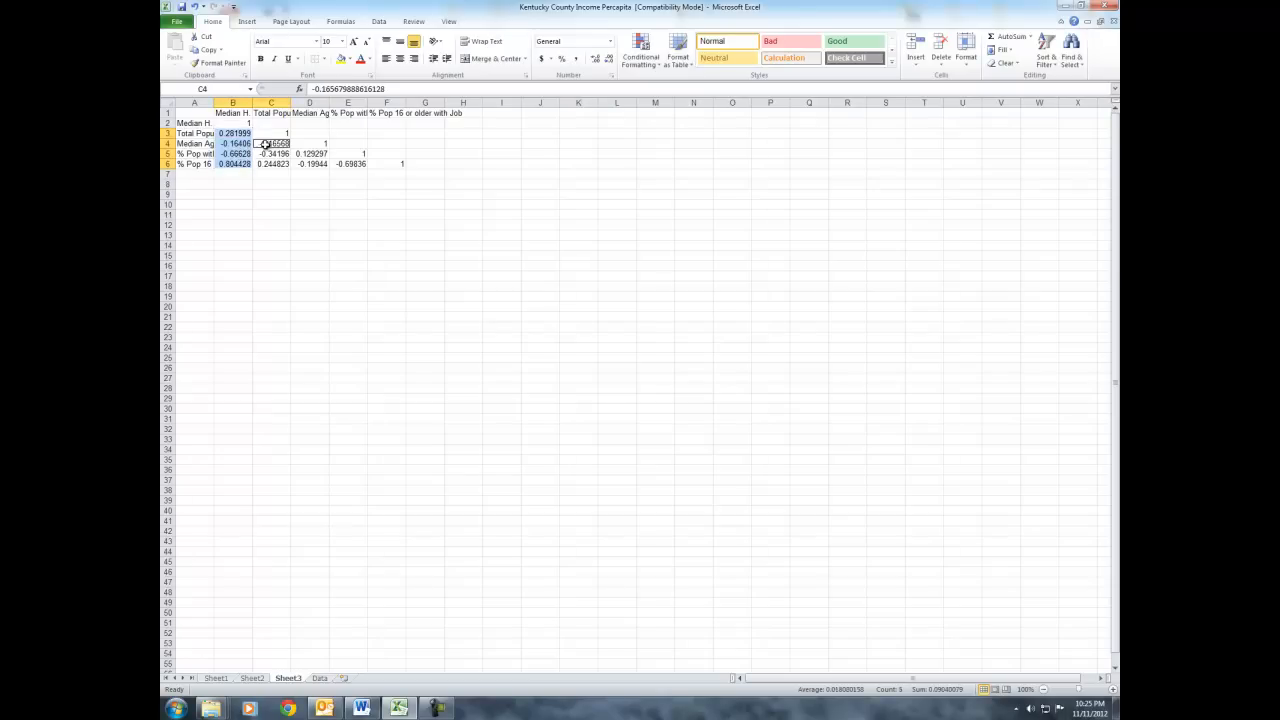
left_click(348, 164)
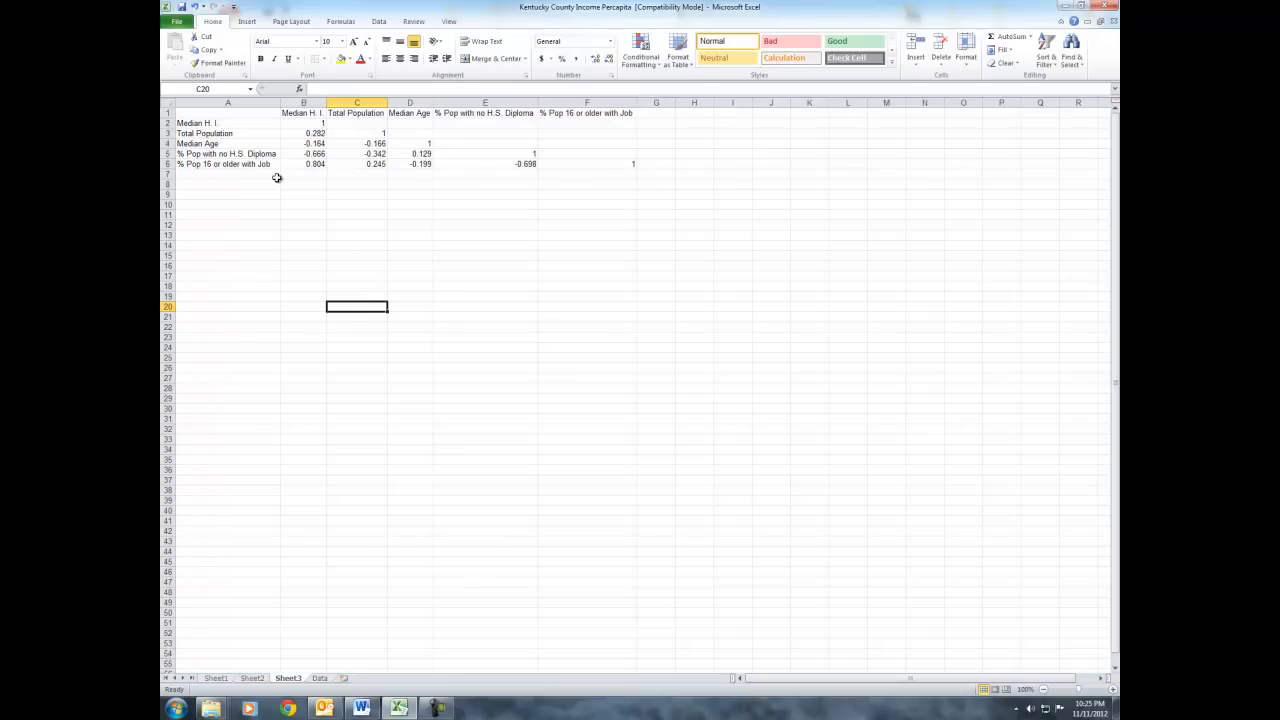
Step: Shorten the Total Population row label to Total Pop
double_click(228, 152)
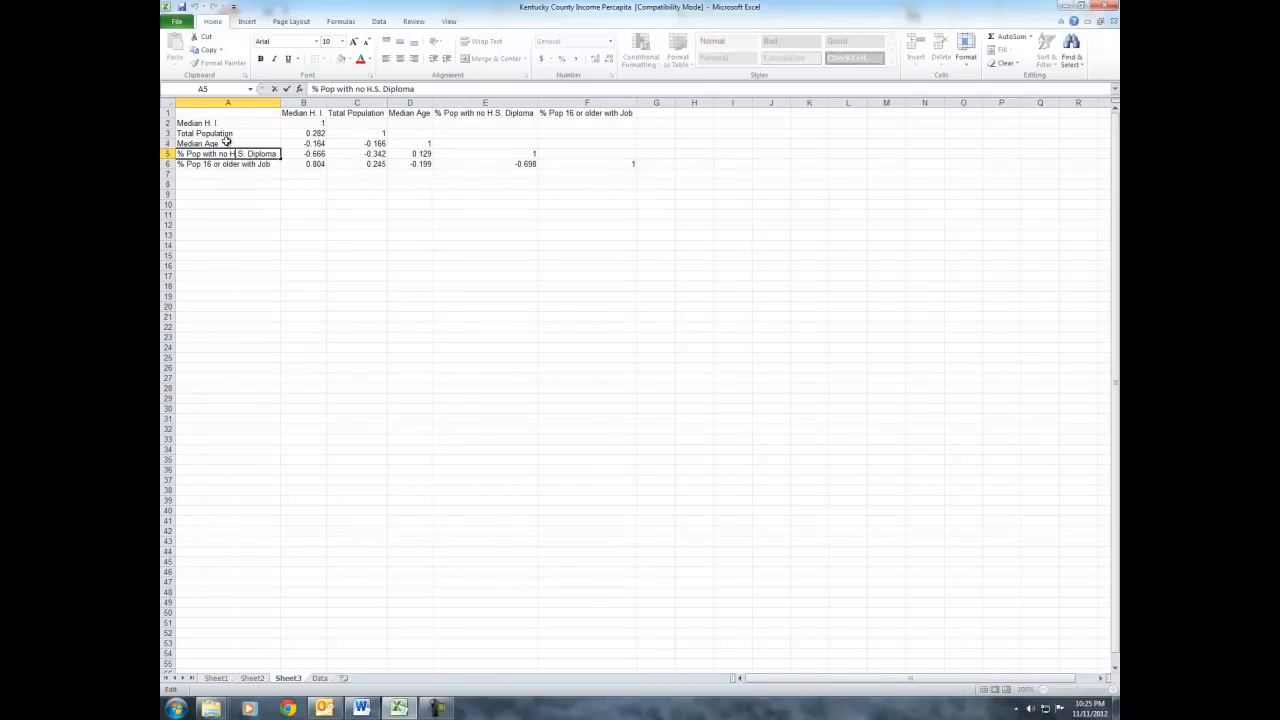
left_click(204, 132)
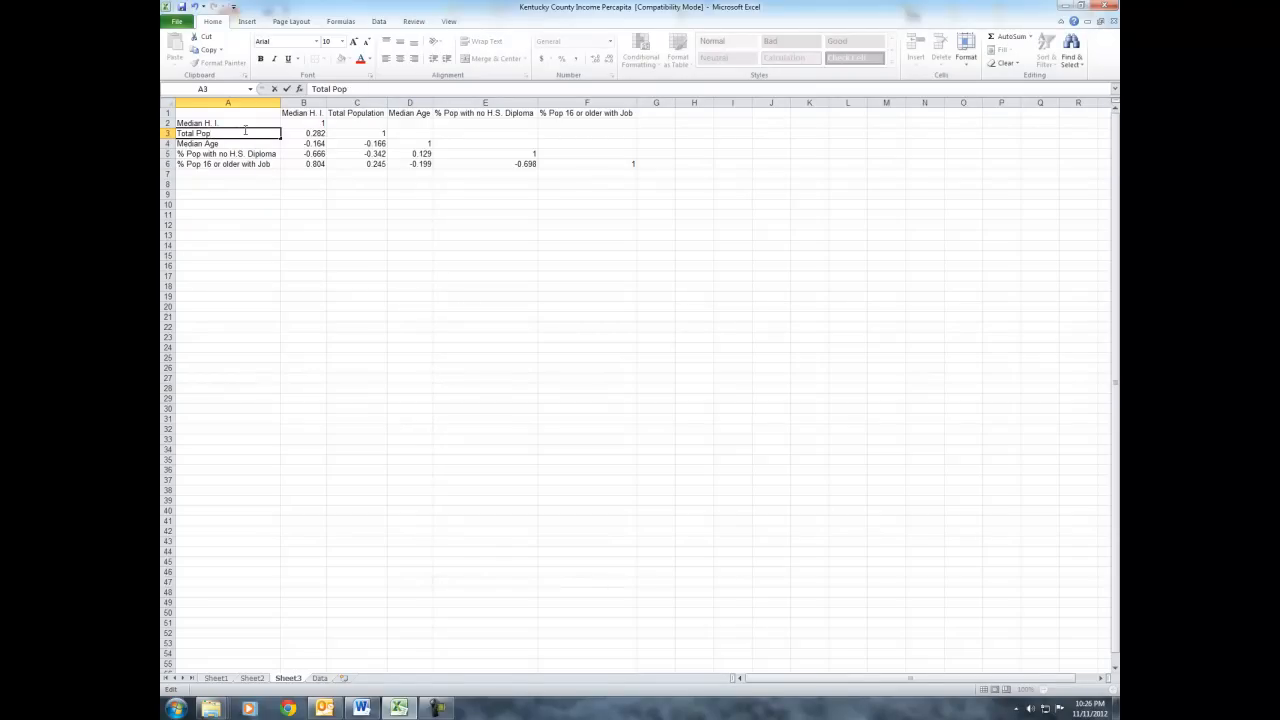
left_click(228, 152)
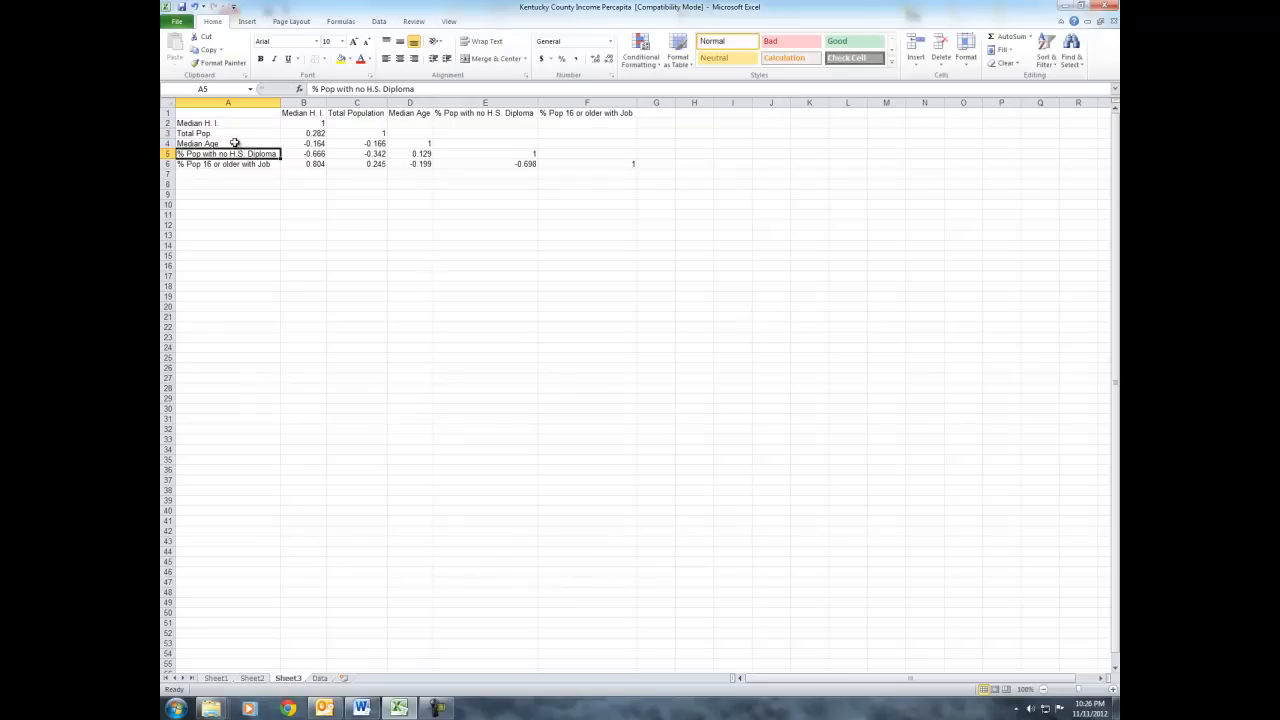
Step: Shorten the remaining row labels to Med. Age and % 16+ W/ Job abbreviations
double_click(228, 144)
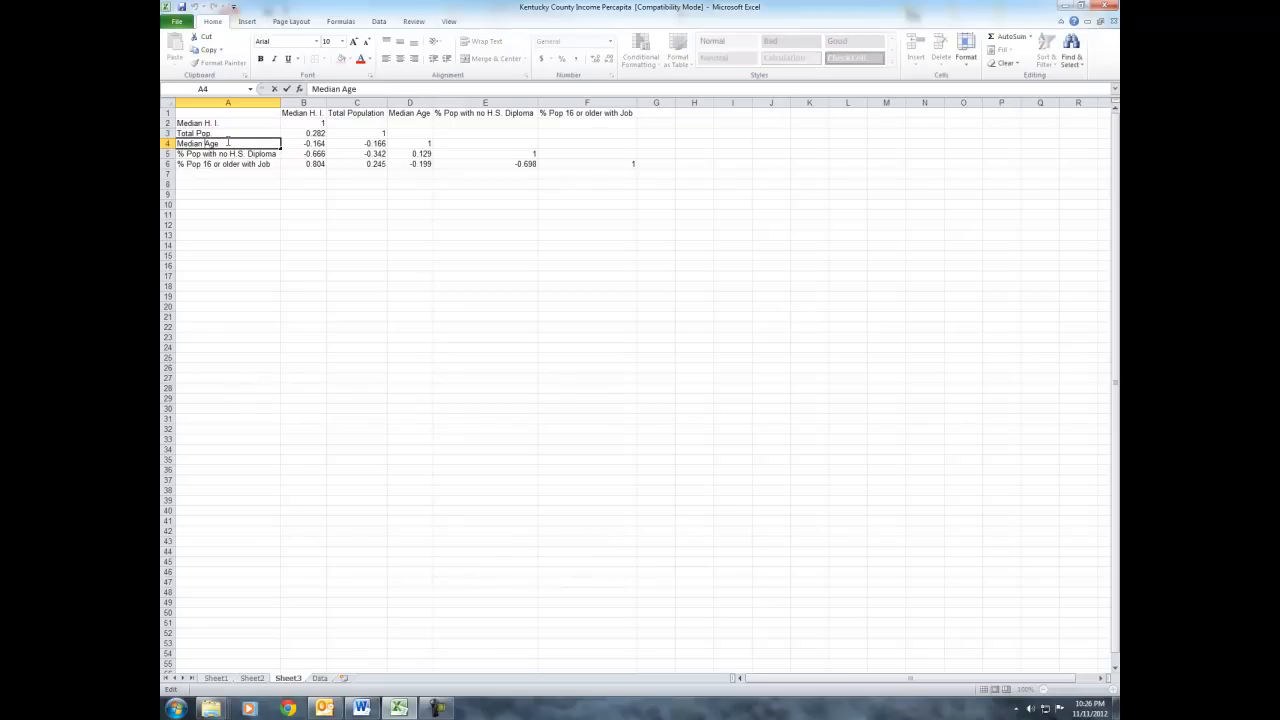
type("Med Age")
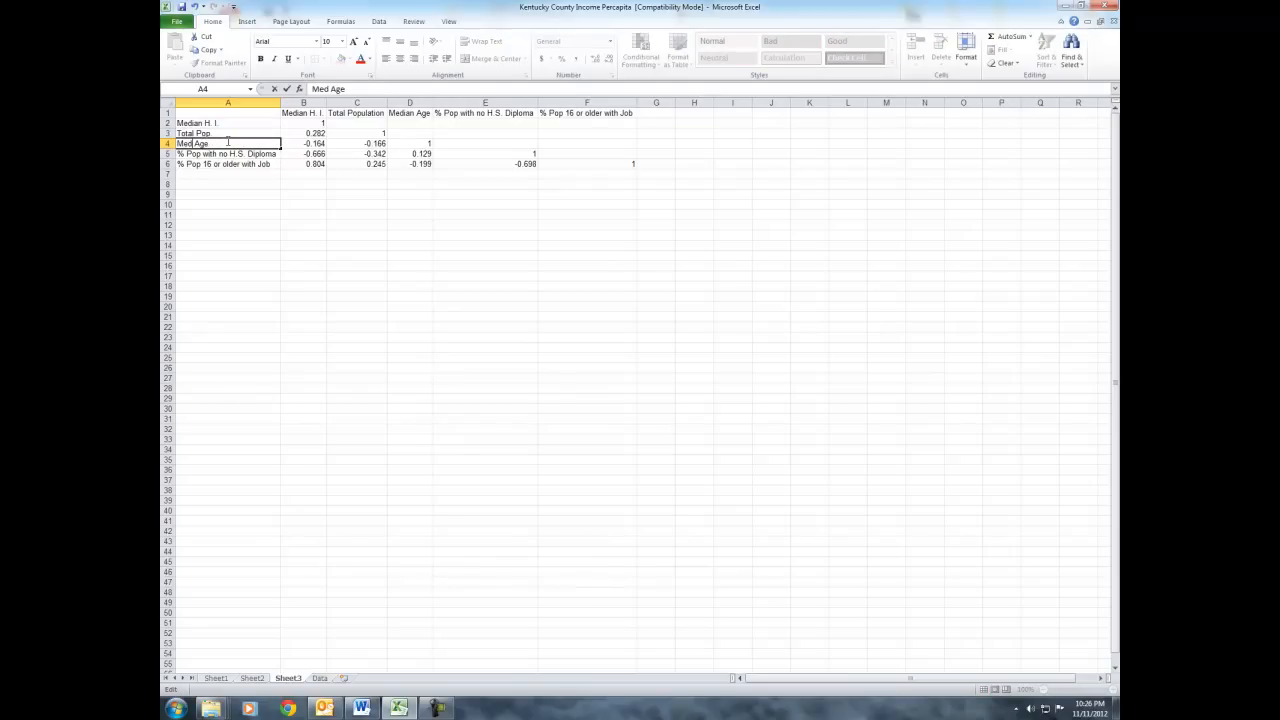
type(".")
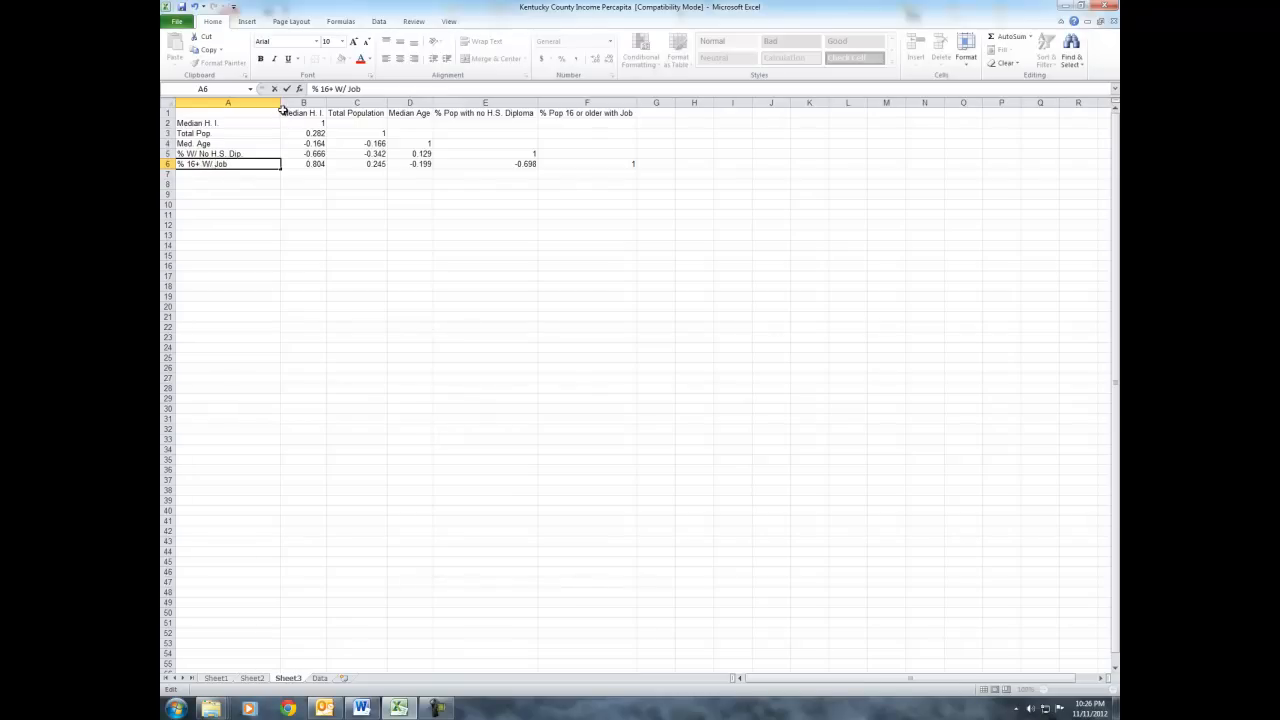
left_click(210, 216)
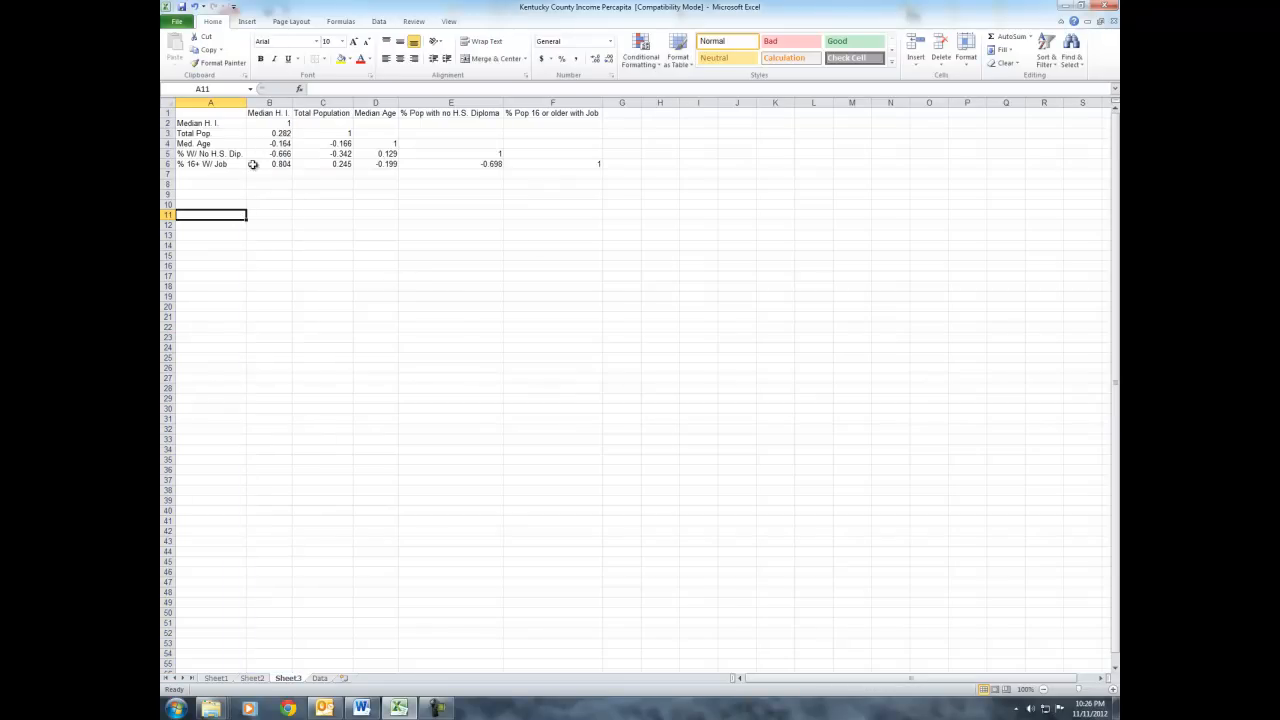
mouse_move(280, 112)
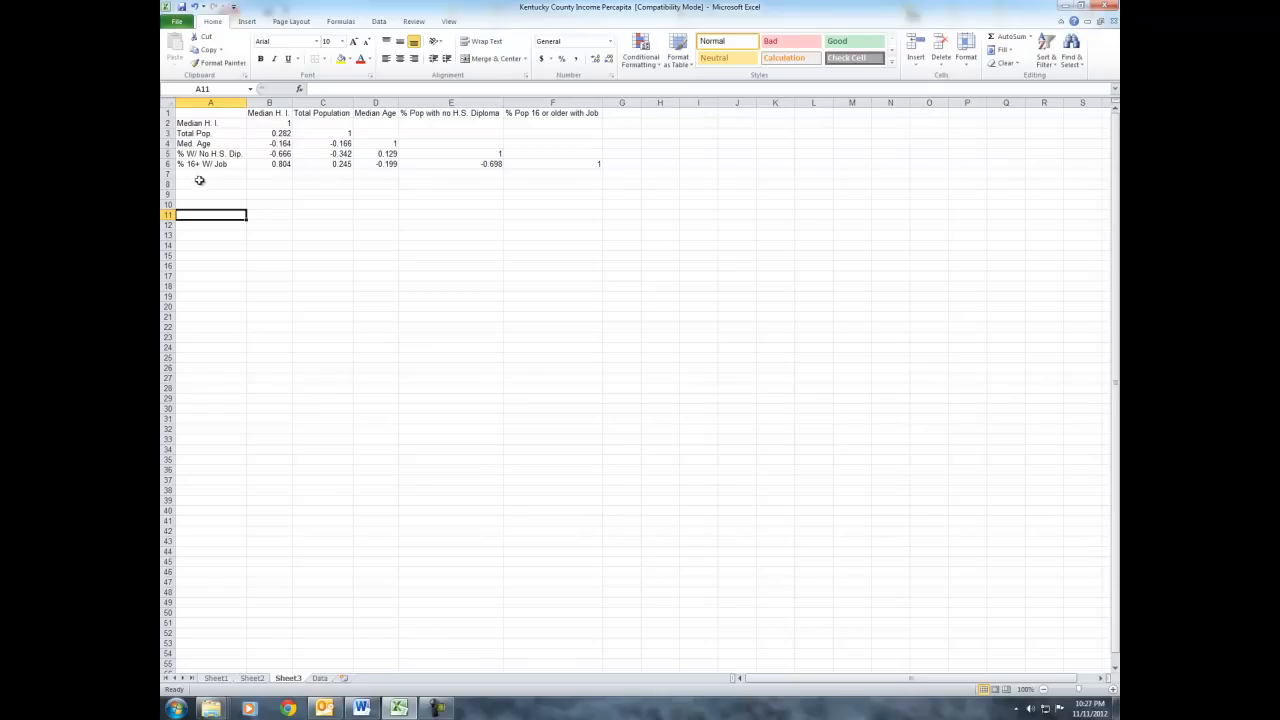
mouse_move(224, 140)
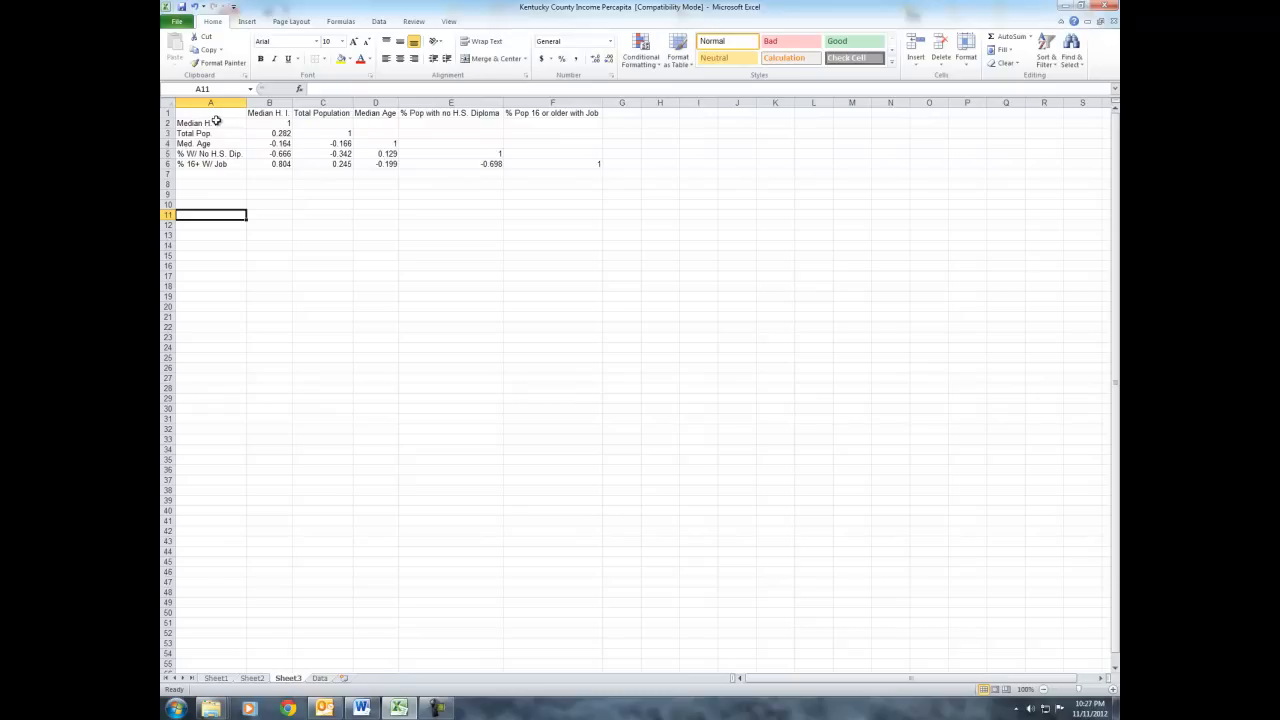
Step: Copy the short row labels and paste them transposed across row 1 as column headings
left_click_drag(210, 124, 210, 164)
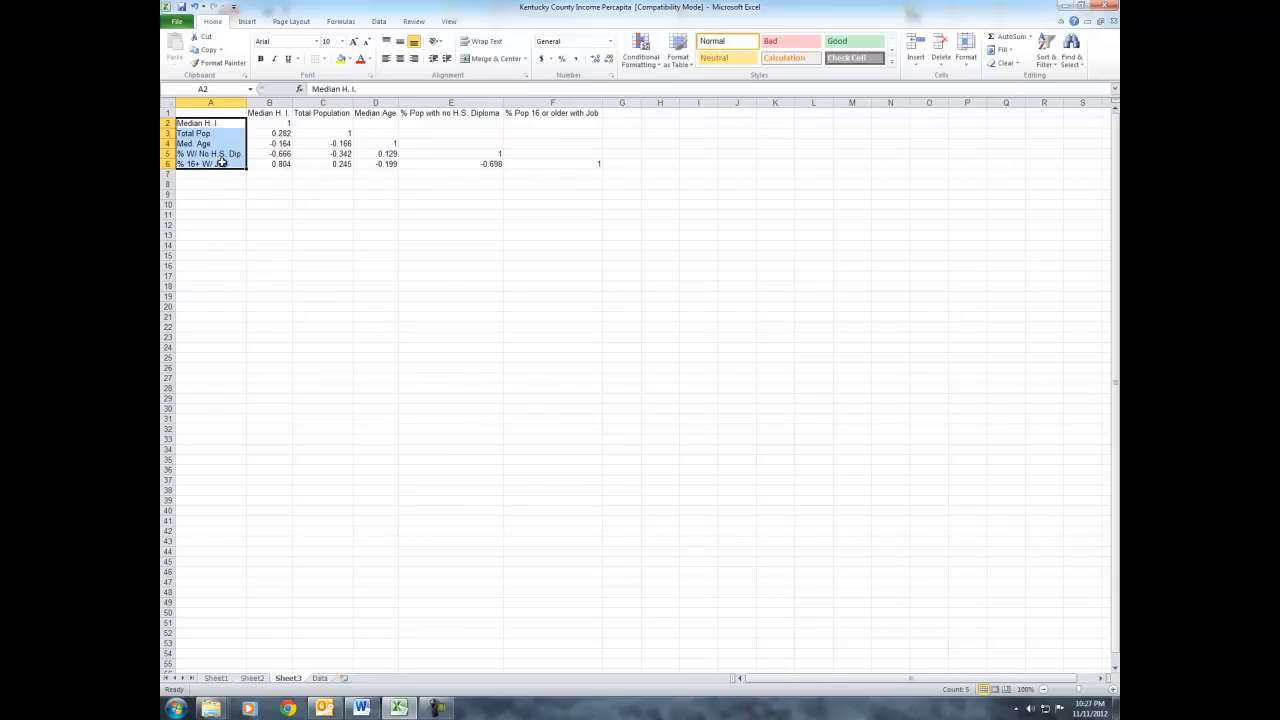
key("ctrl+c")
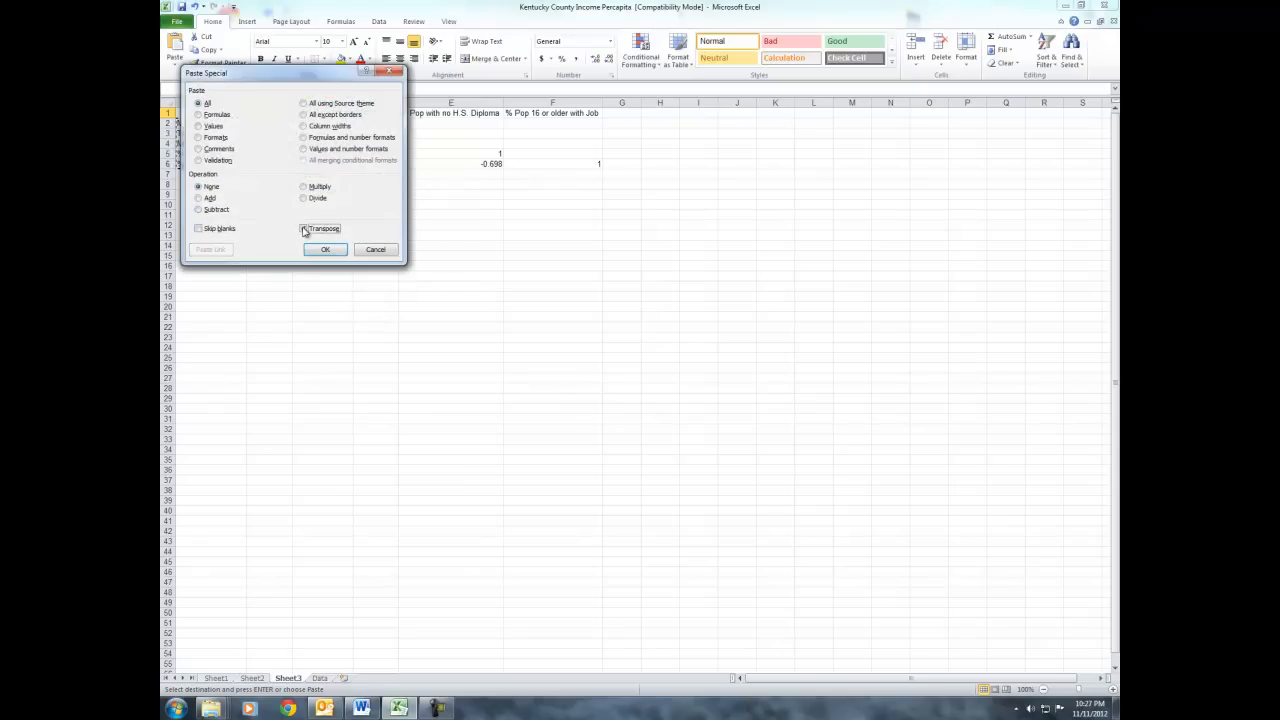
left_click(324, 248)
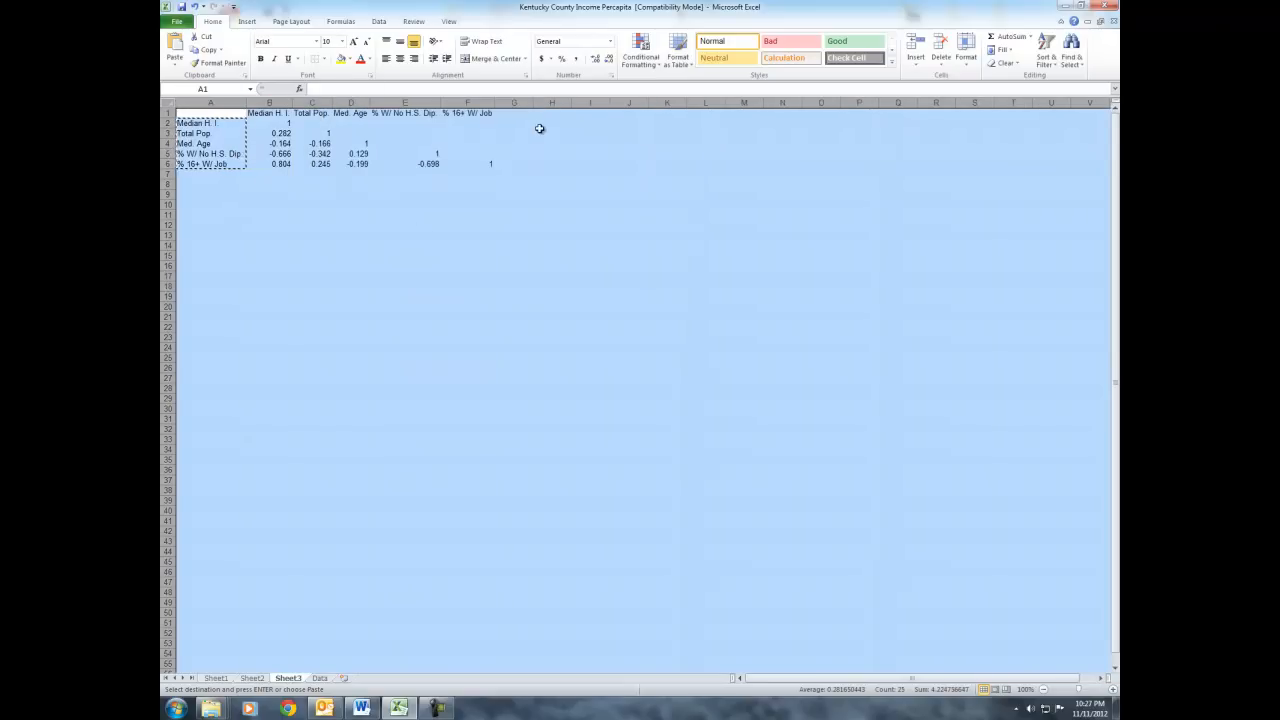
left_click(468, 204)
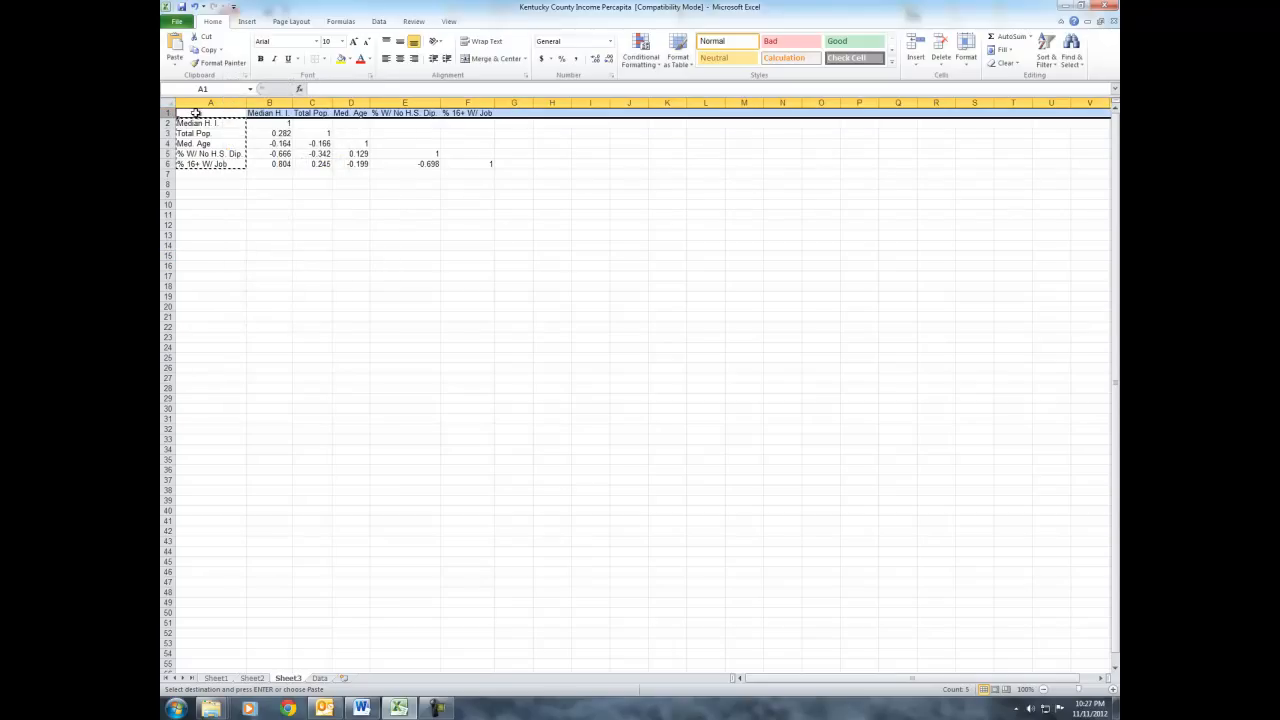
Step: Angle the row 1 headings diagonally via Format Cells Alignment and narrow columns B:F
right_click(190, 112)
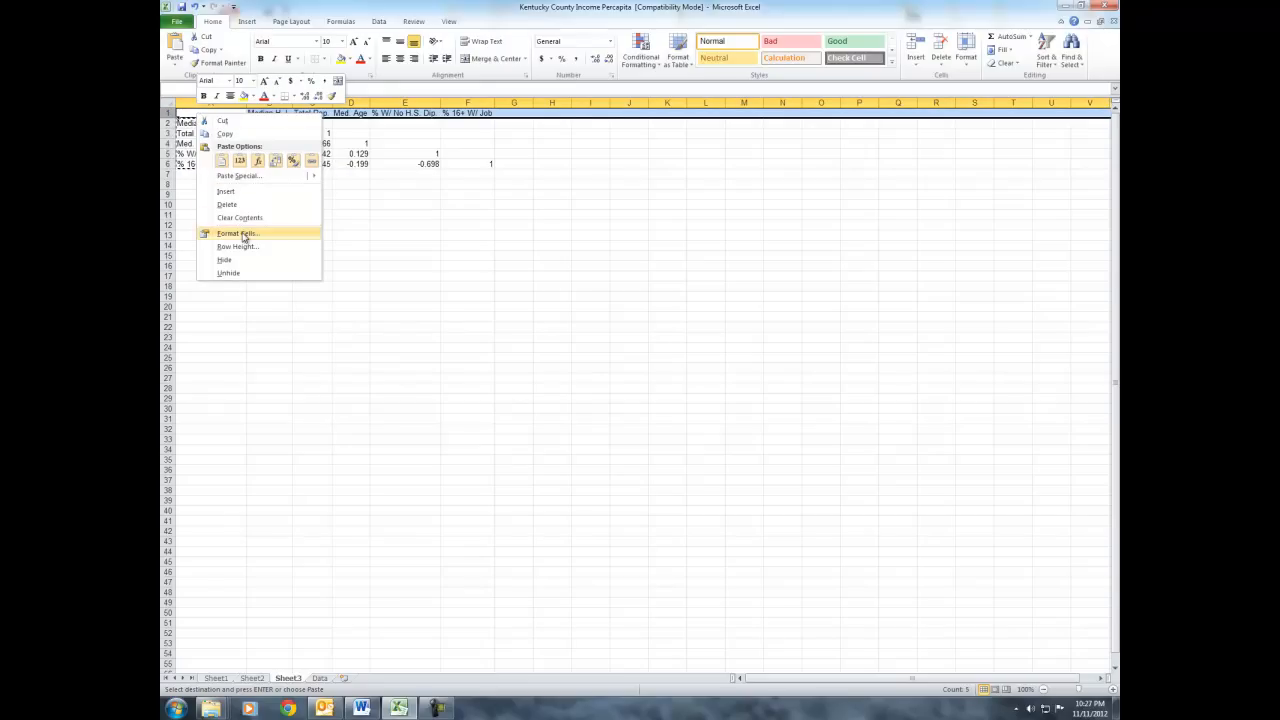
left_click(236, 232)
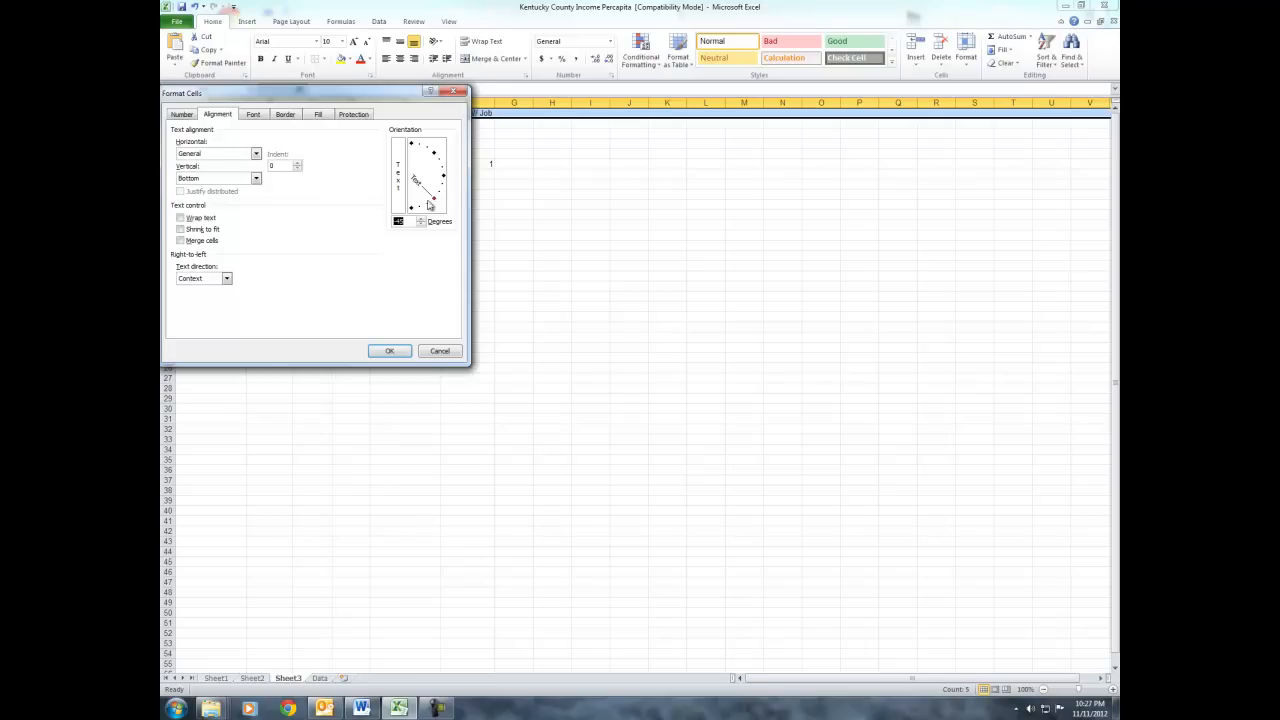
left_click(388, 350)
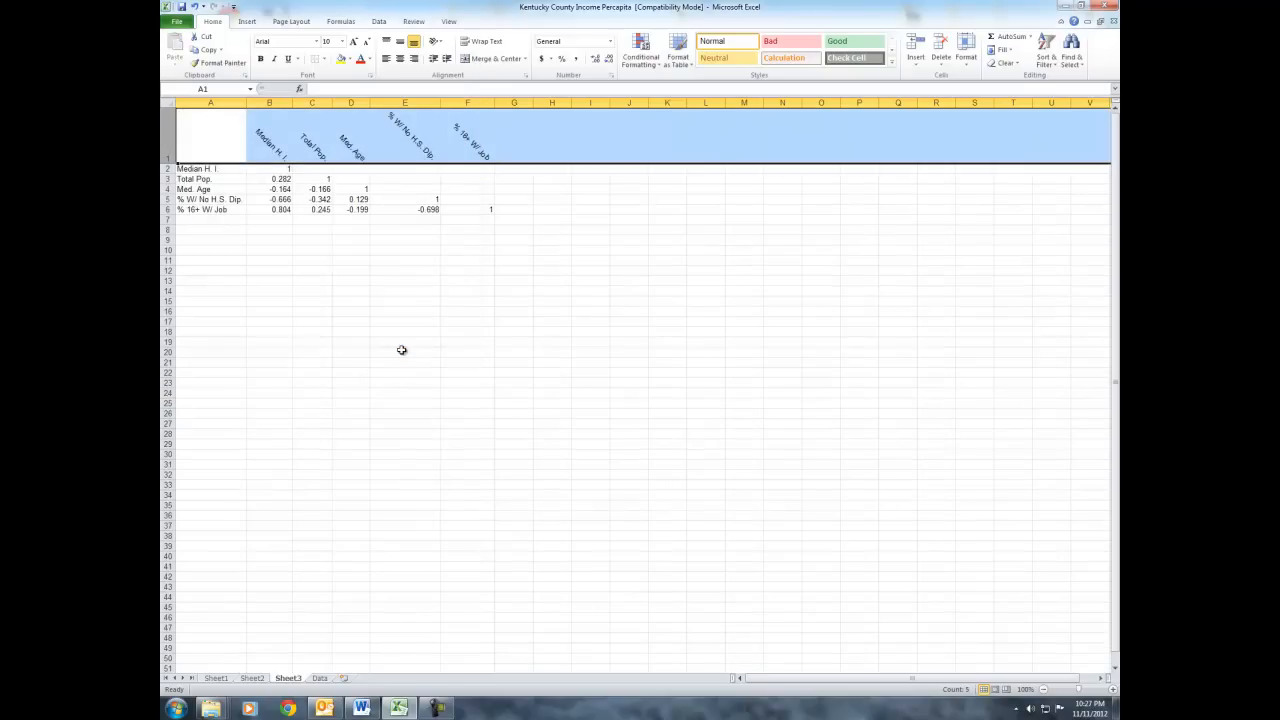
mouse_move(270, 124)
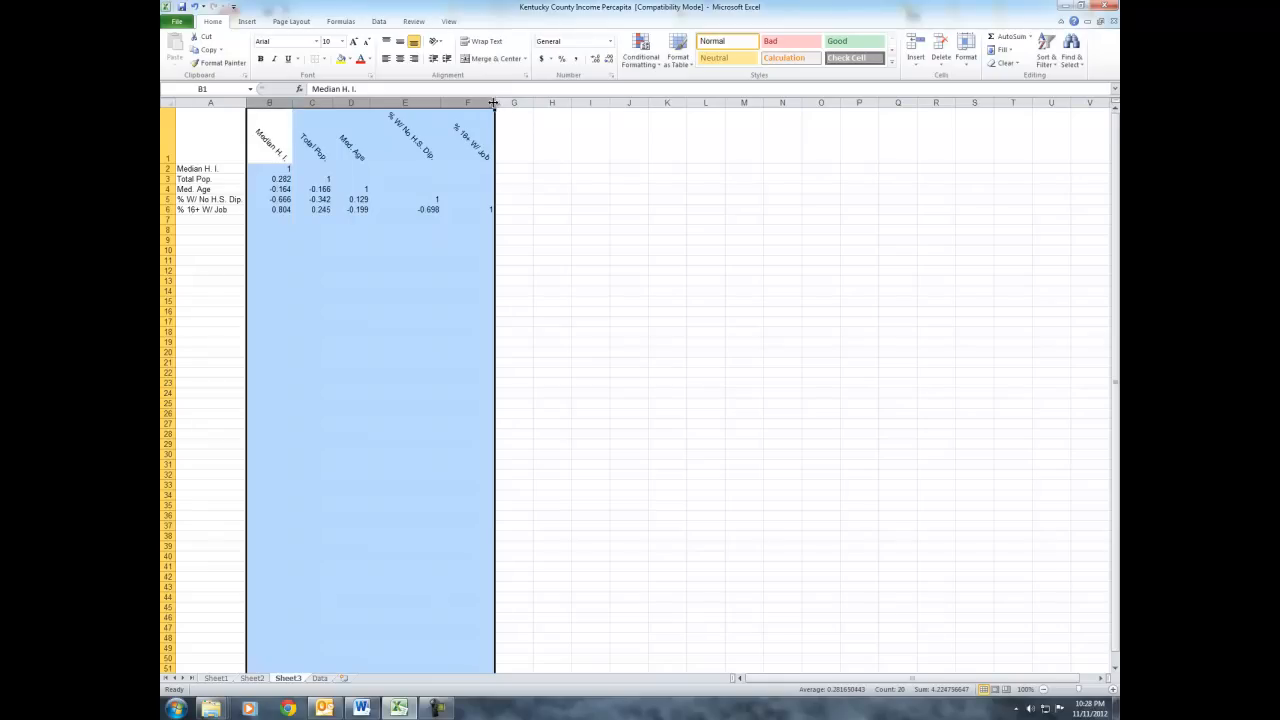
left_click_drag(492, 102, 464, 102)
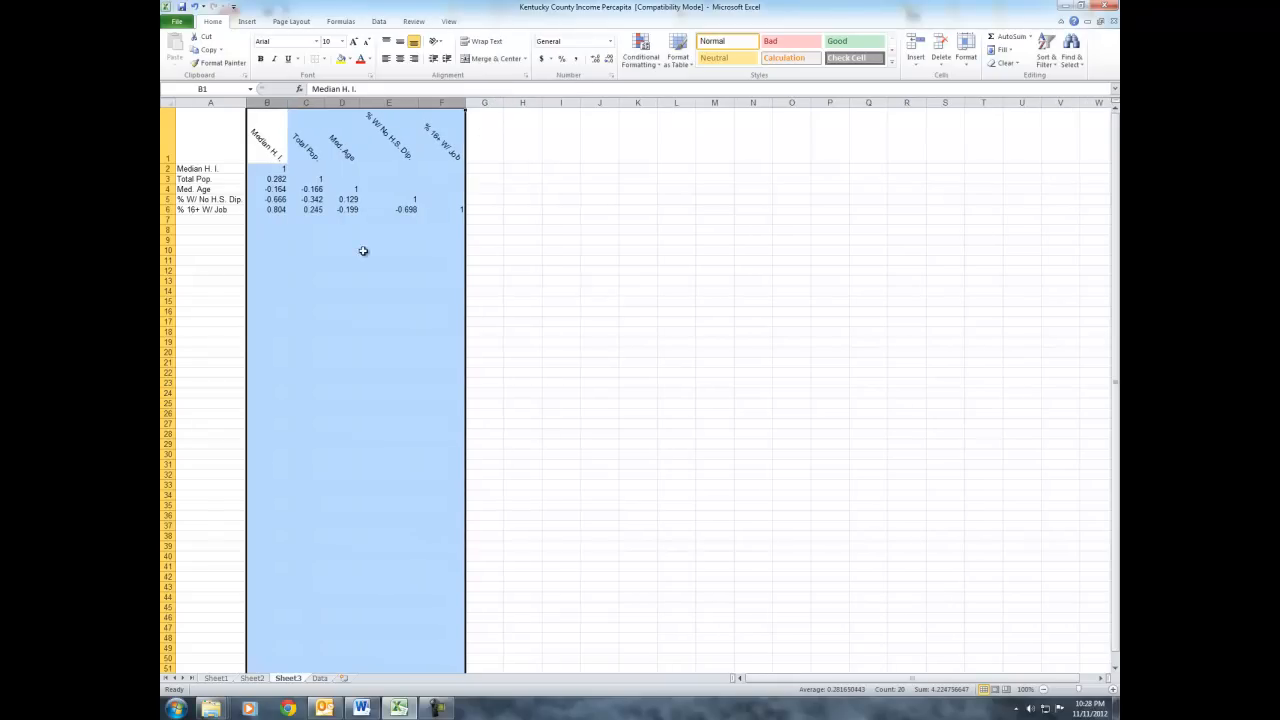
Step: Add slanted borders to each matrix column following its angled heading
left_click(388, 270)
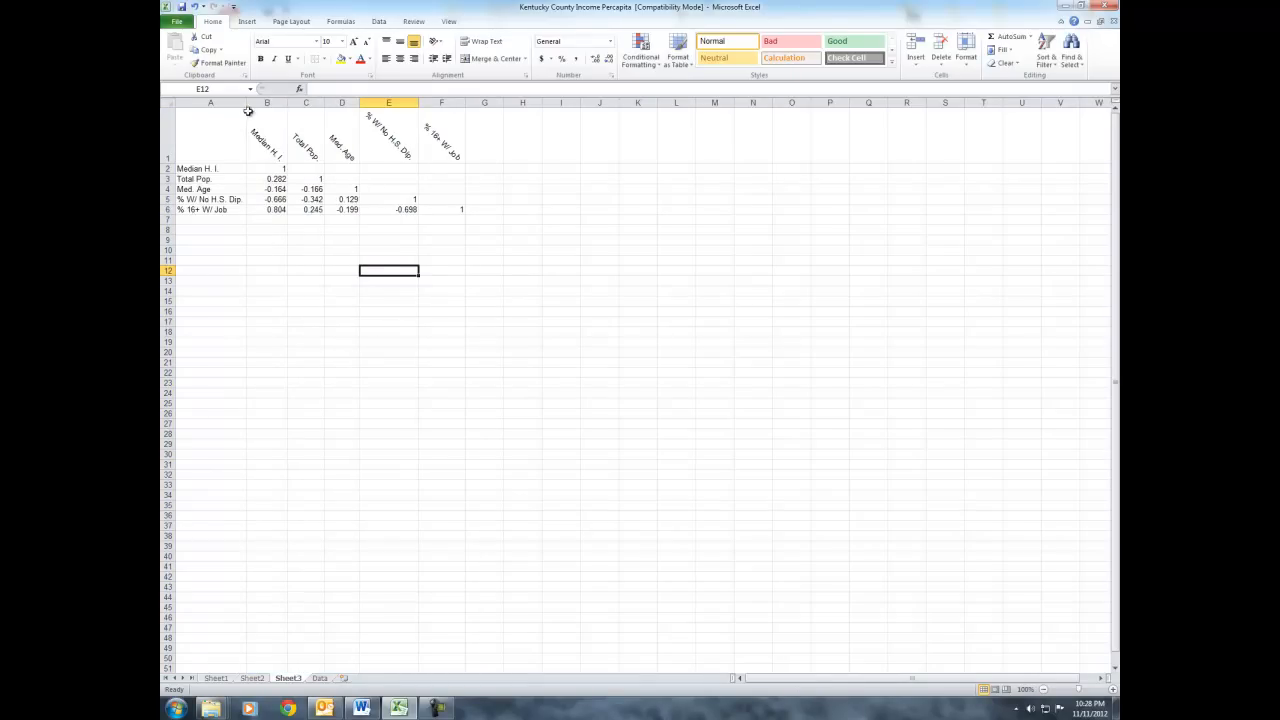
left_click_drag(268, 160, 268, 216)
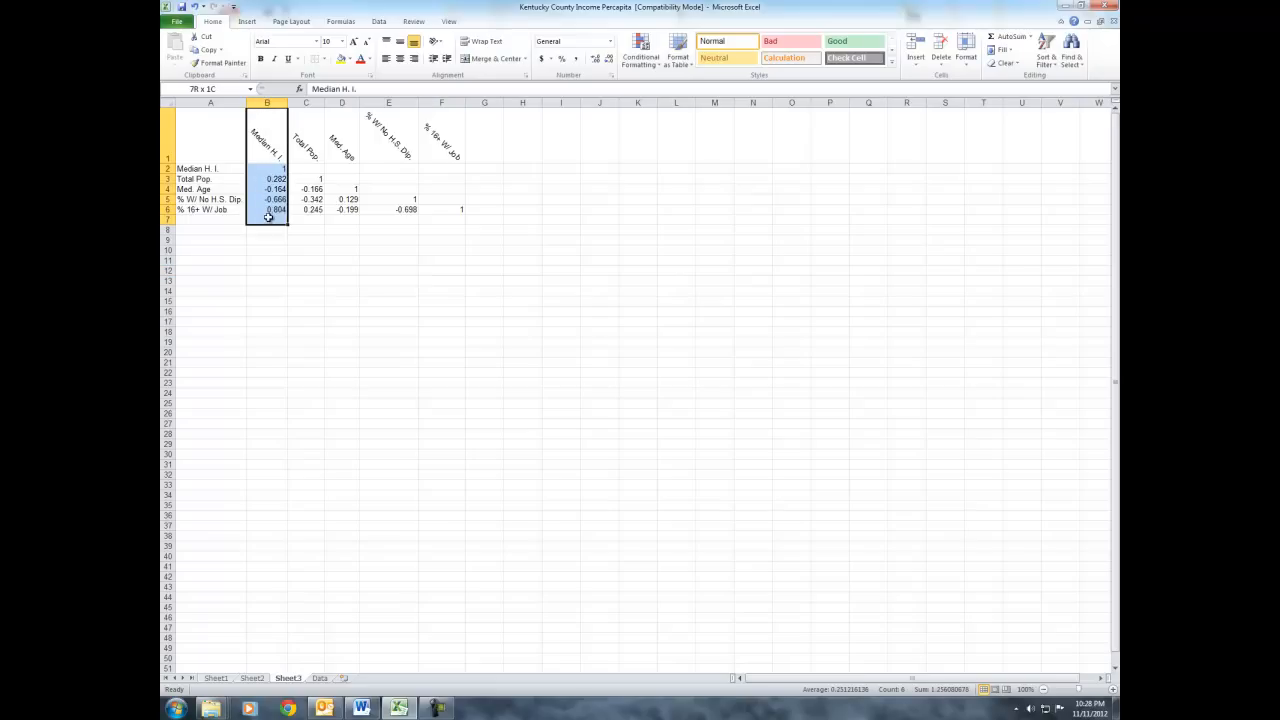
left_click(318, 58)
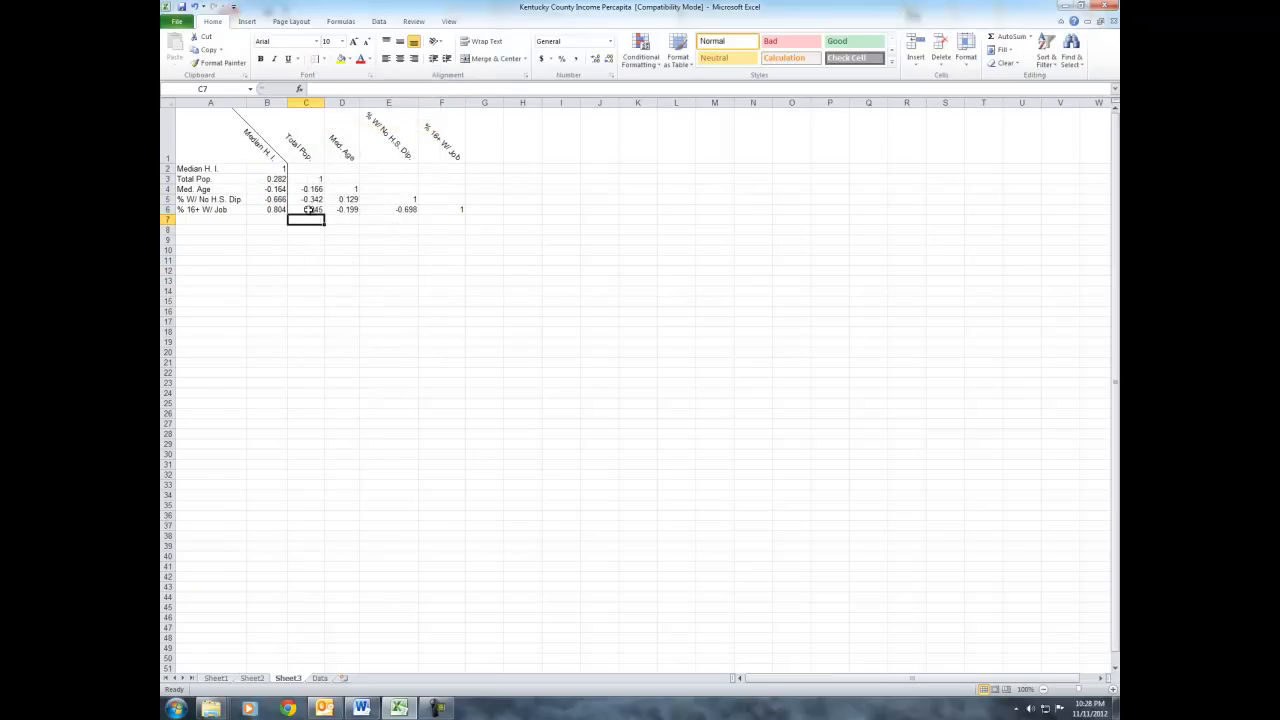
left_click(268, 102)
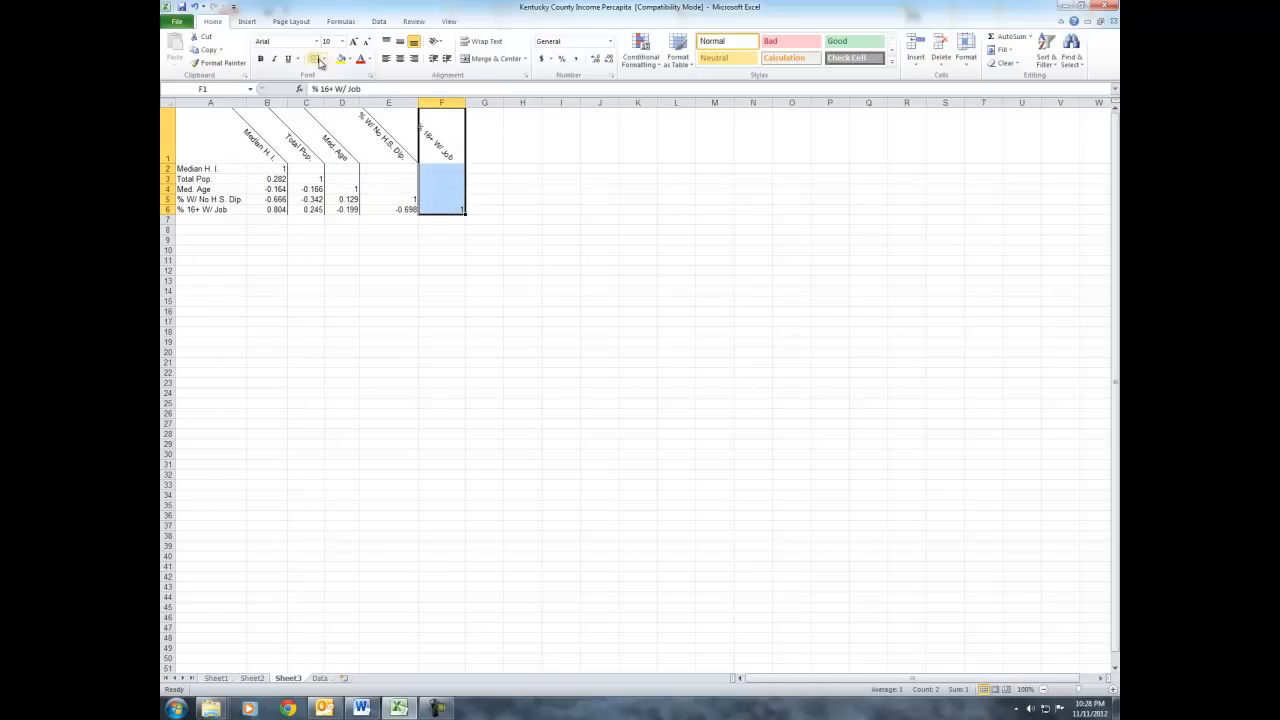
Step: Select columns B through F and narrow them together so the headings stack closely
left_click(342, 210)
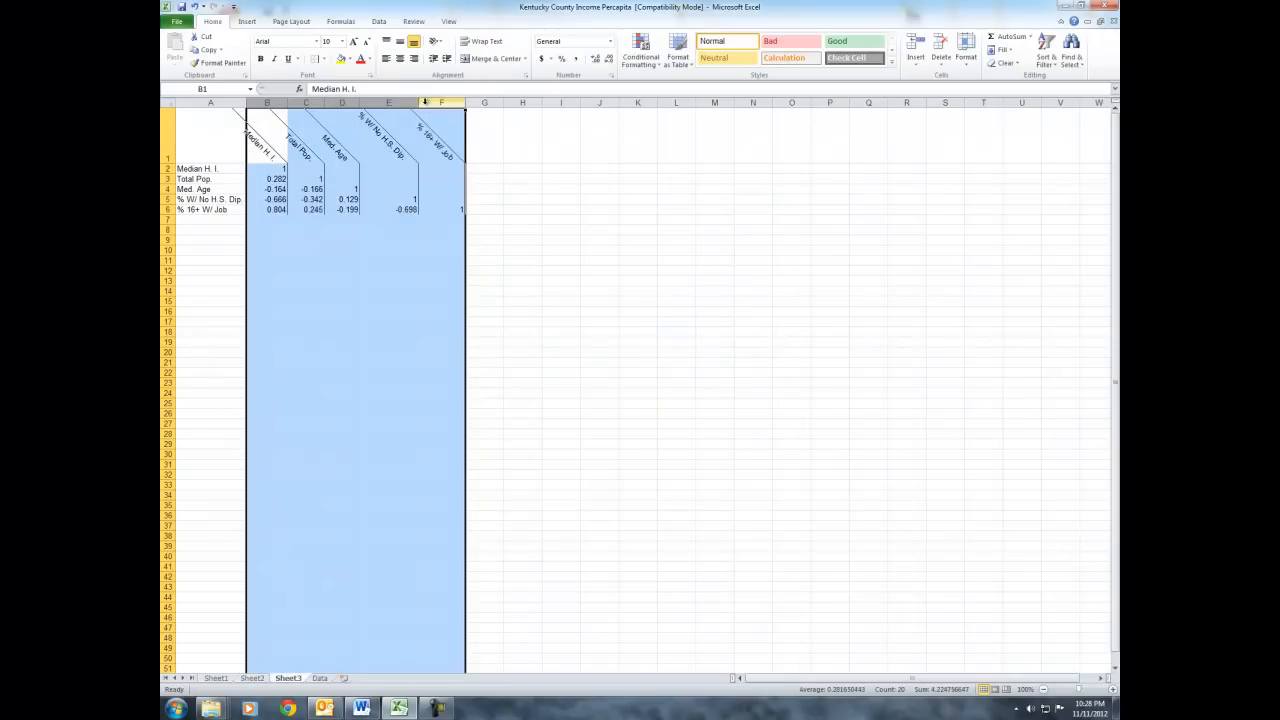
left_click(310, 260)
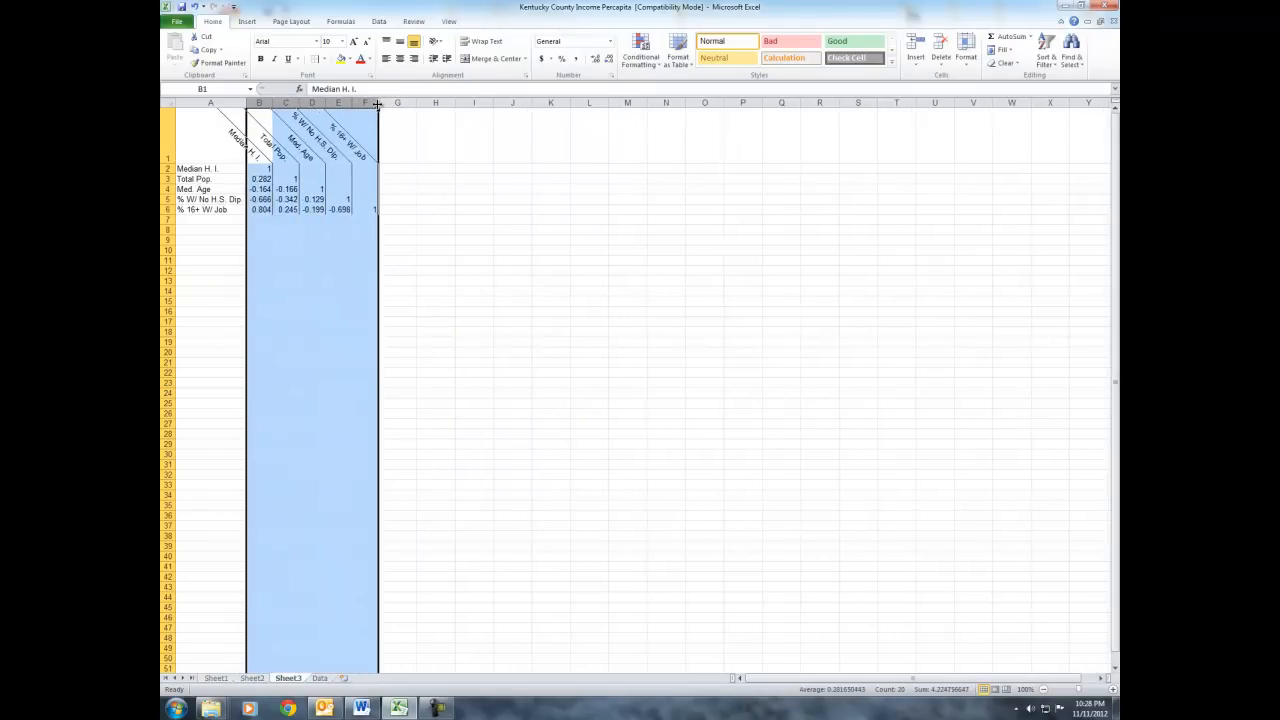
left_click(312, 300)
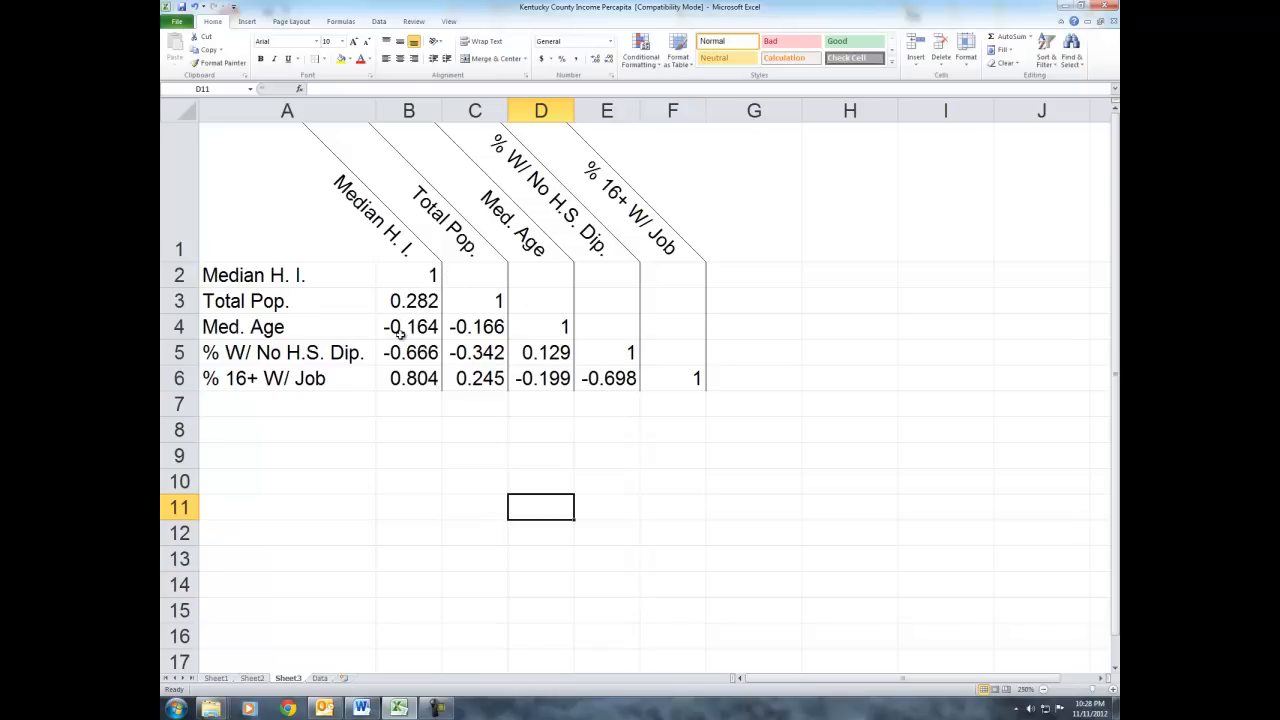
mouse_move(460, 304)
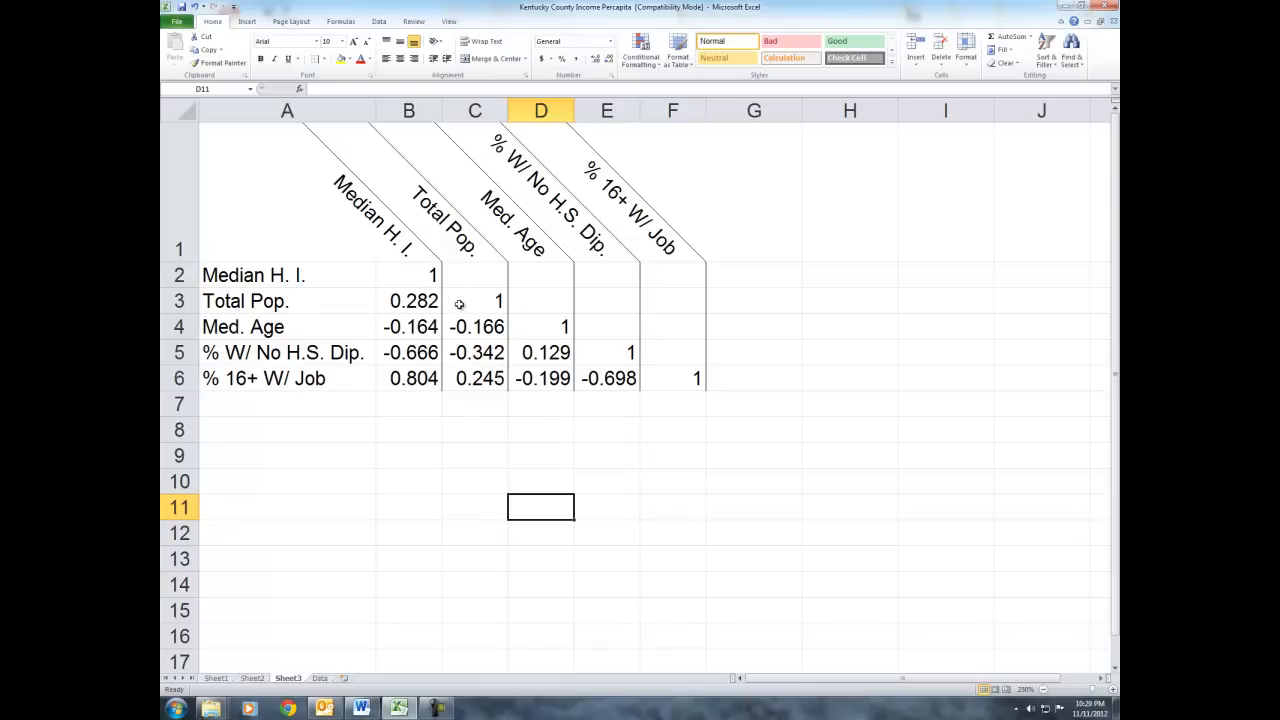
mouse_move(208, 188)
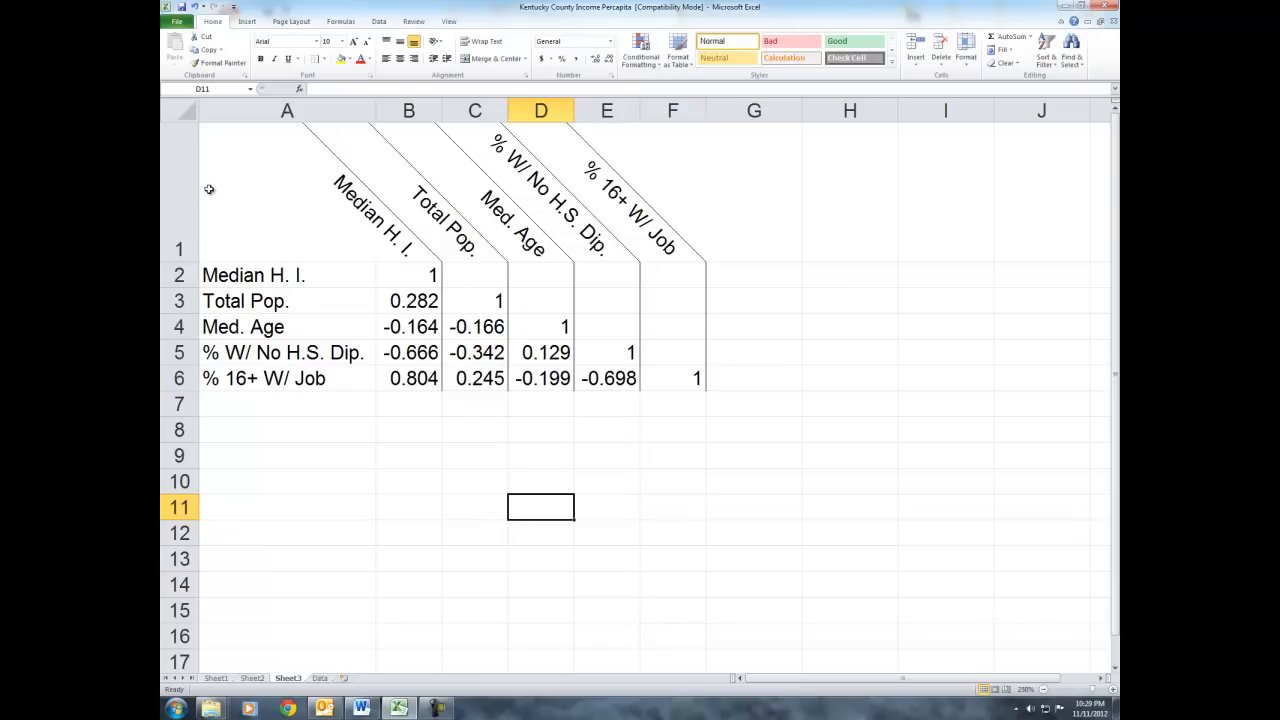
Step: Select the matrix A1:F6 with its angled headings and copy it
left_click(448, 20)
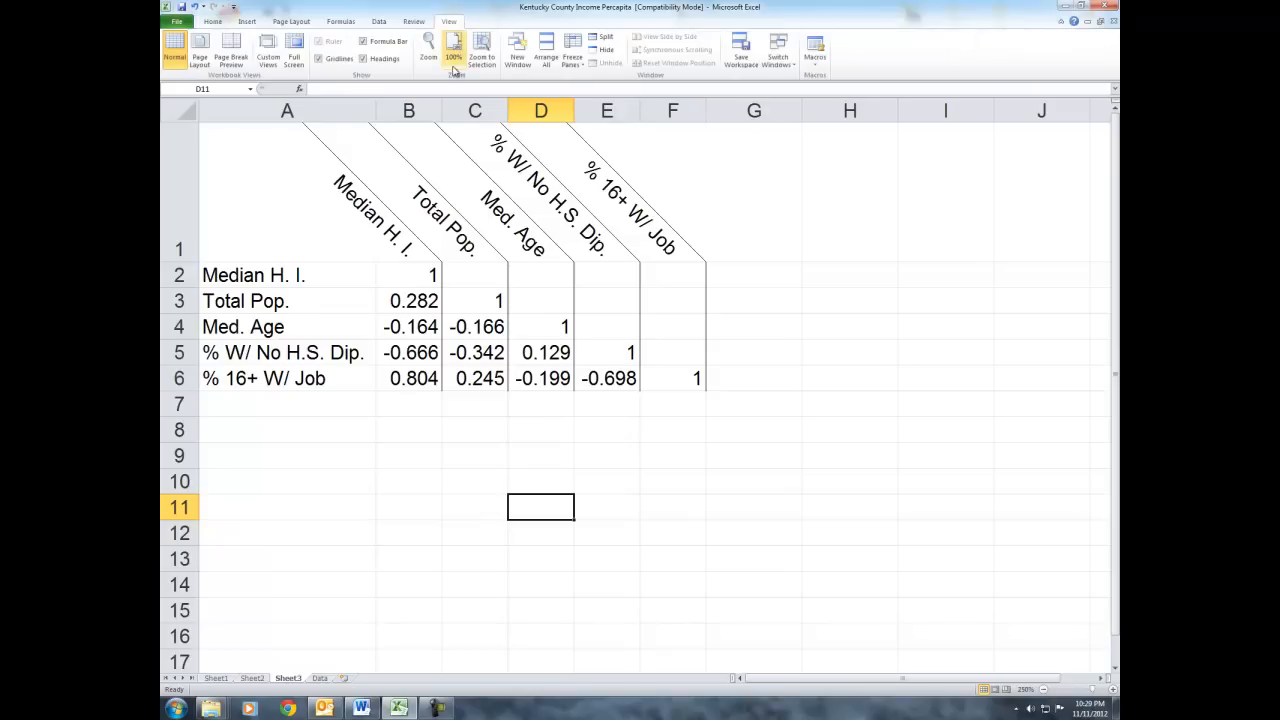
mouse_move(364, 78)
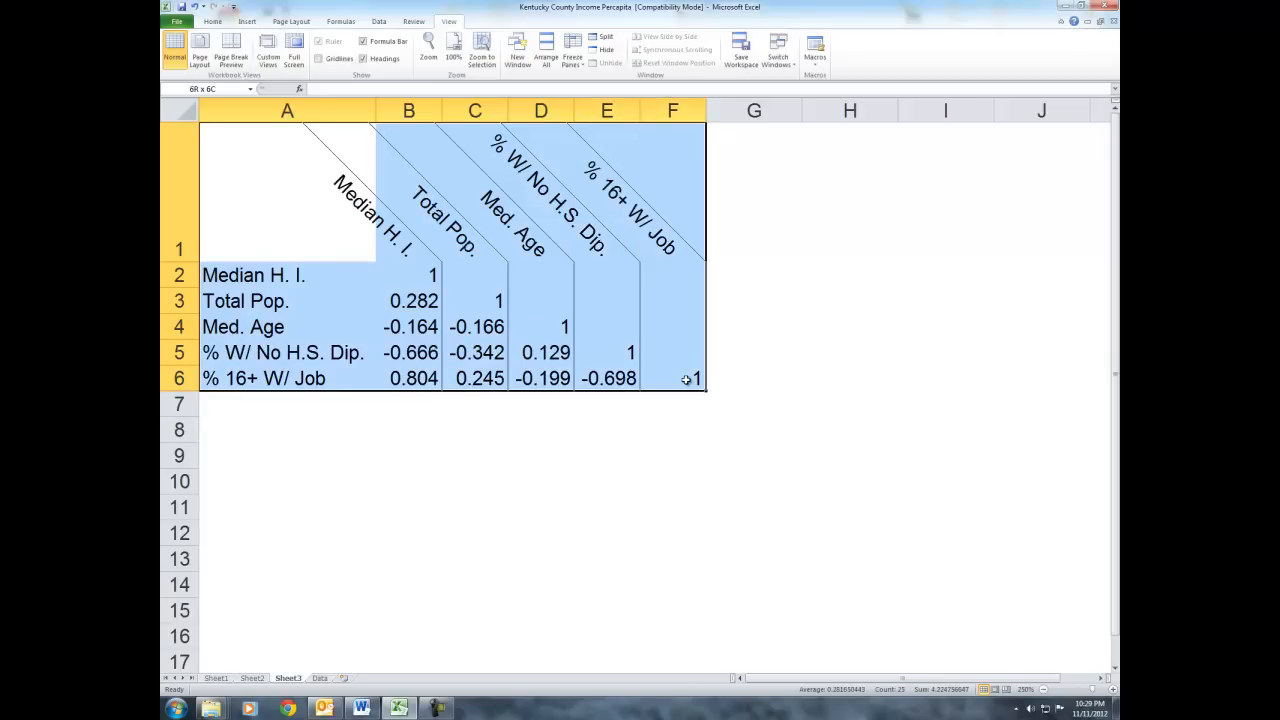
key("ctrl+c")
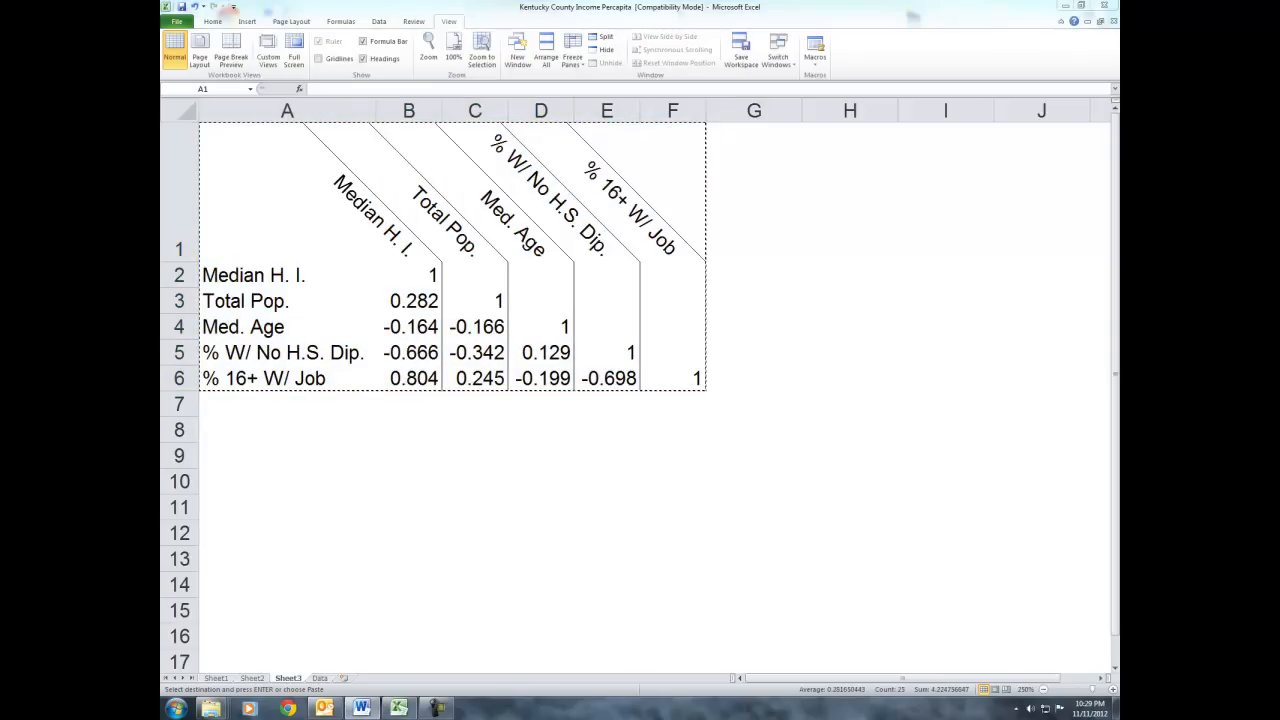
Step: Paste Special the matrix into the Word report as a Picture (Enhanced Metafile)
left_click(360, 708)
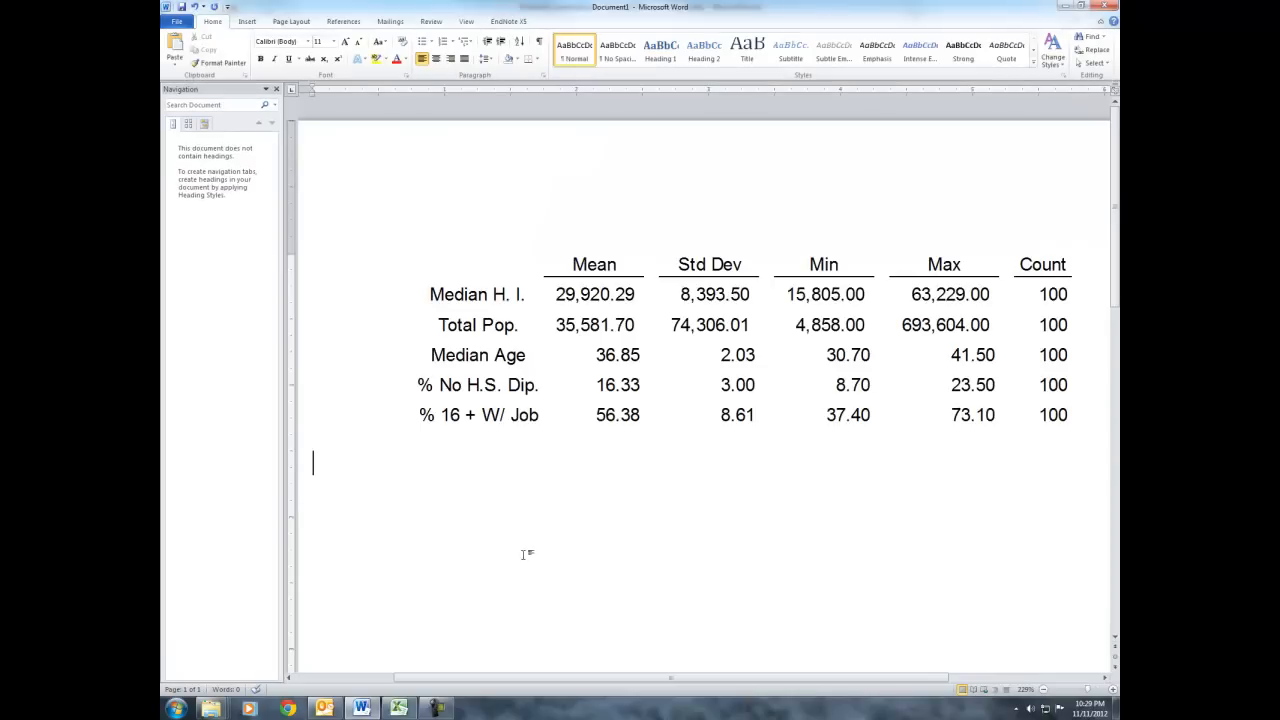
left_click(174, 50)
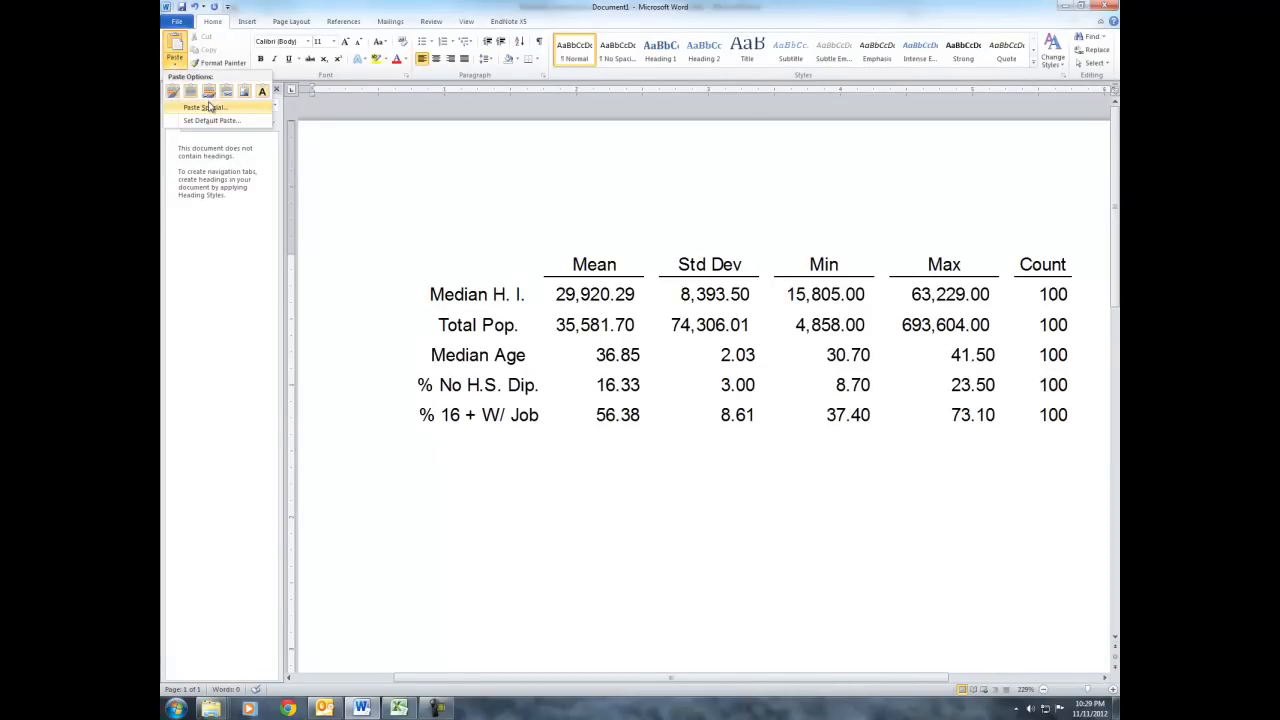
left_click(204, 108)
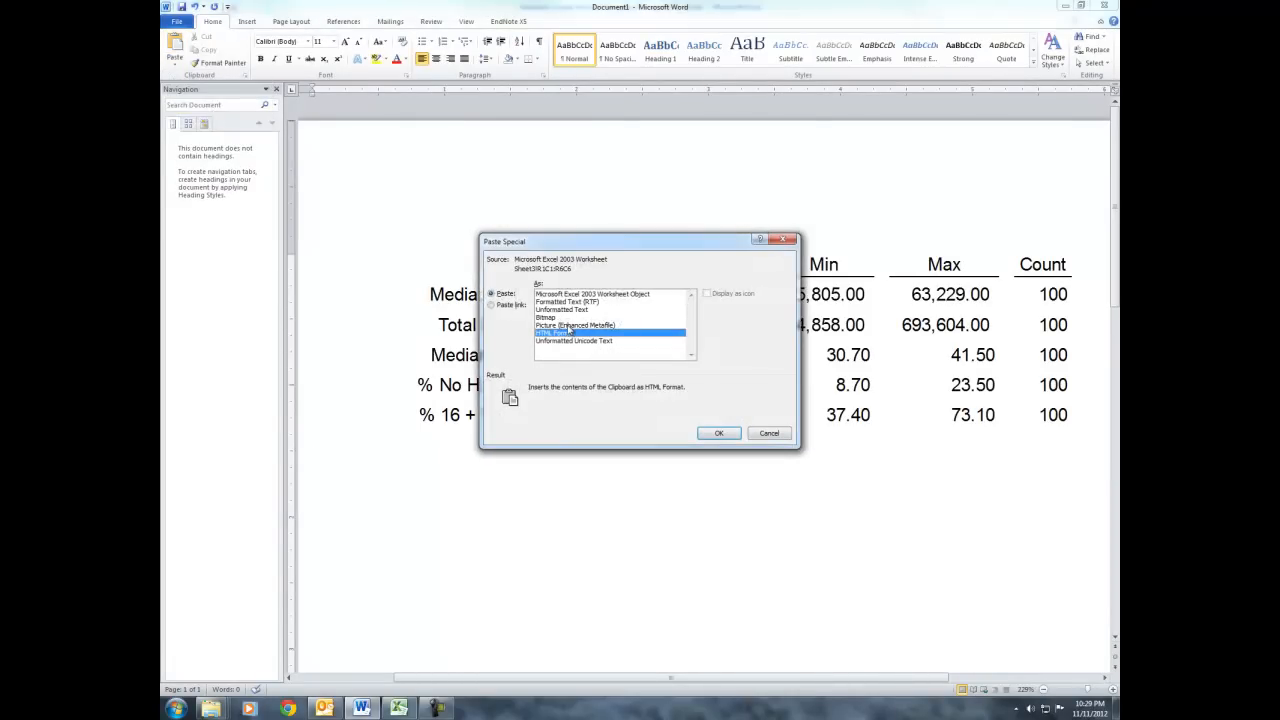
left_click(718, 432)
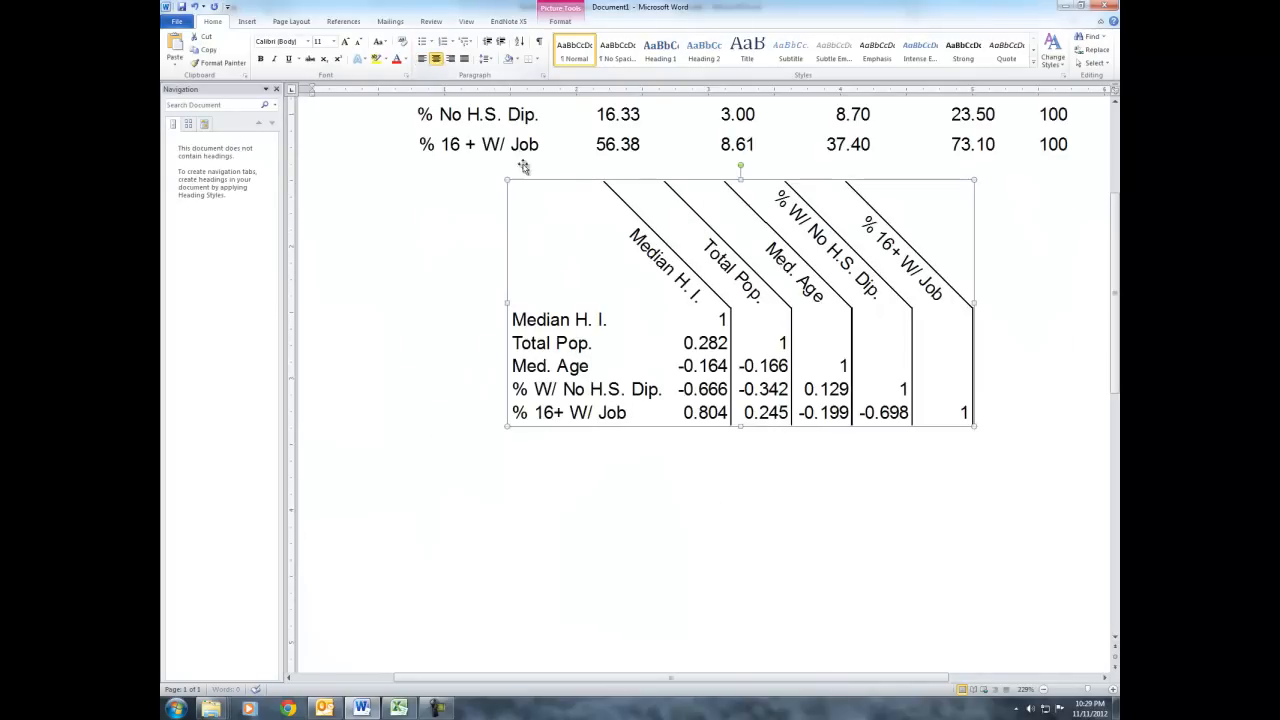
scroll("up", 3)
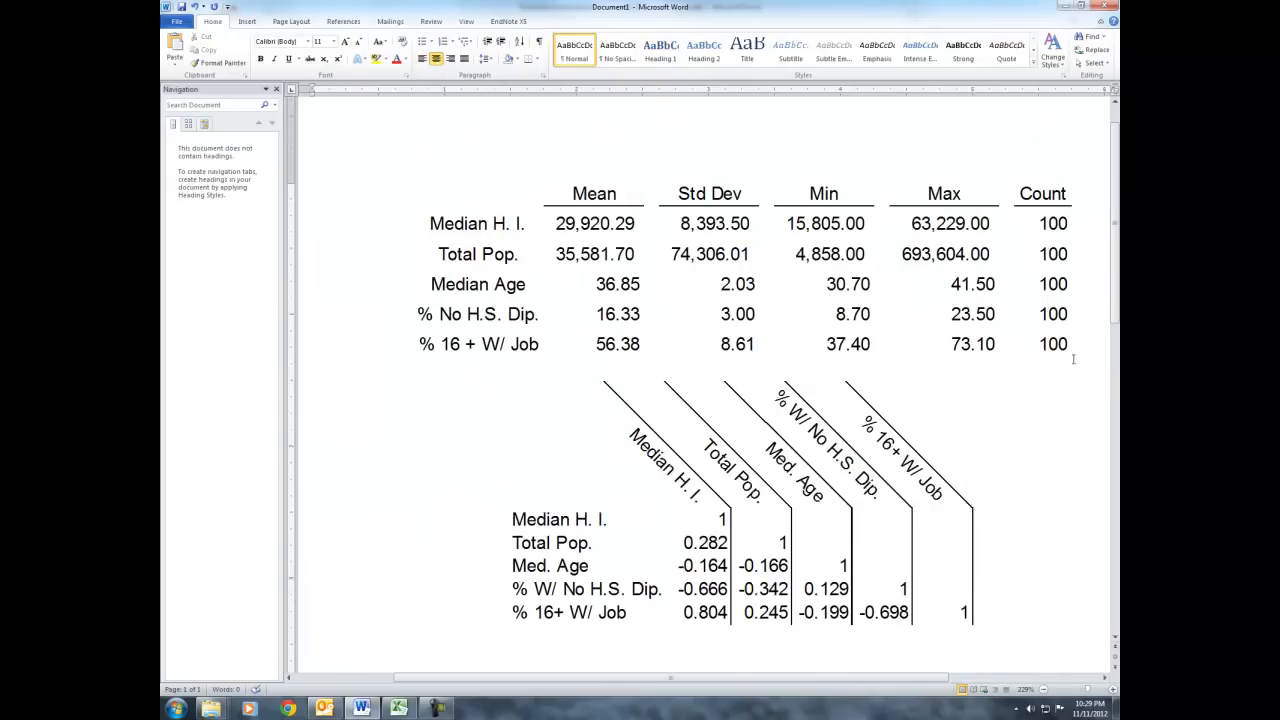
scroll("down", 3)
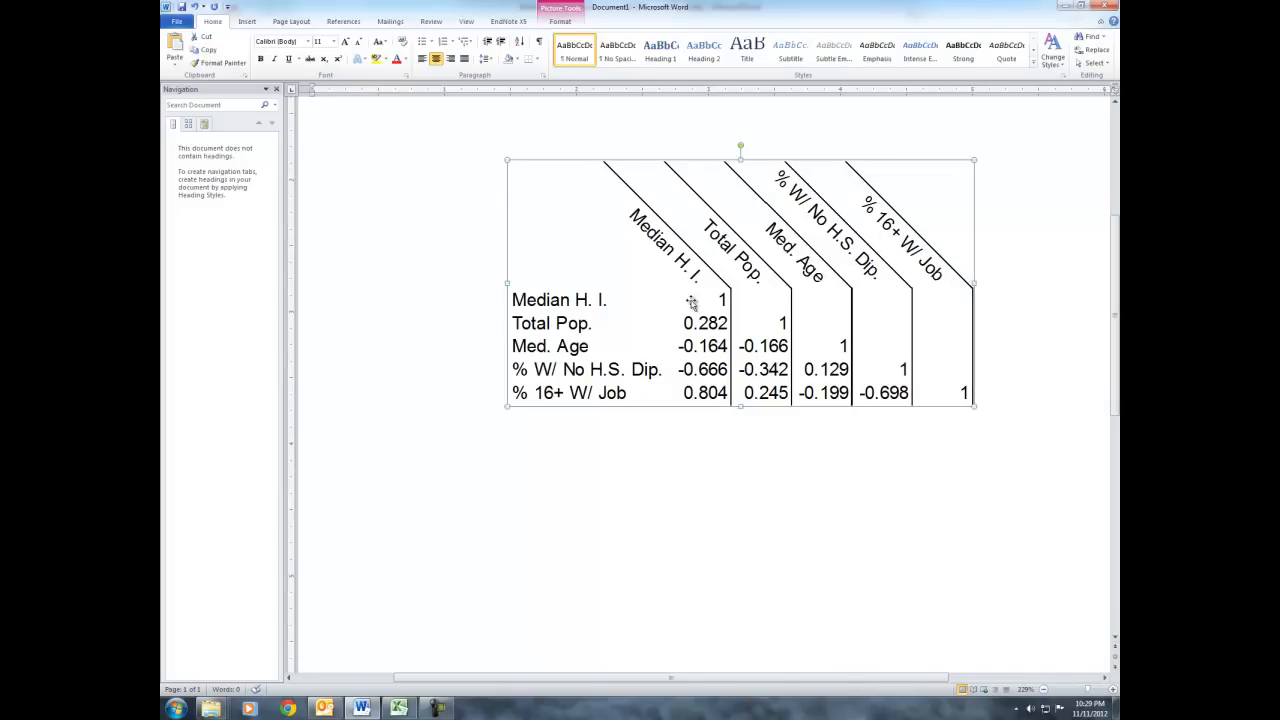
mouse_move(704, 384)
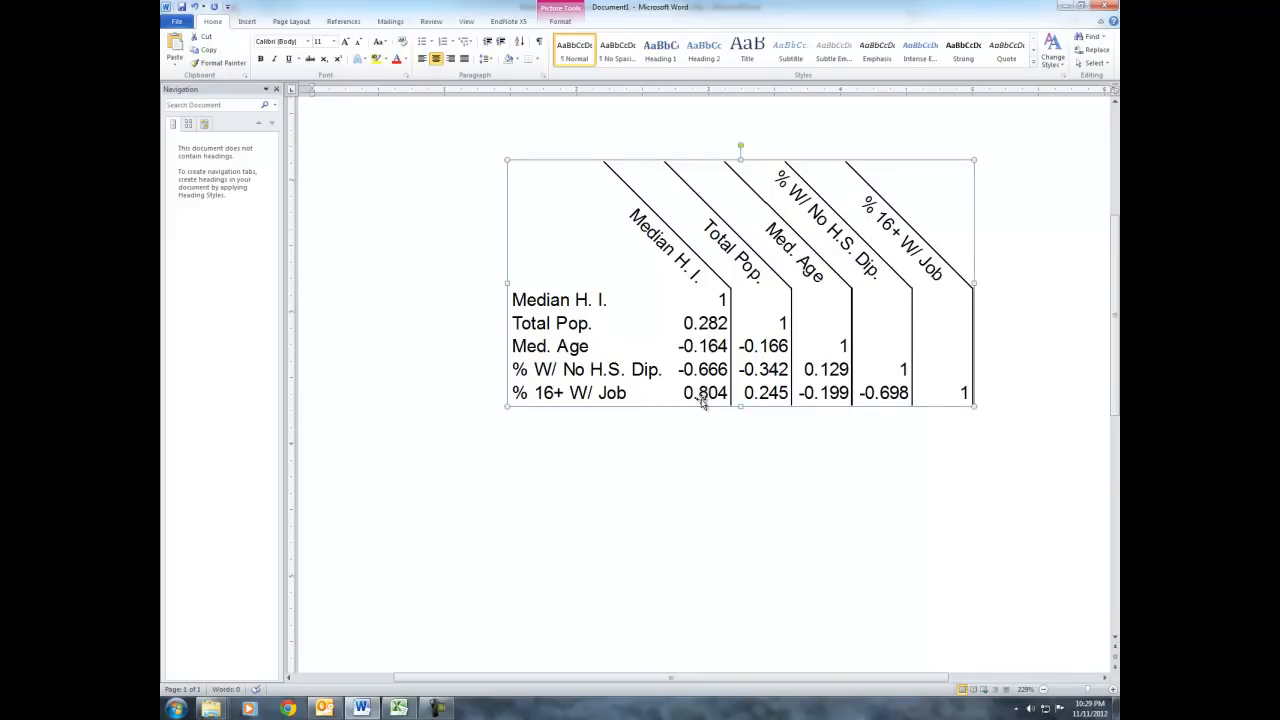
mouse_move(584, 382)
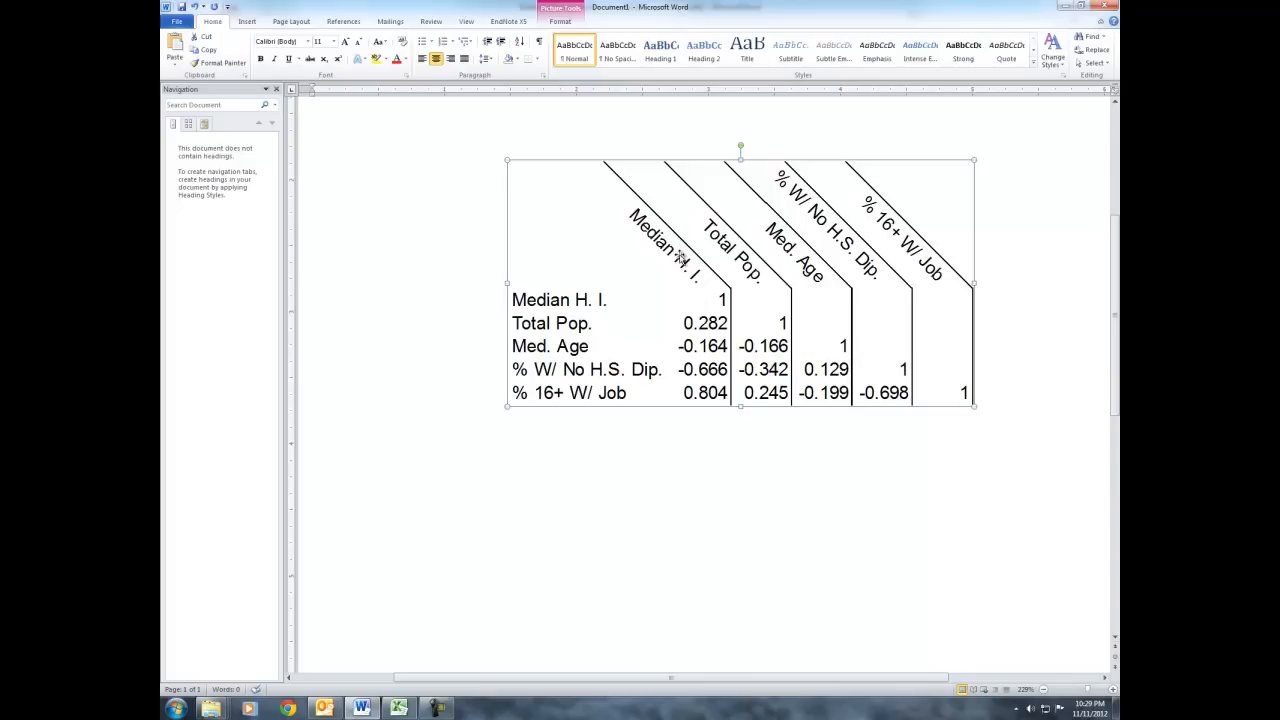
mouse_move(696, 428)
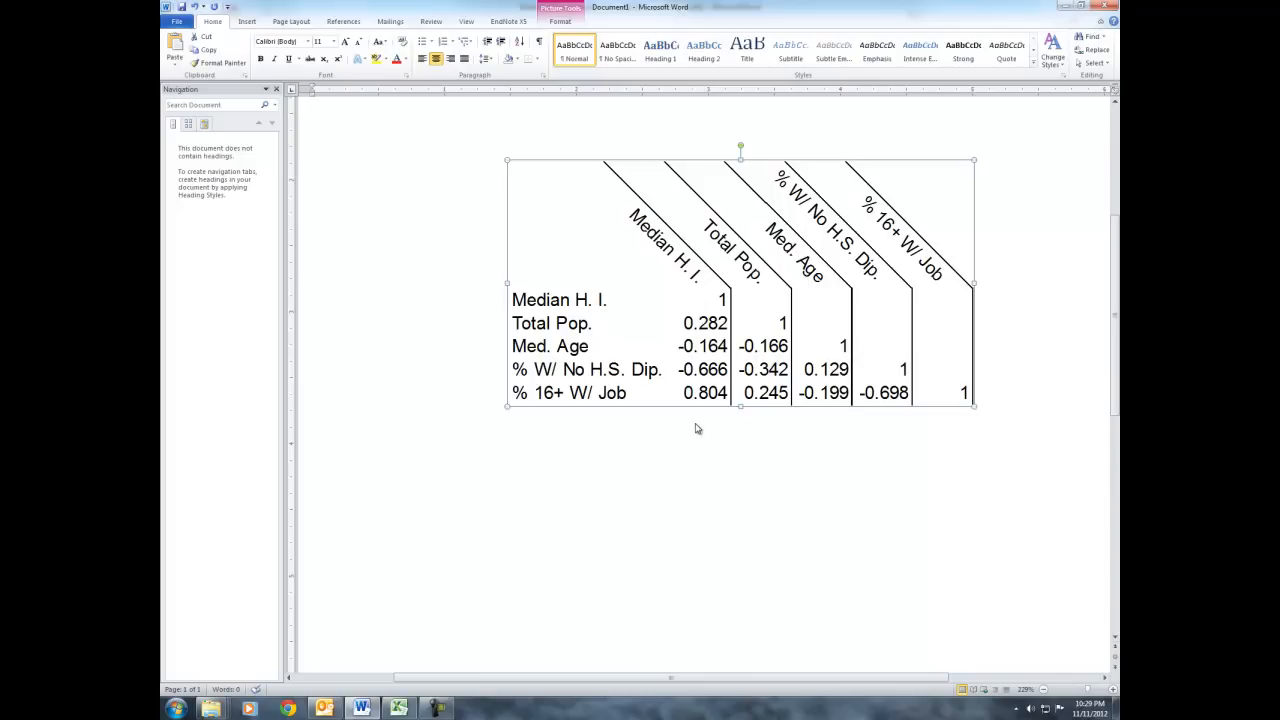
mouse_move(664, 388)
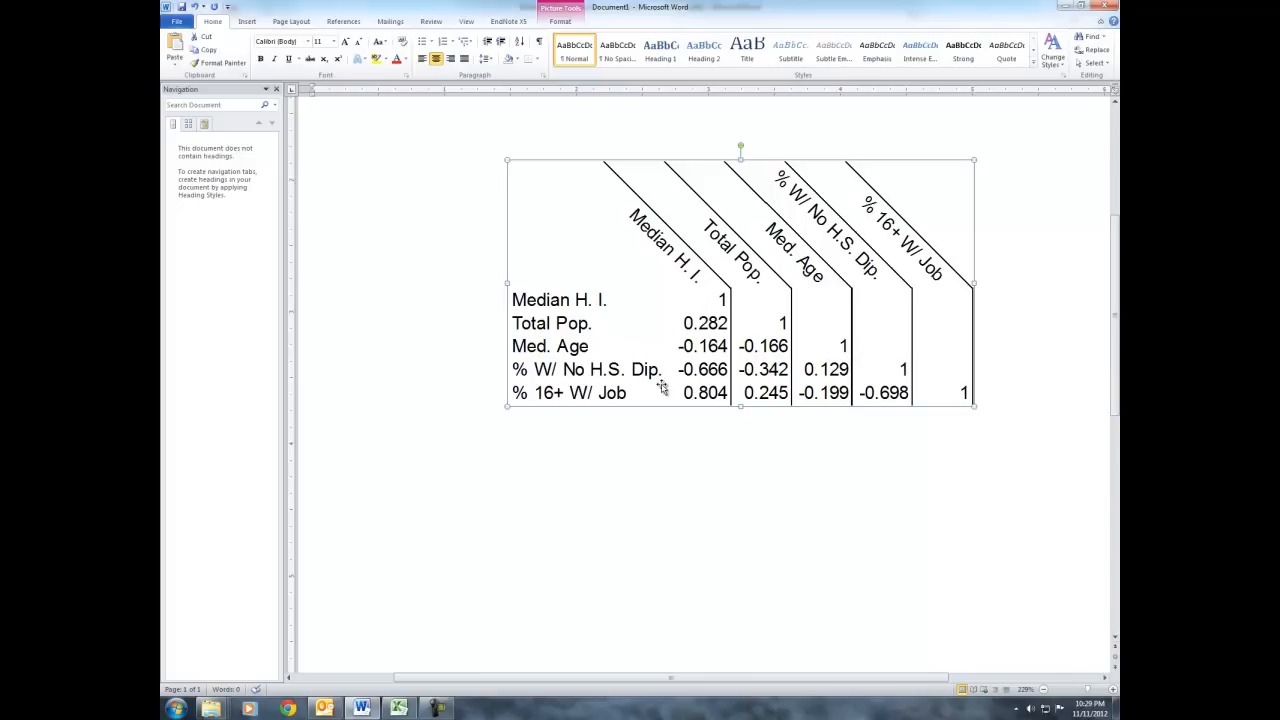
mouse_move(668, 418)
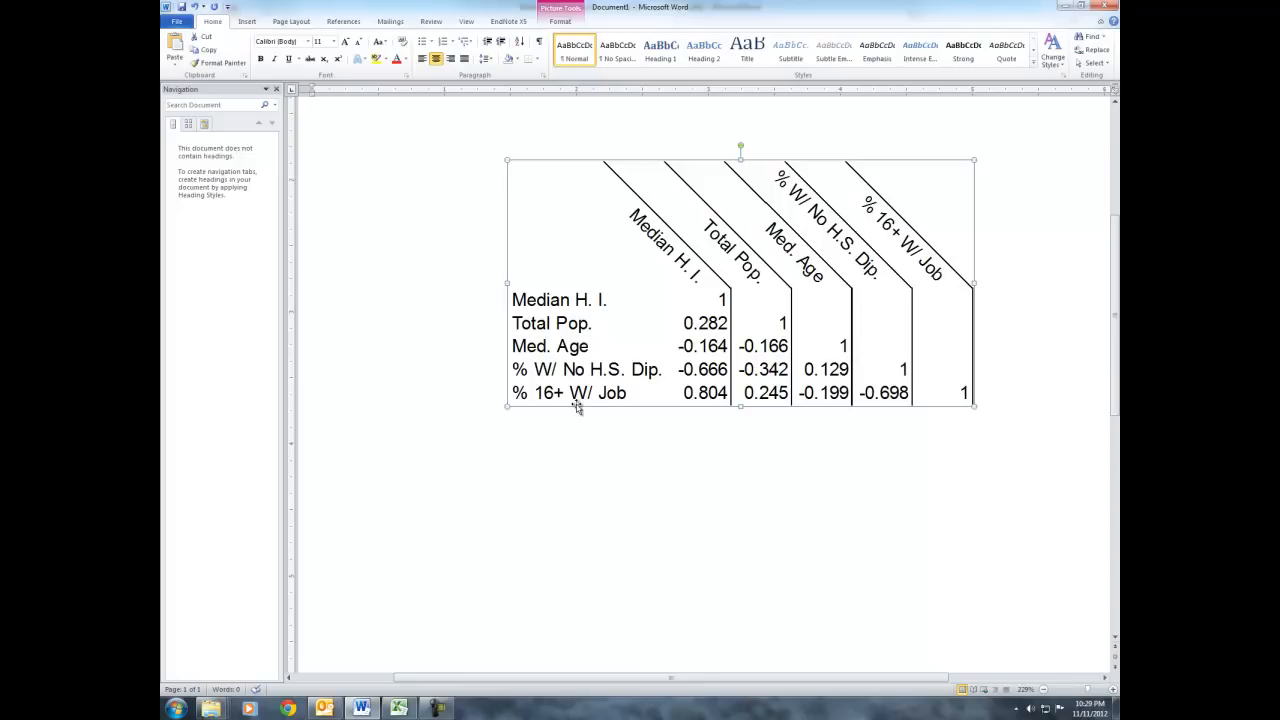
mouse_move(652, 408)
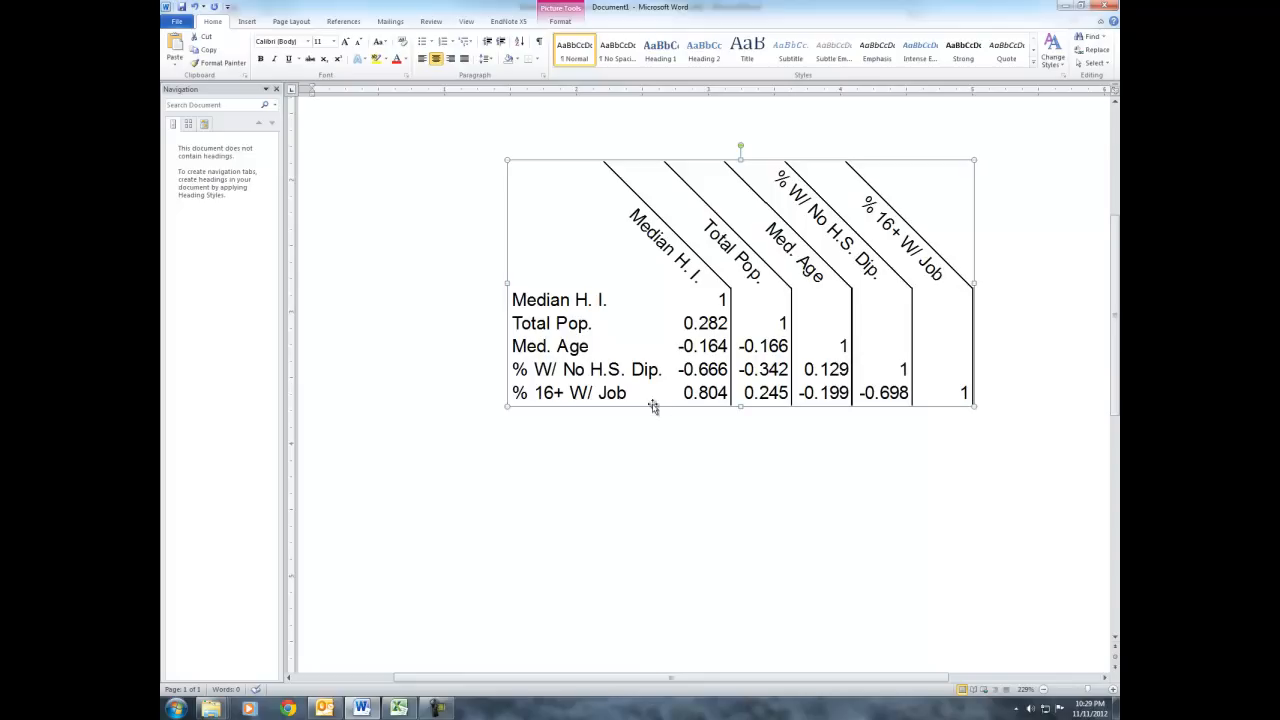
mouse_move(690, 396)
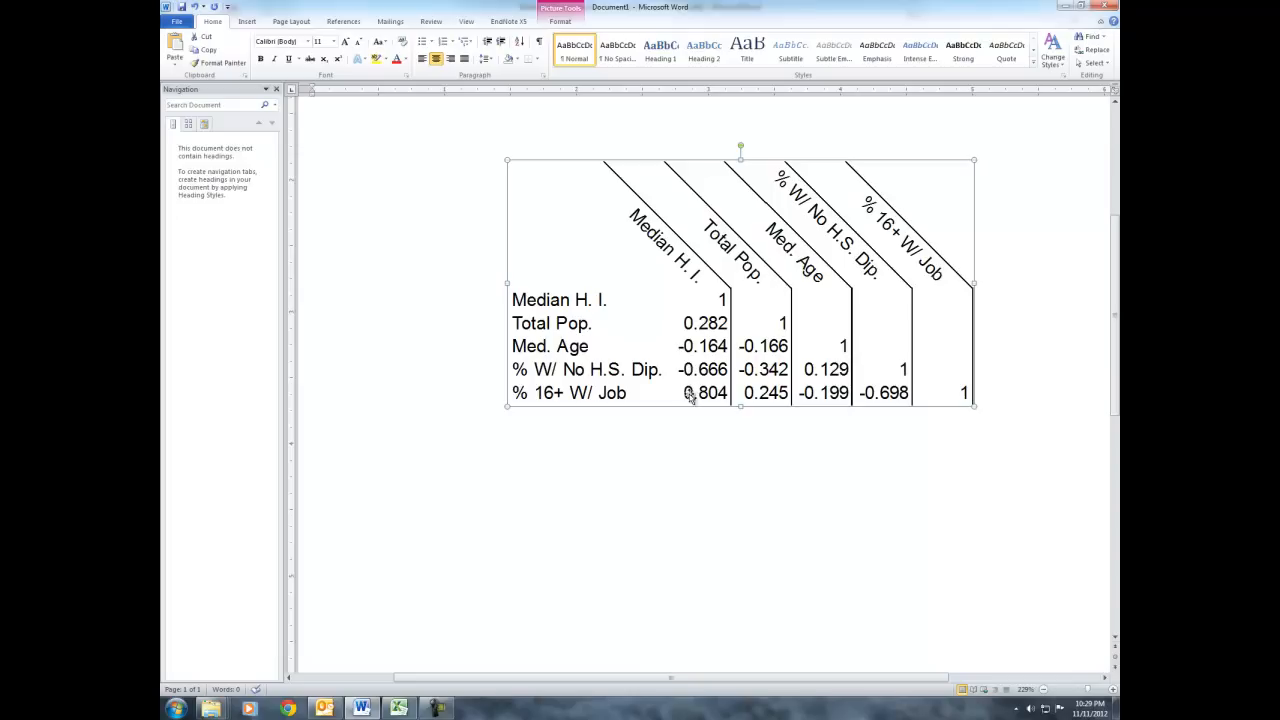
mouse_move(704, 400)
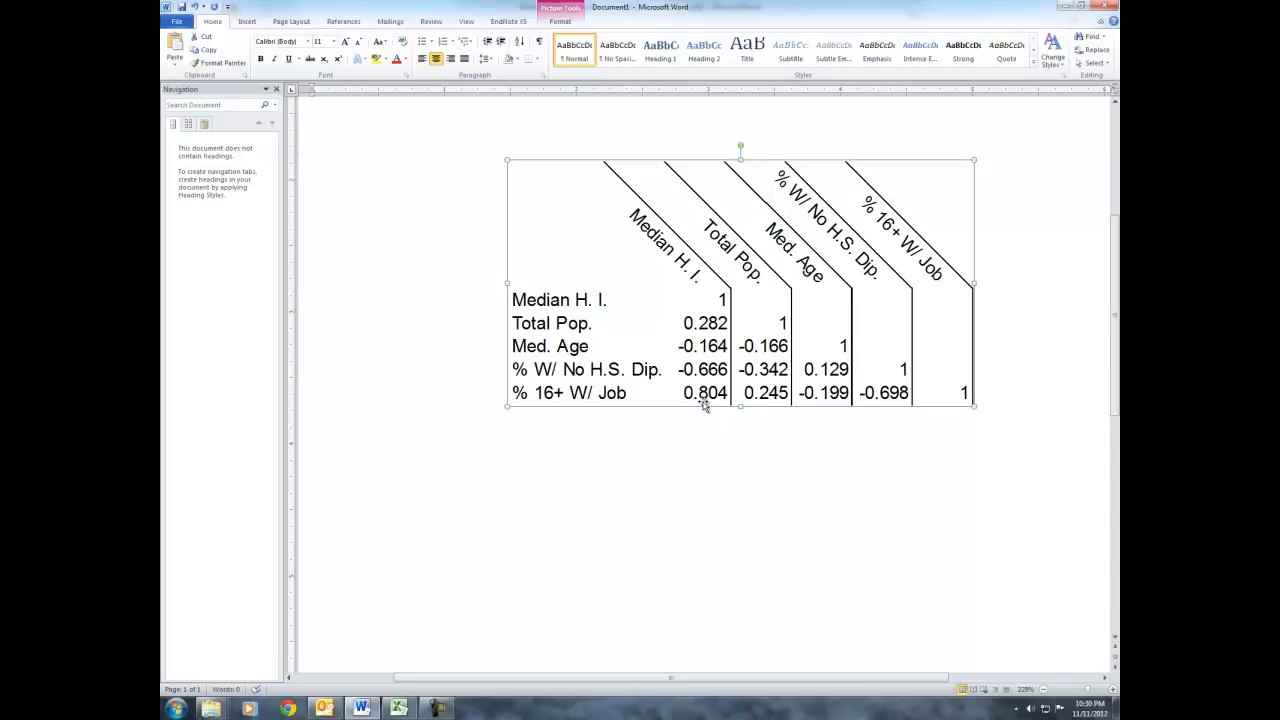
mouse_move(592, 520)
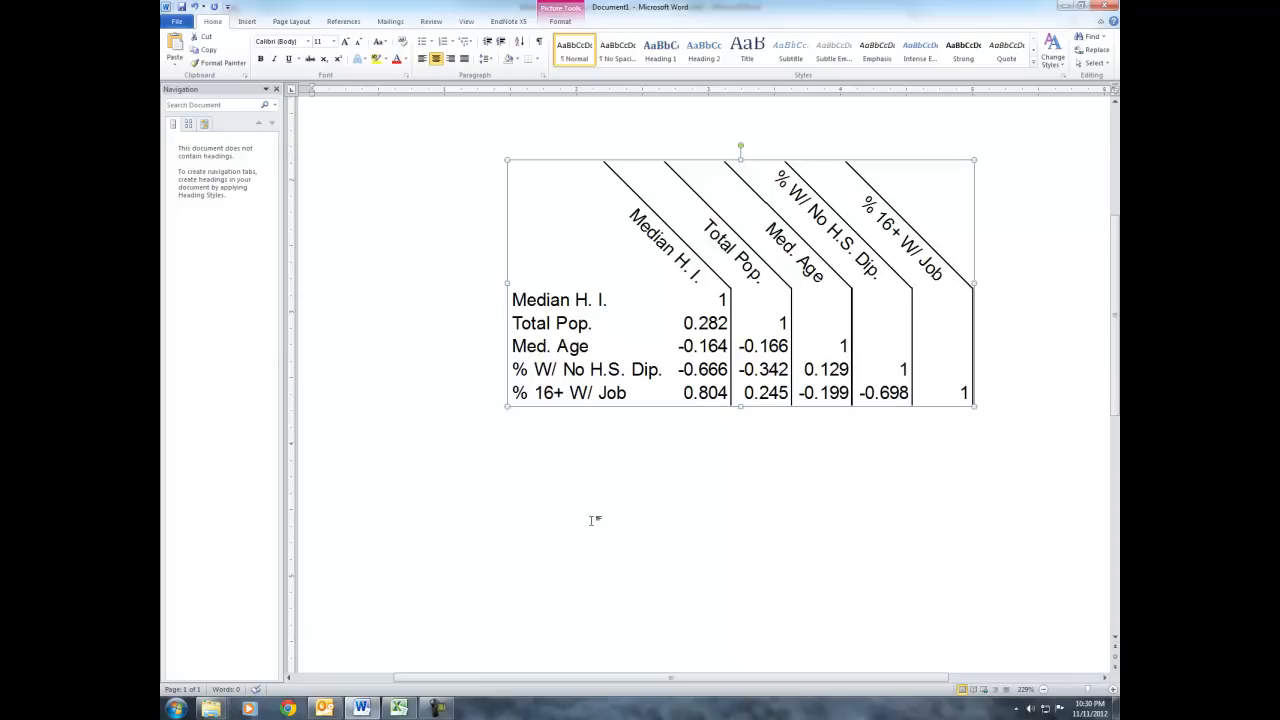
mouse_move(632, 420)
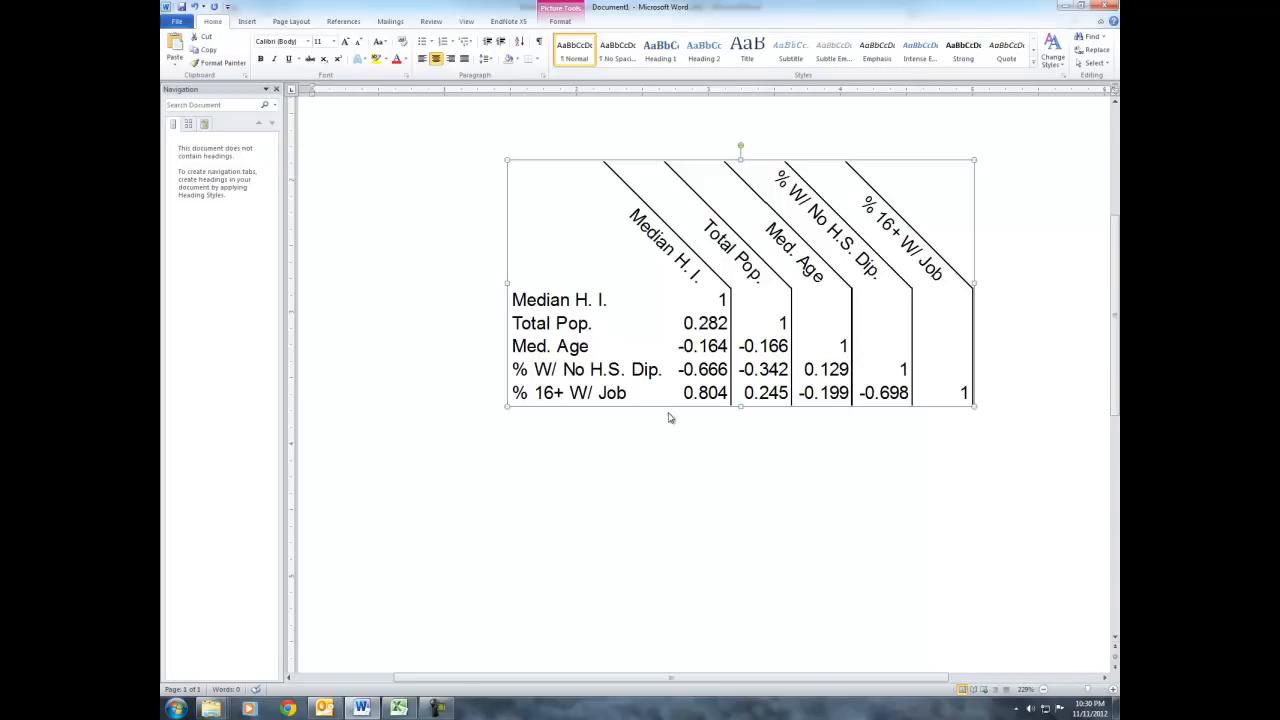
mouse_move(676, 410)
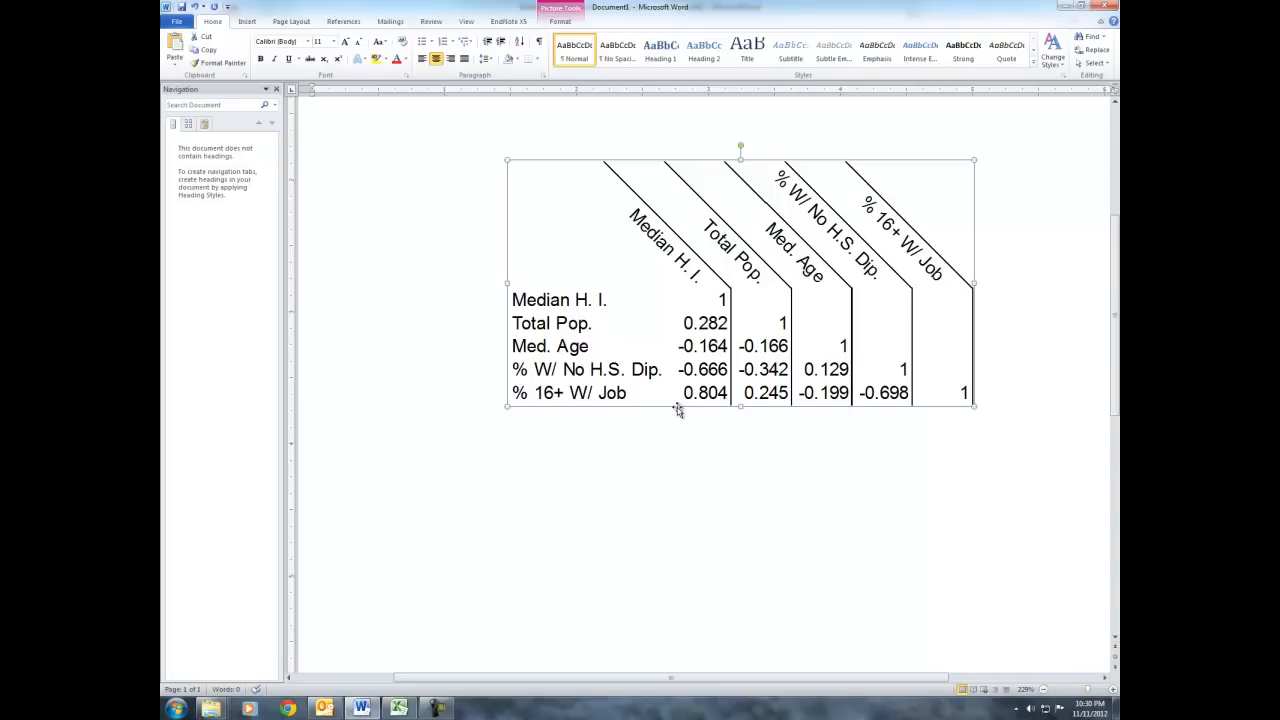
mouse_move(680, 414)
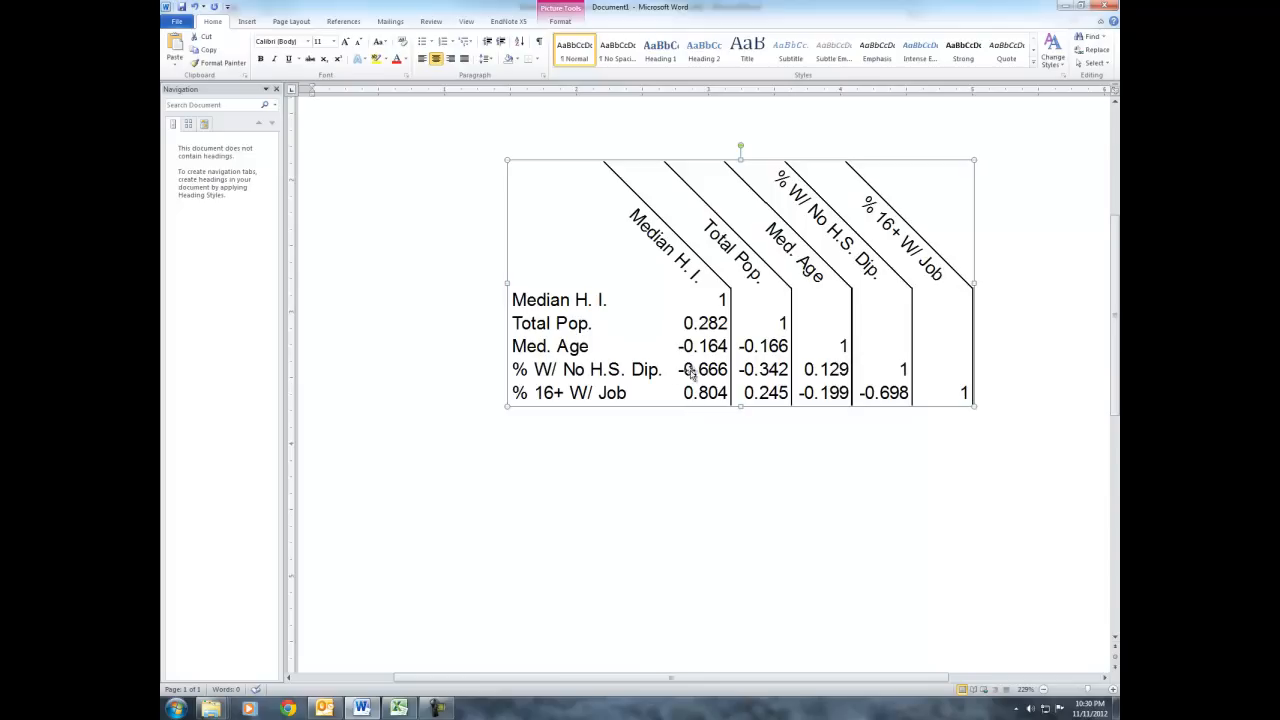
mouse_move(664, 384)
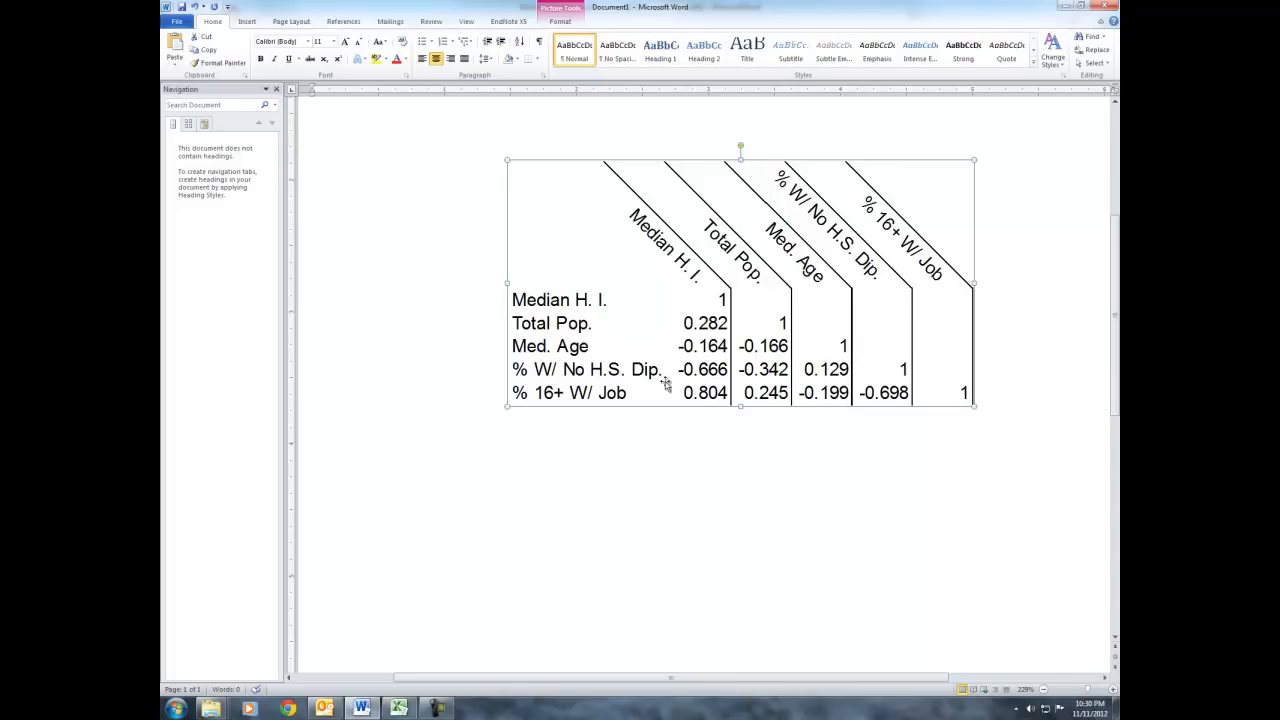
mouse_move(684, 392)
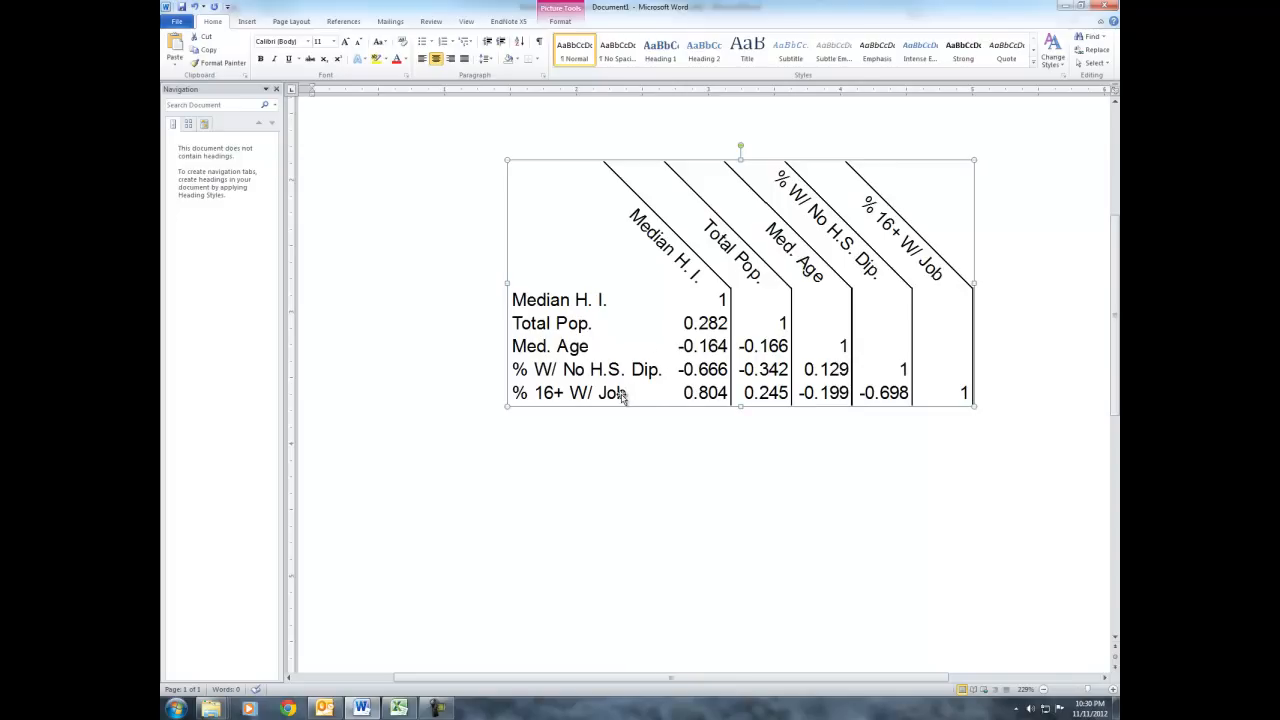
mouse_move(608, 408)
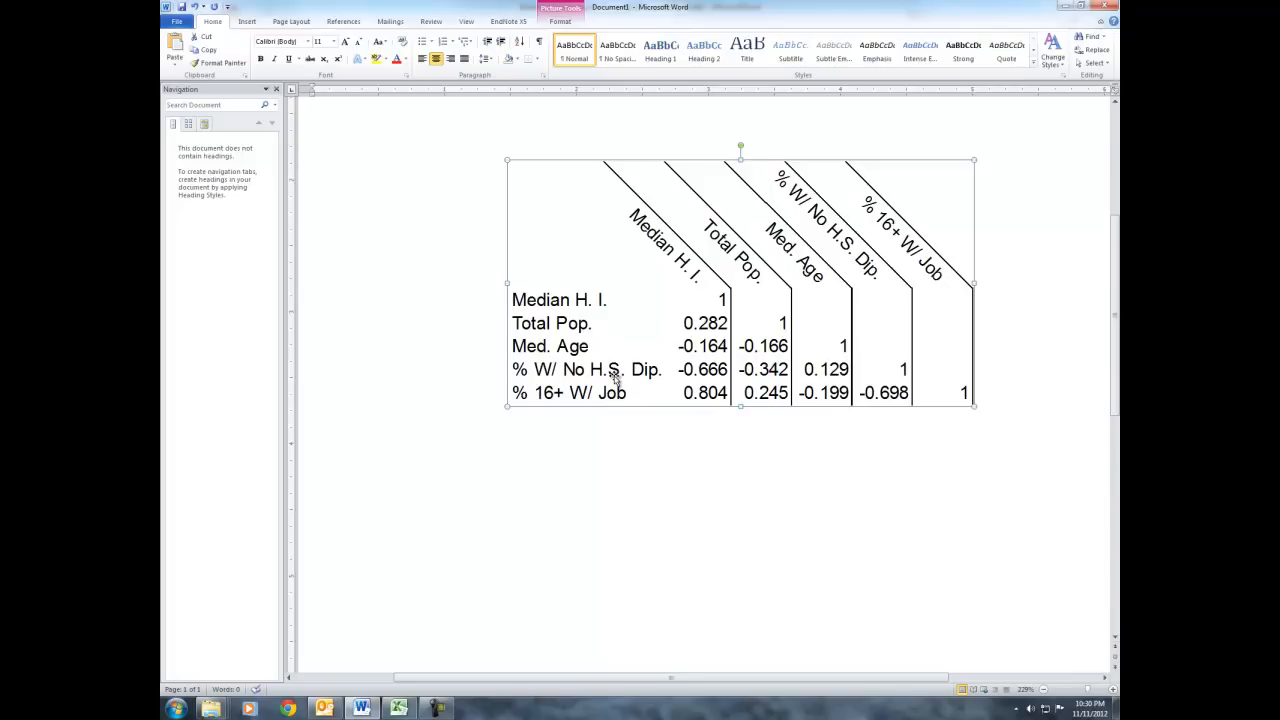
mouse_move(572, 378)
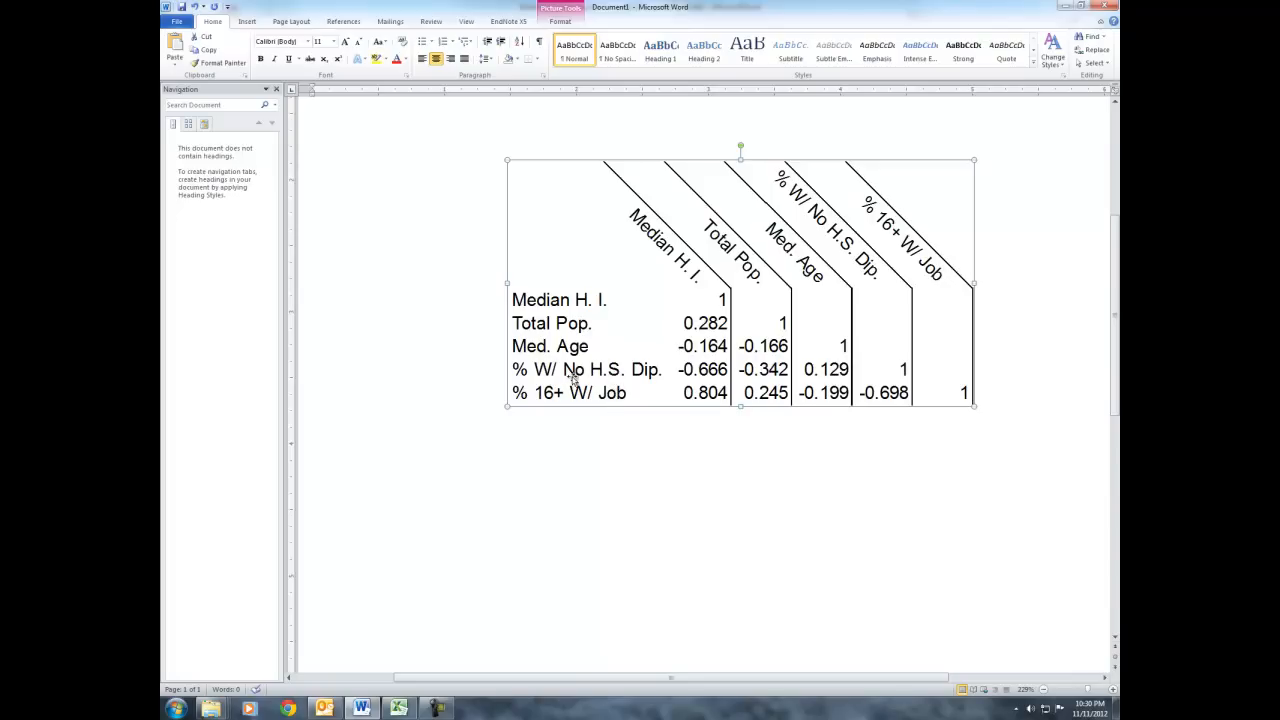
mouse_move(682, 352)
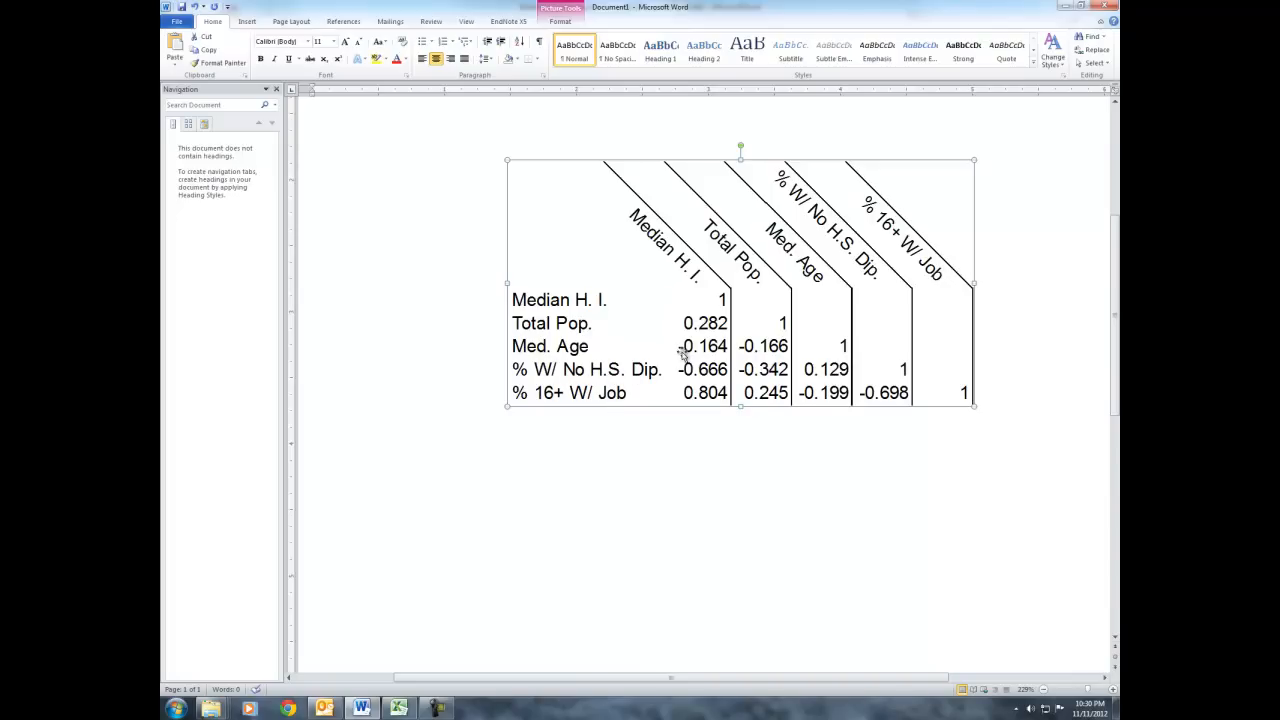
mouse_move(730, 476)
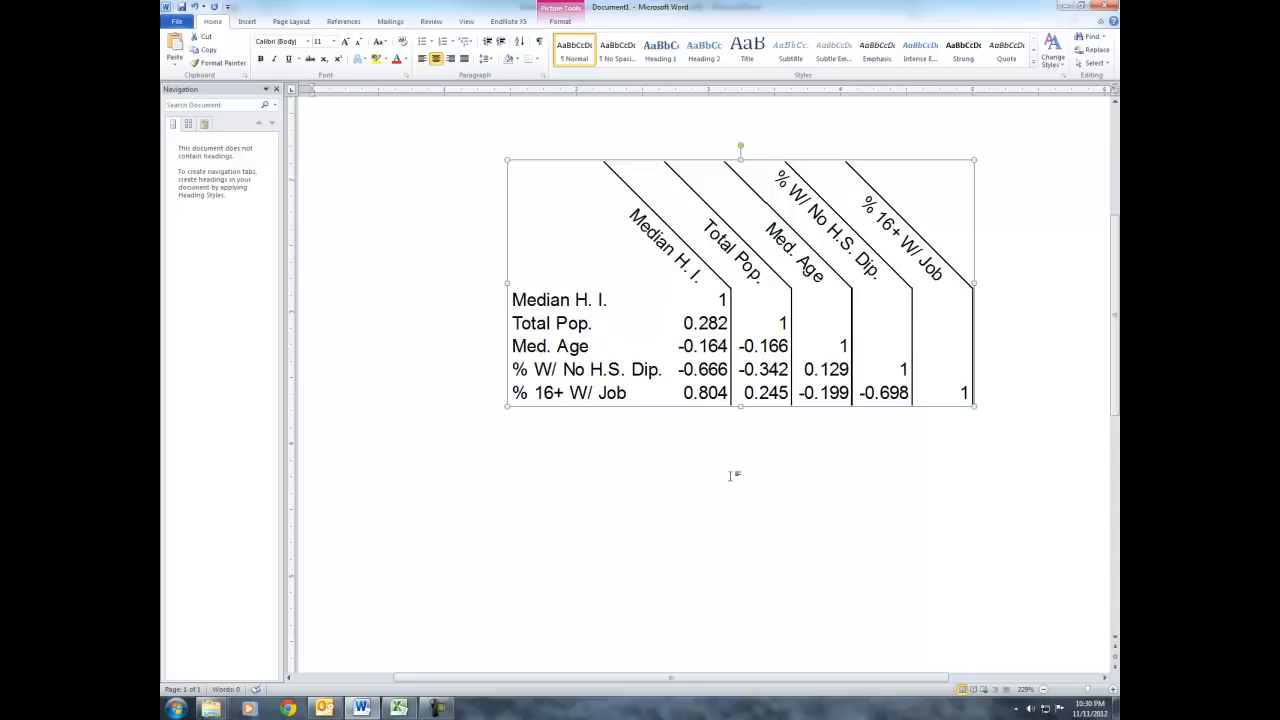
mouse_move(740, 486)
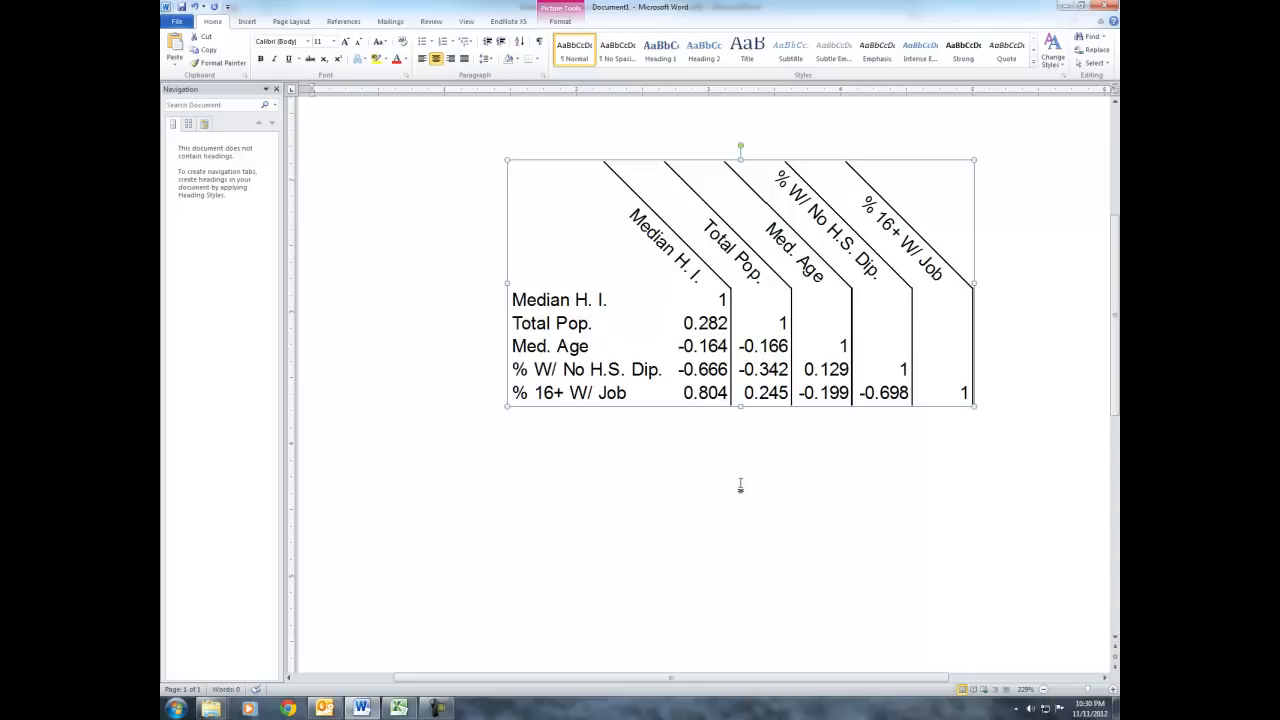
mouse_move(748, 500)
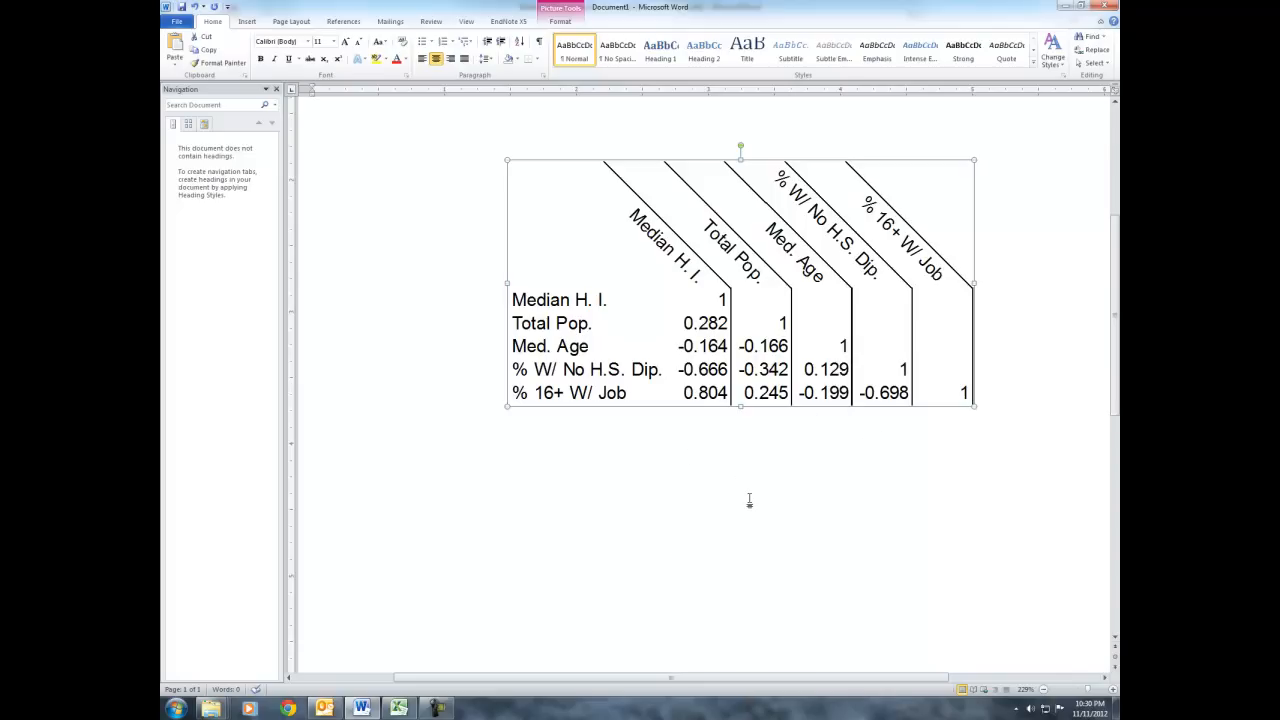
mouse_move(744, 480)
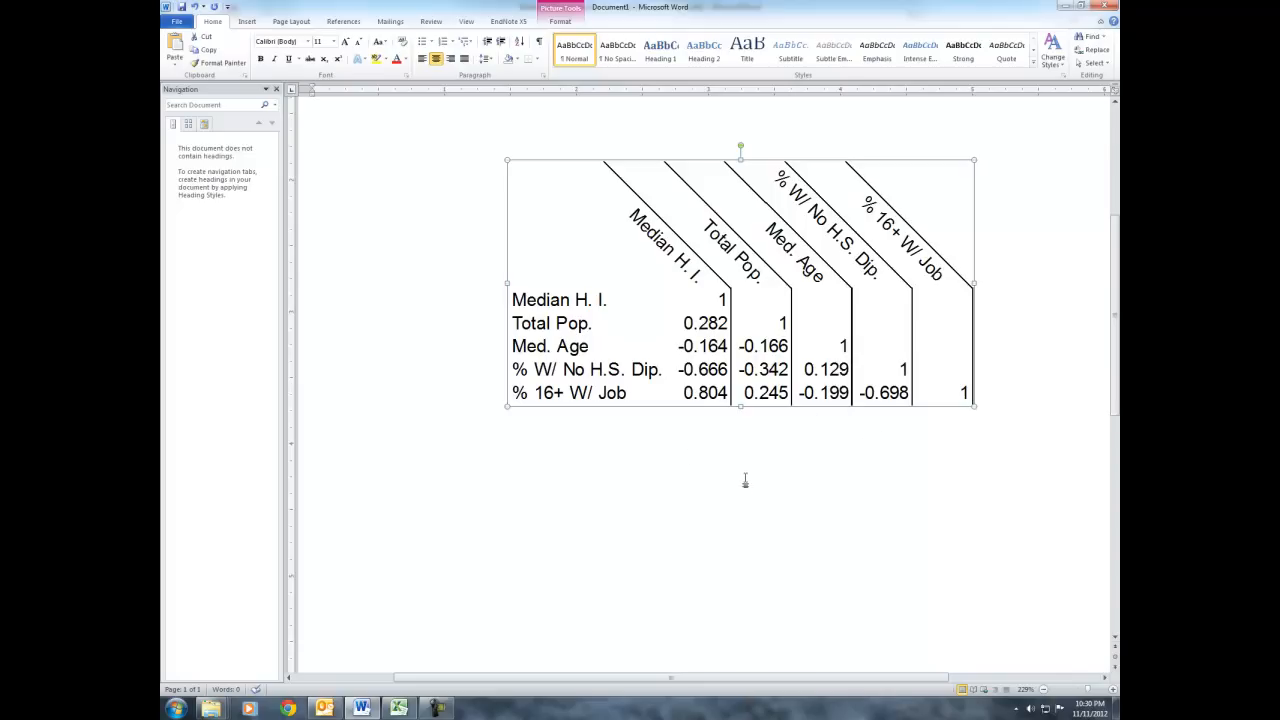
mouse_move(700, 468)
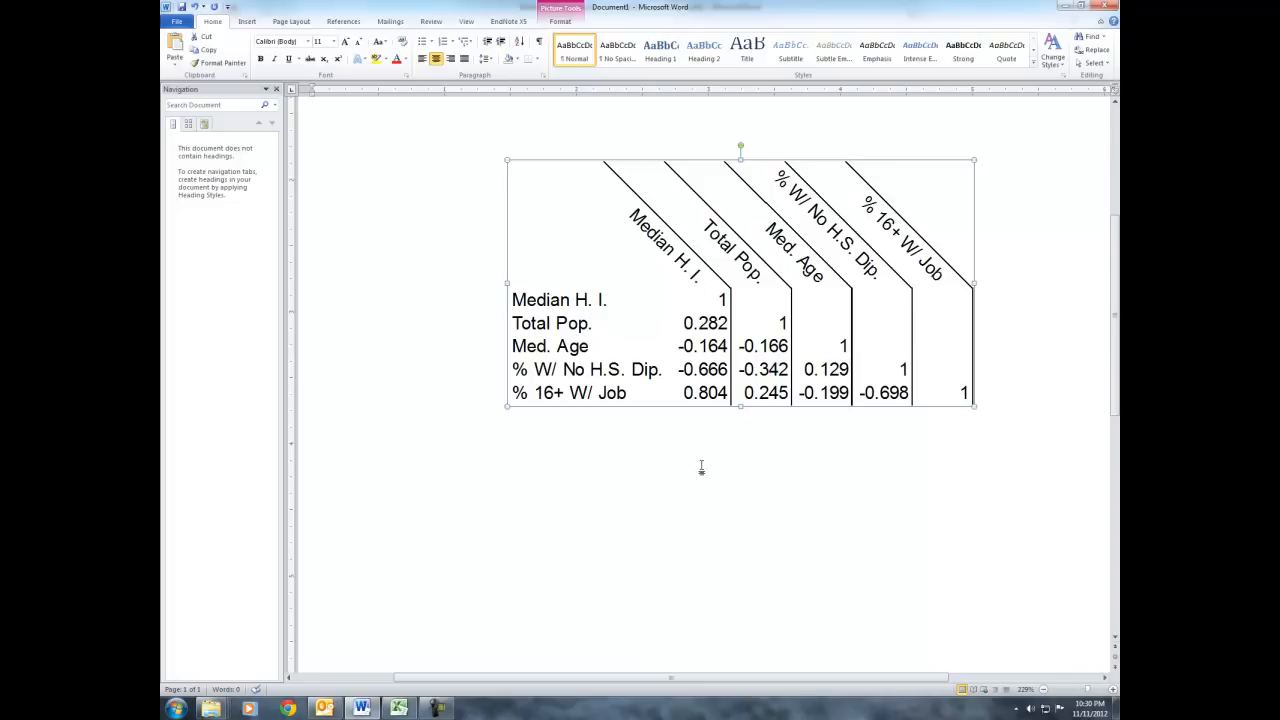
mouse_move(814, 436)
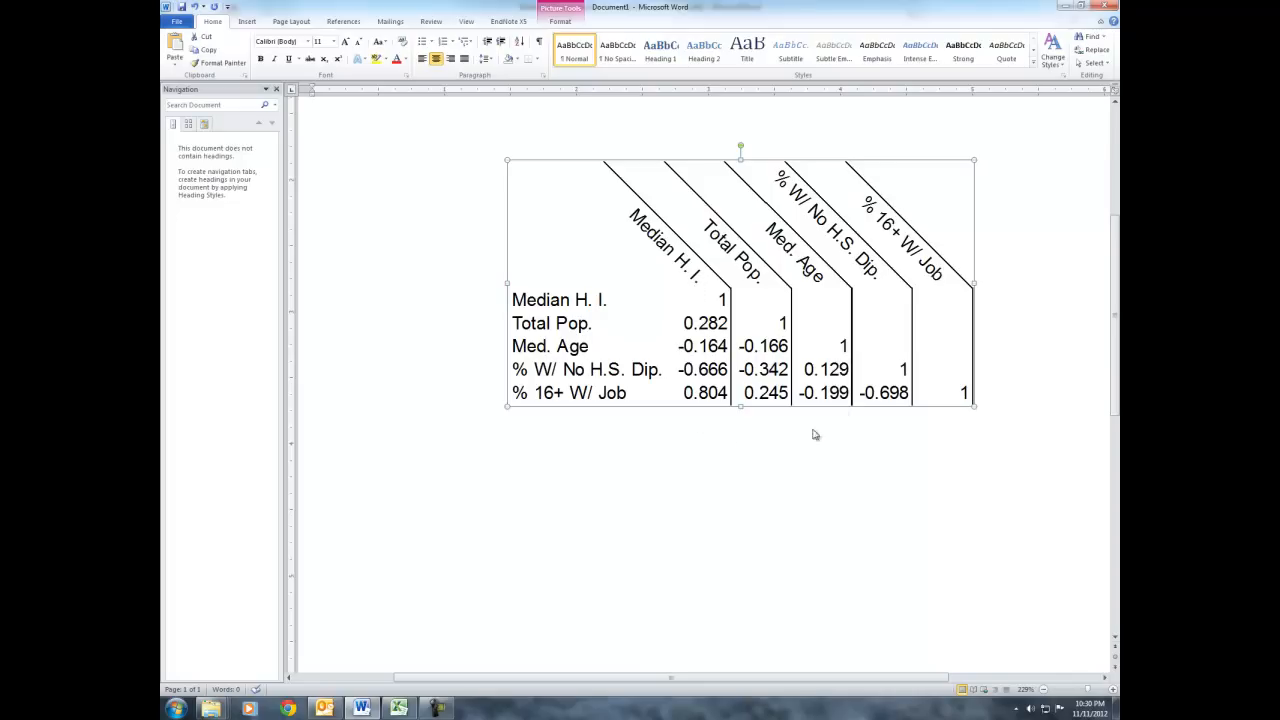
mouse_move(836, 344)
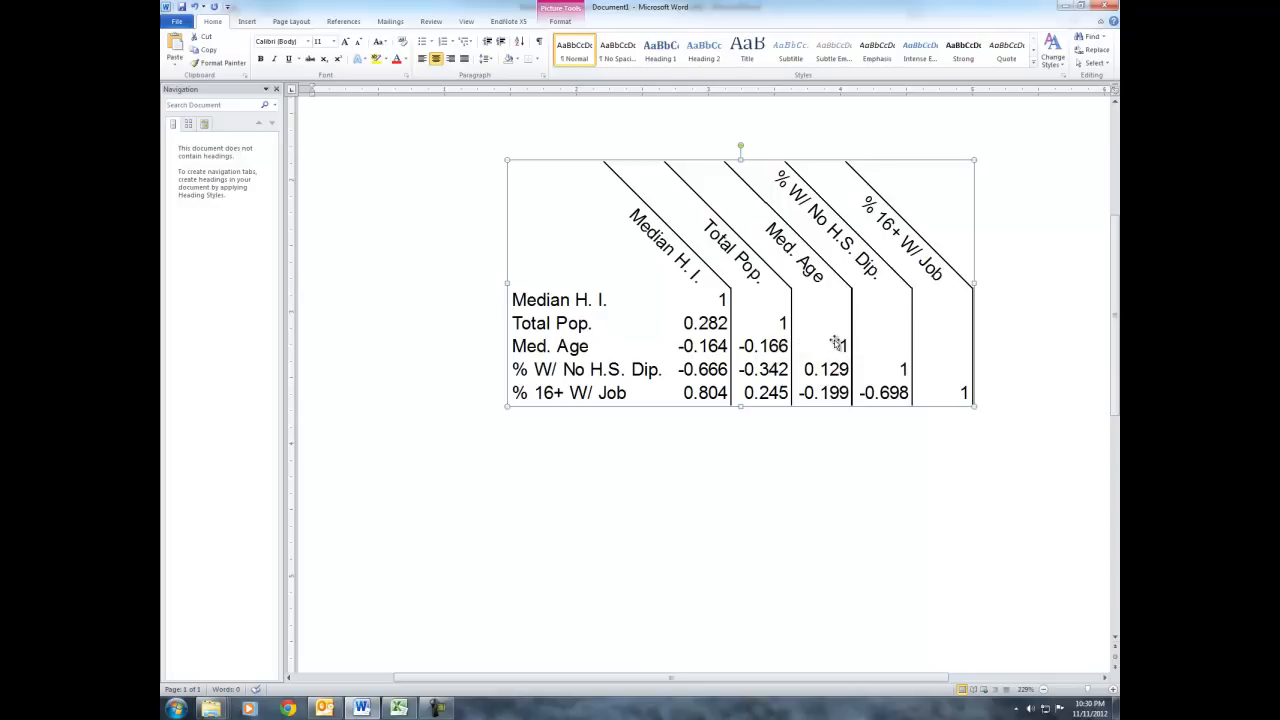
mouse_move(918, 492)
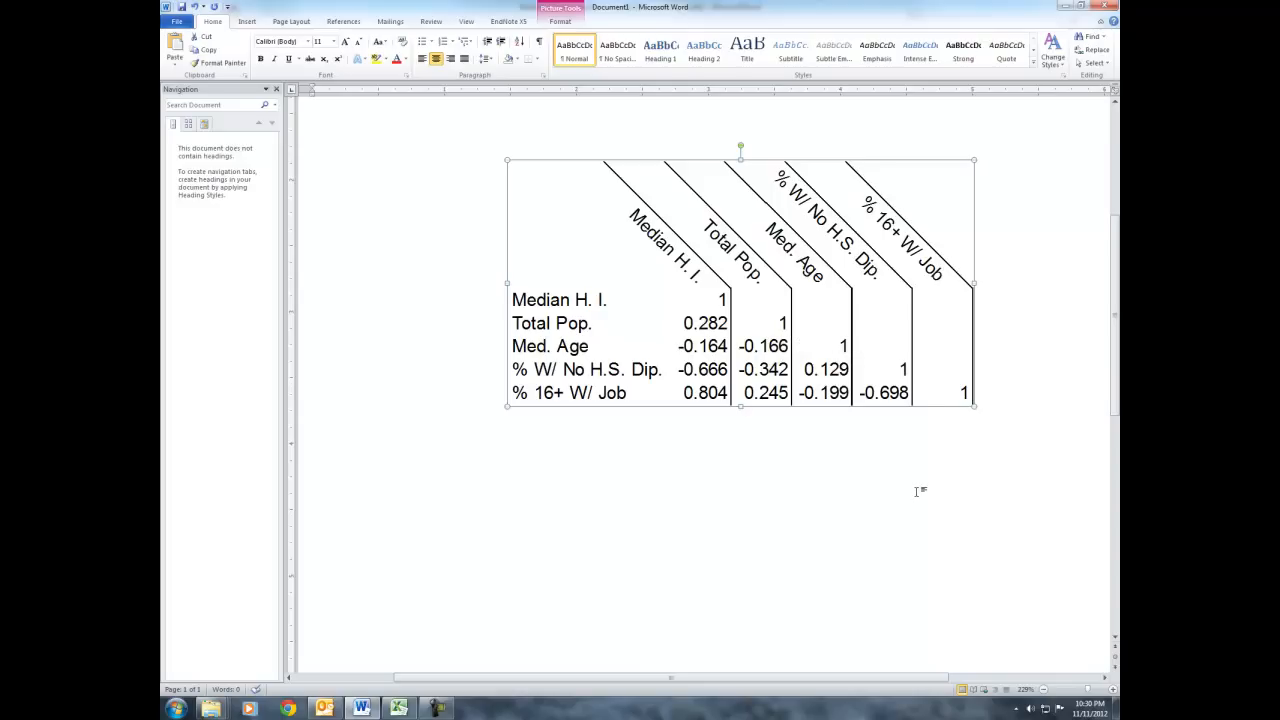
mouse_move(930, 390)
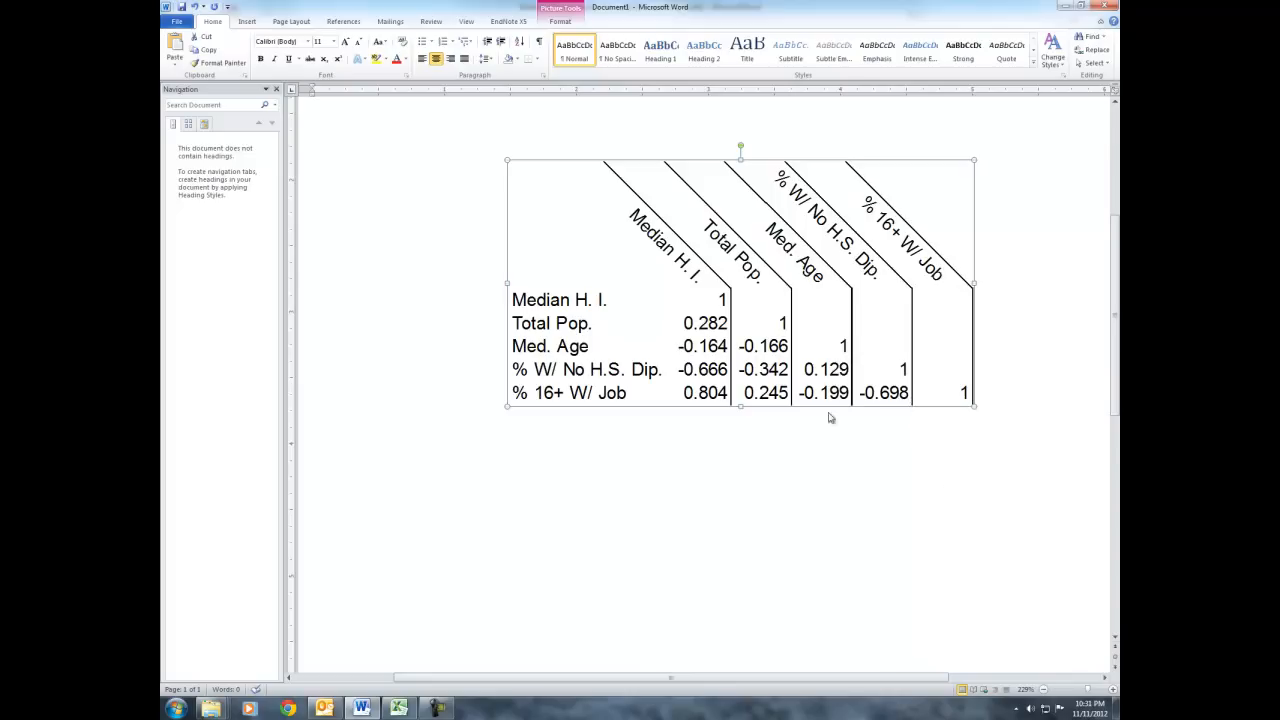
mouse_move(792, 250)
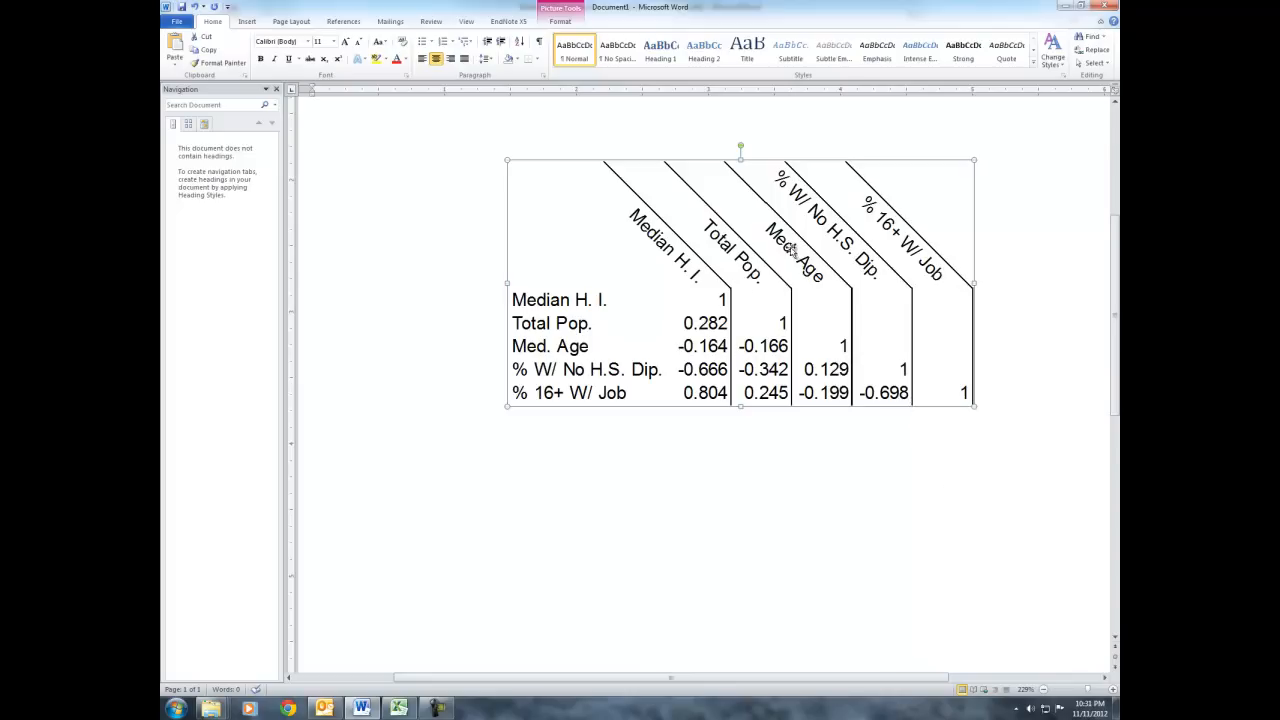
mouse_move(864, 464)
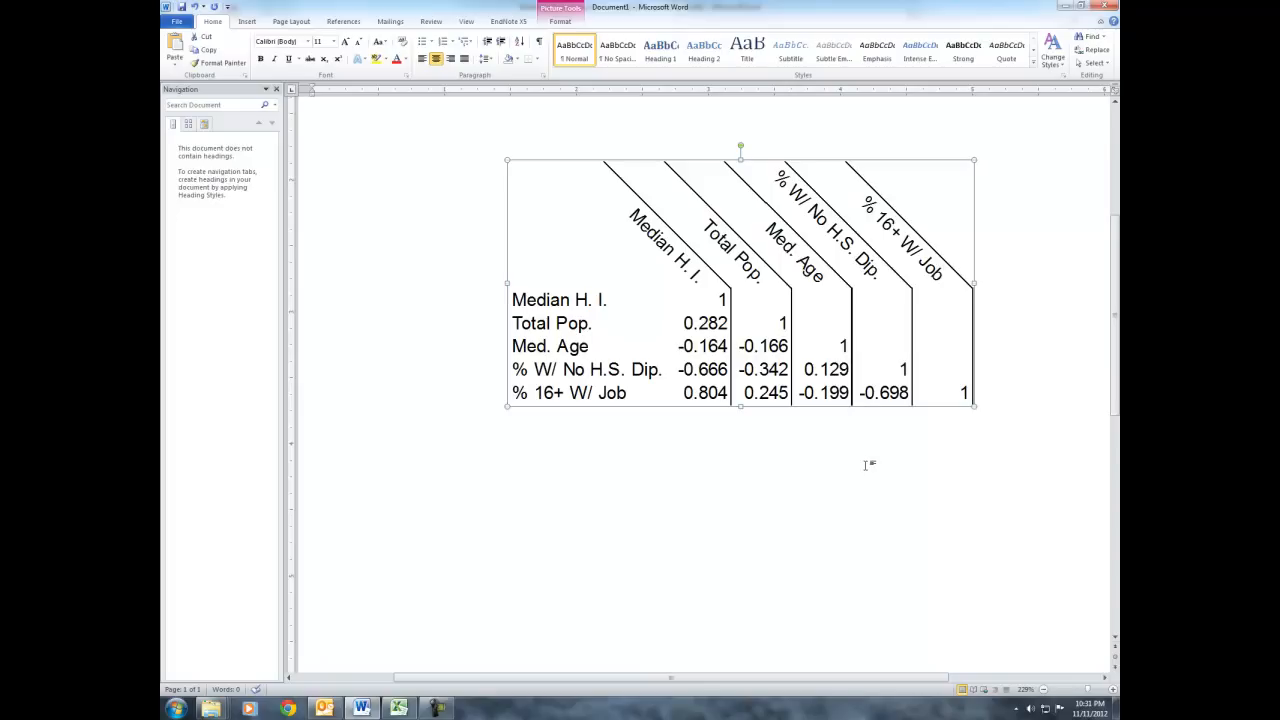
mouse_move(812, 316)
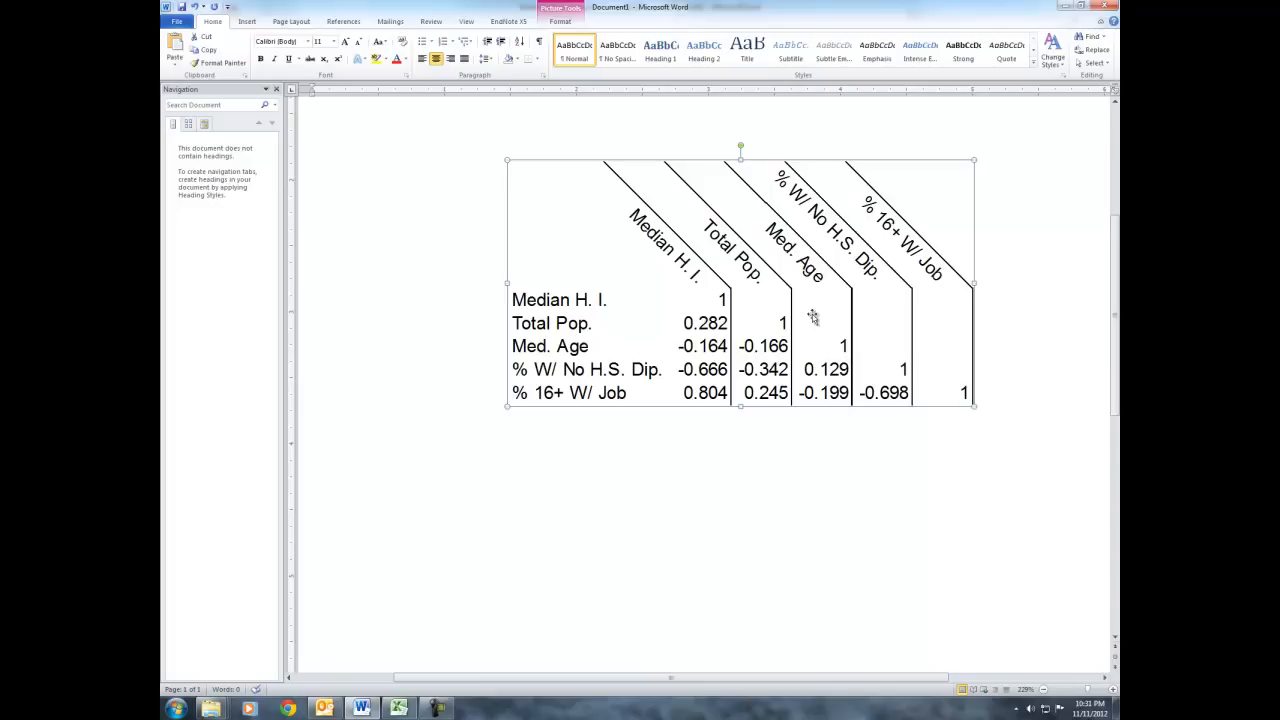
mouse_move(884, 428)
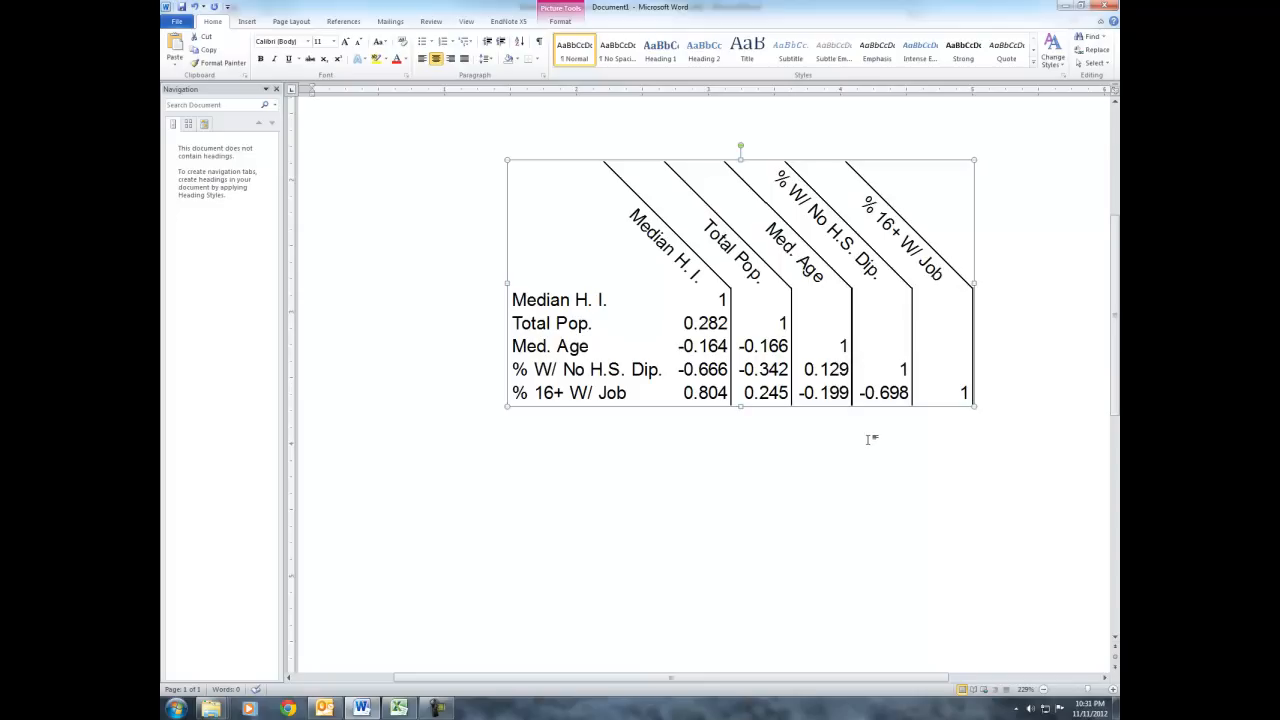
mouse_move(900, 400)
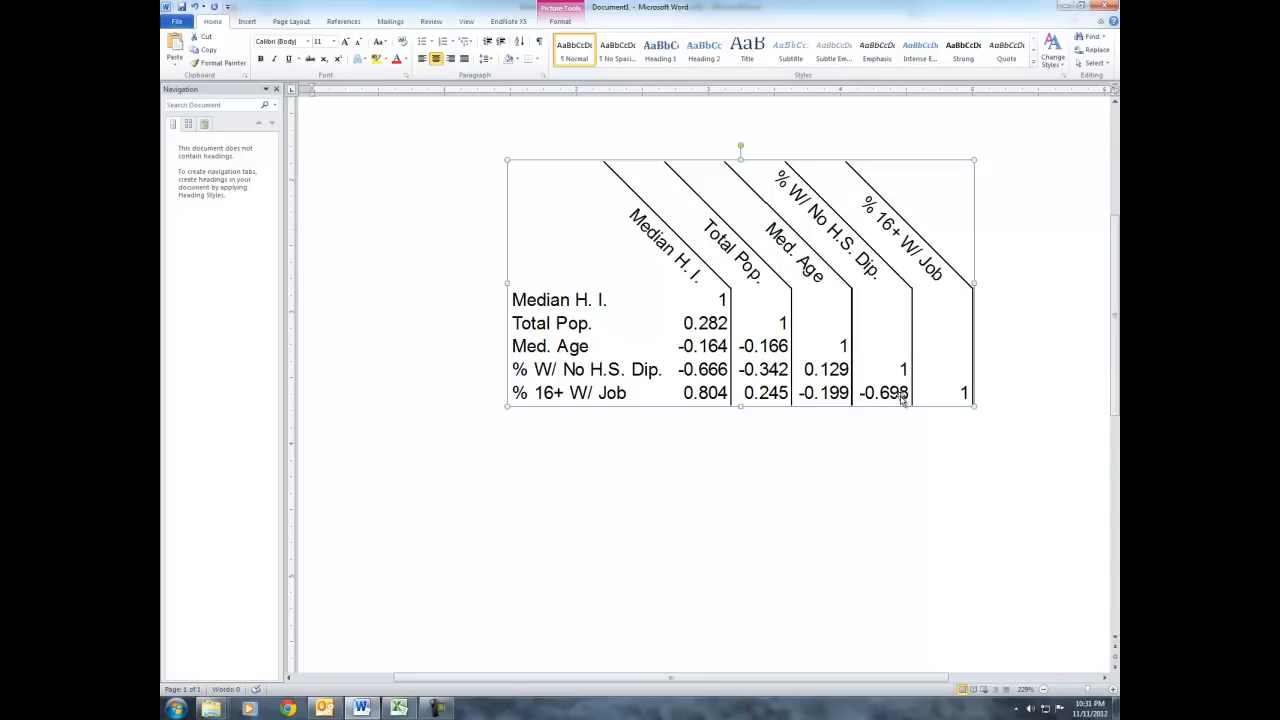
mouse_move(832, 390)
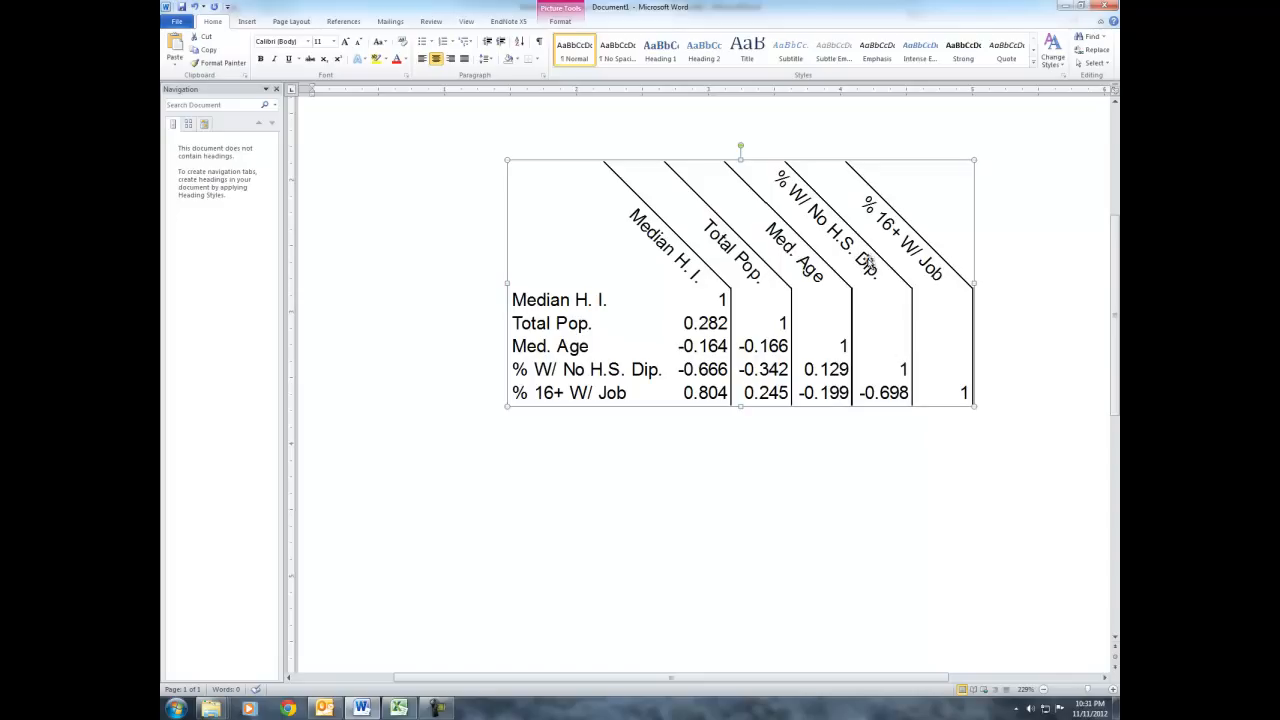
mouse_move(890, 408)
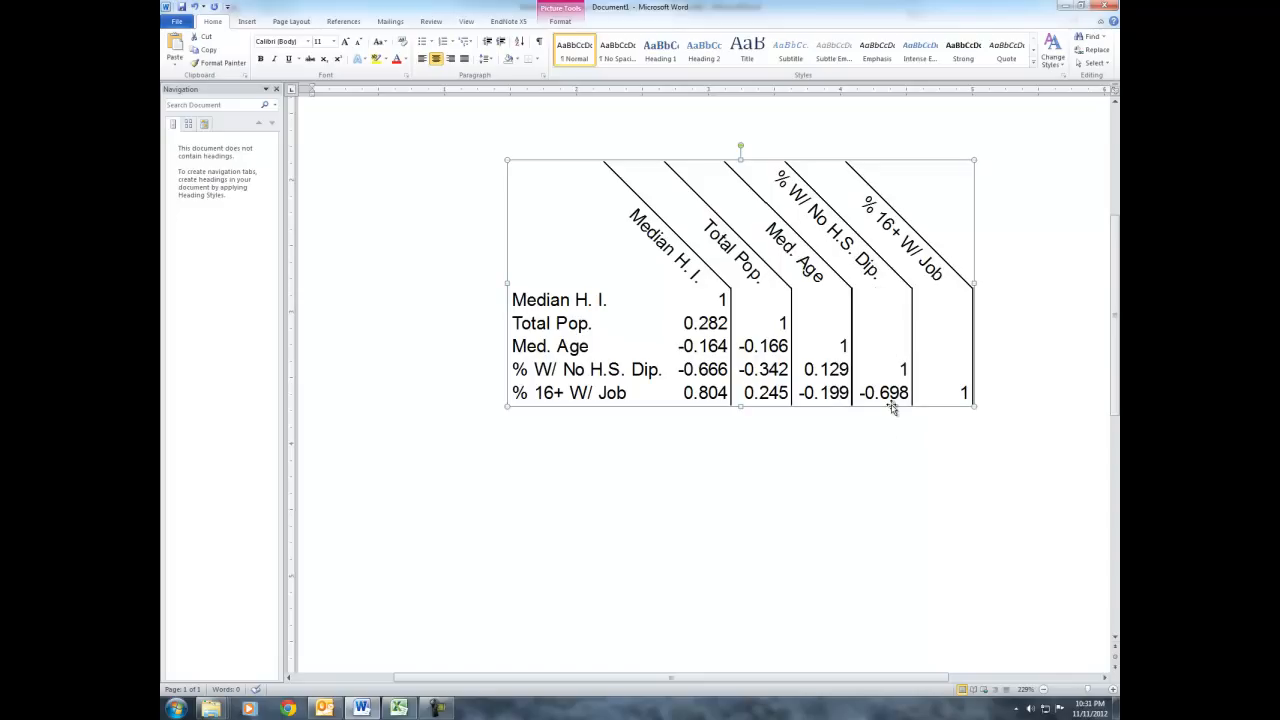
mouse_move(584, 408)
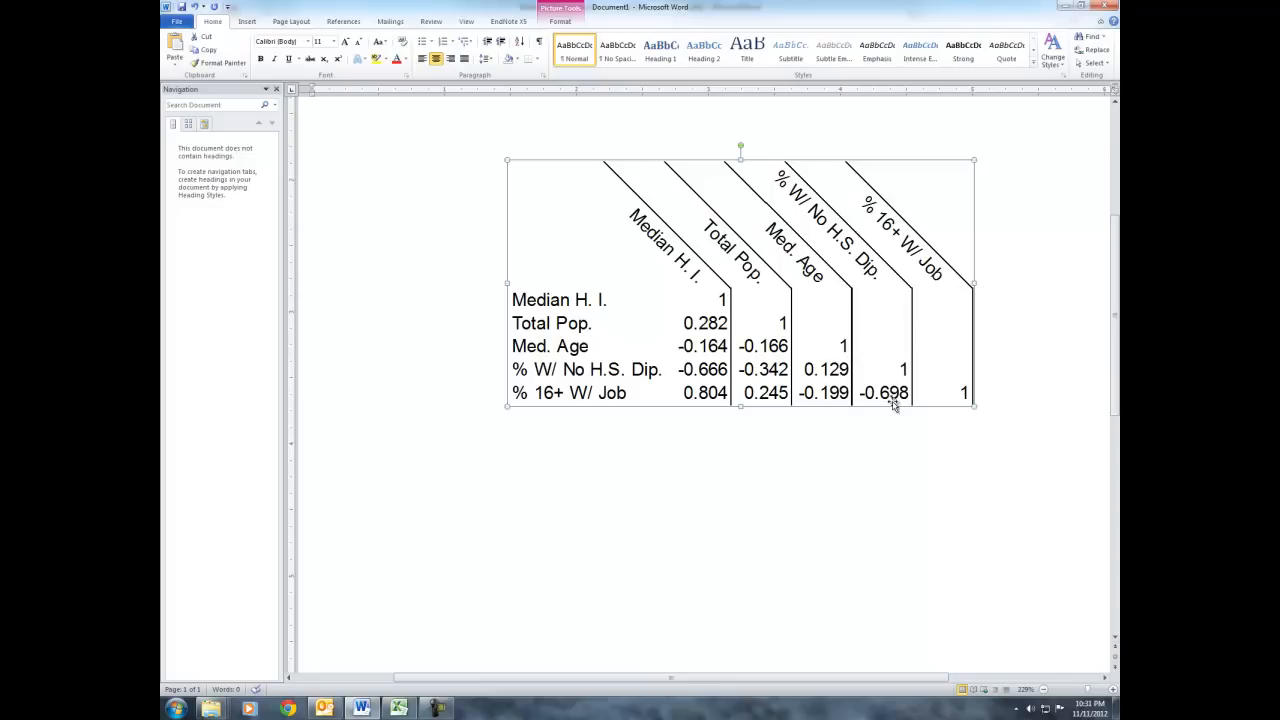
mouse_move(884, 402)
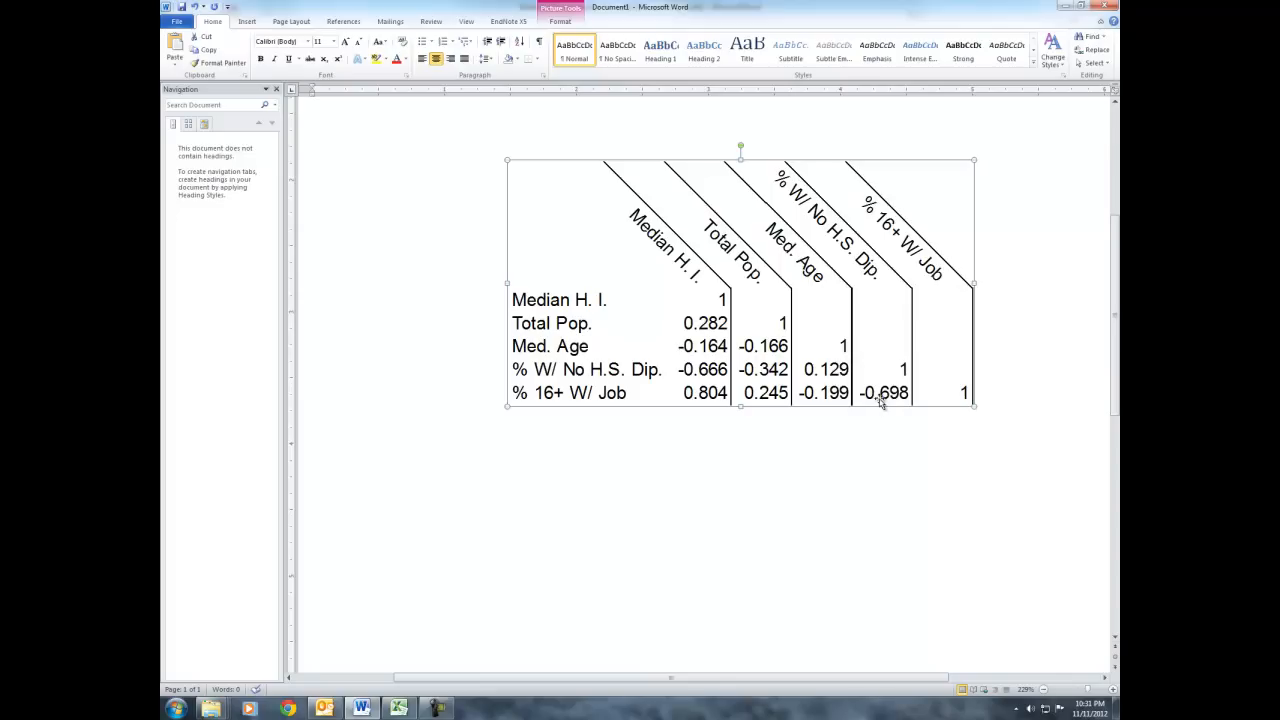
mouse_move(844, 400)
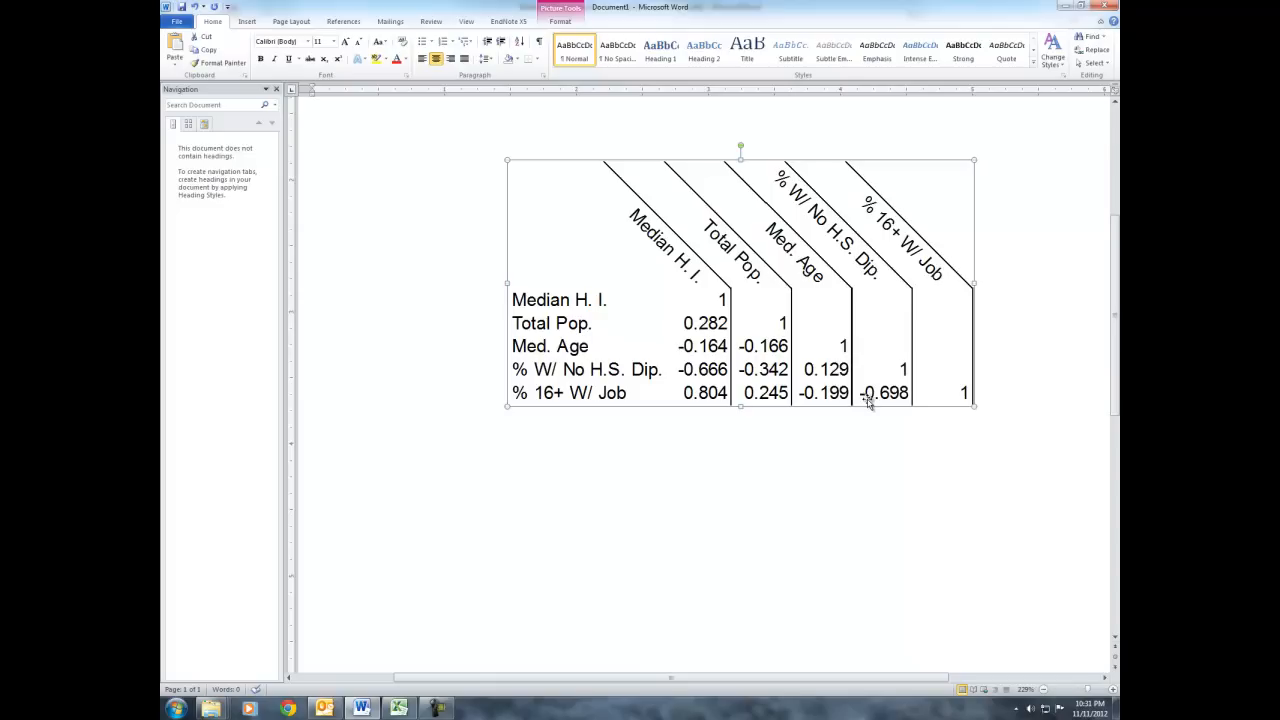
mouse_move(884, 404)
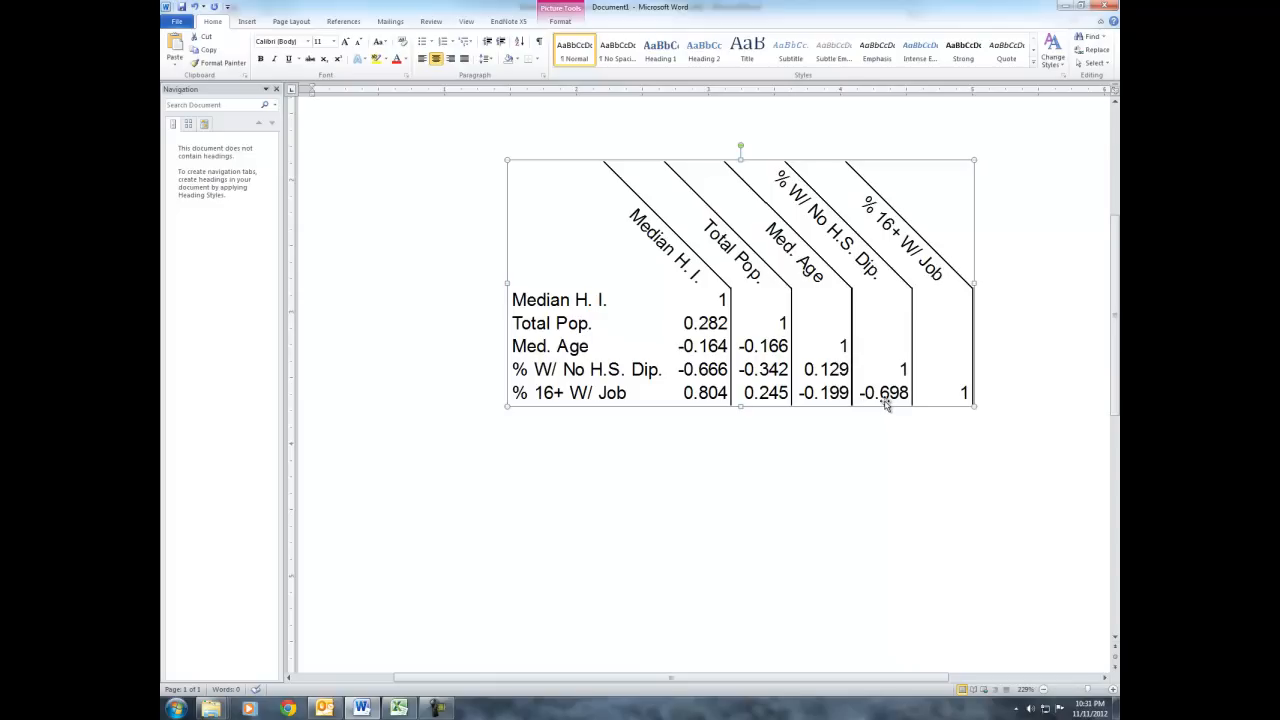
mouse_move(886, 420)
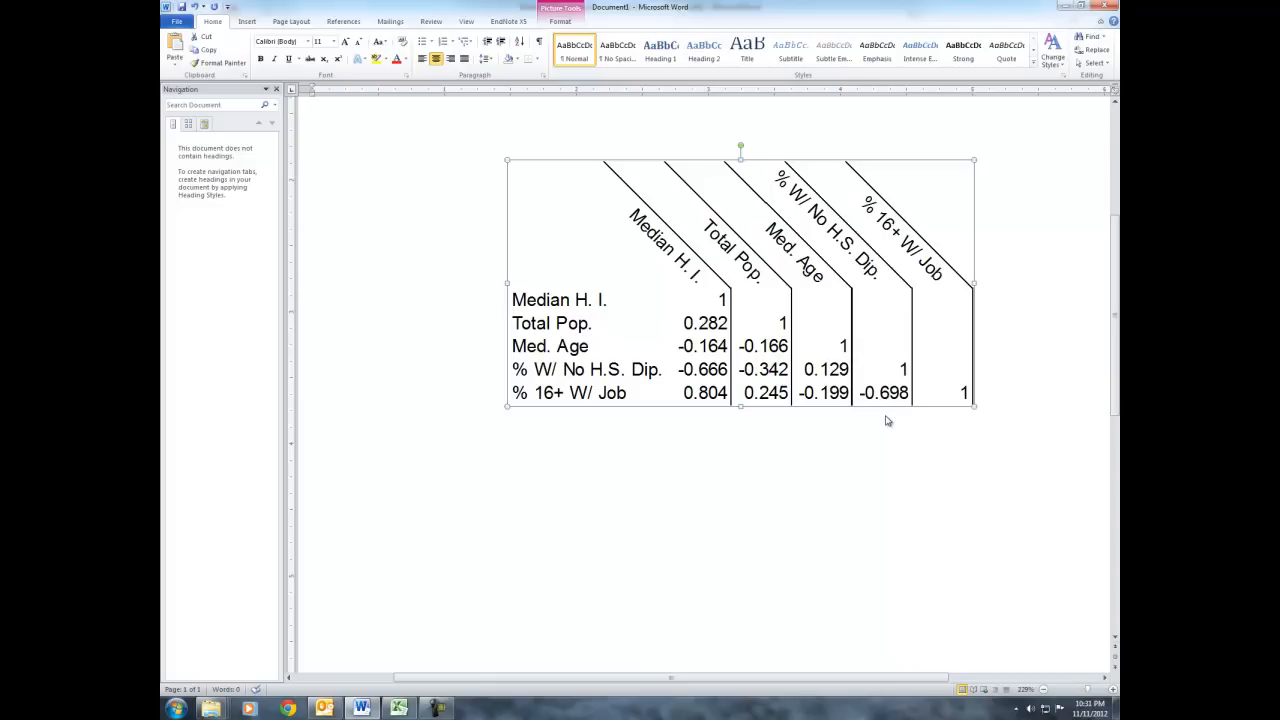
mouse_move(880, 400)
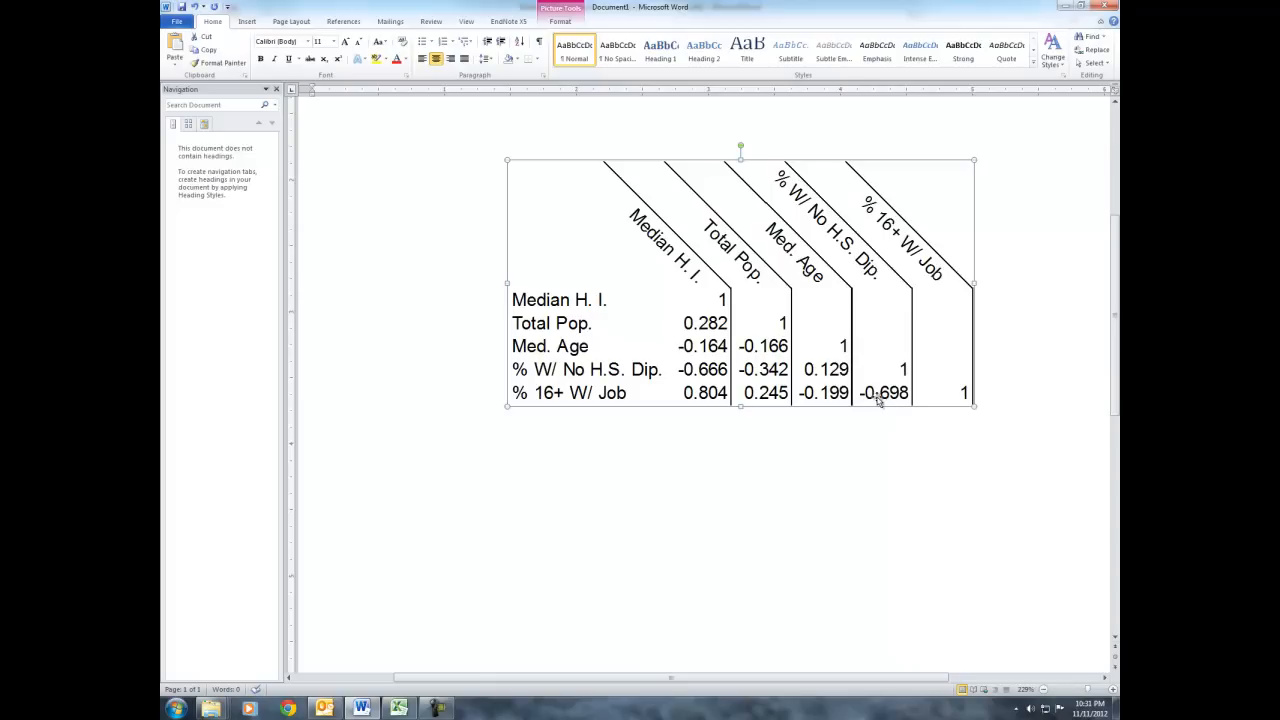
mouse_move(890, 410)
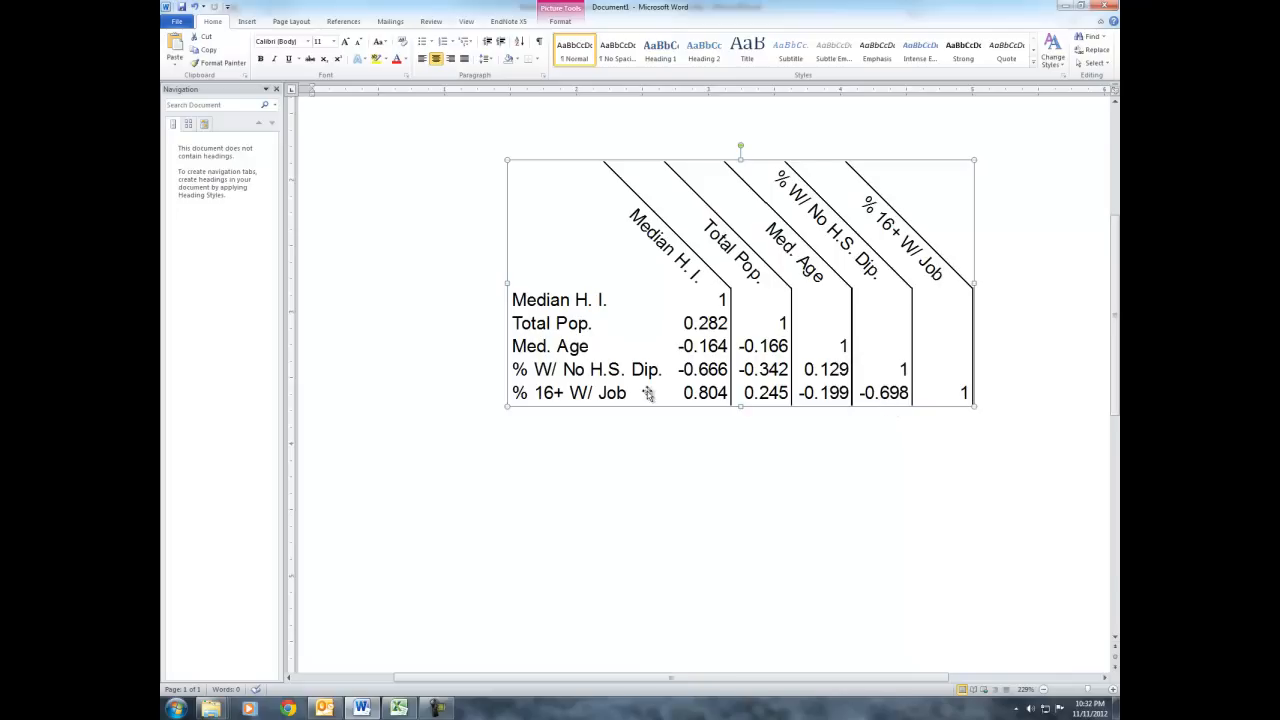
mouse_move(878, 392)
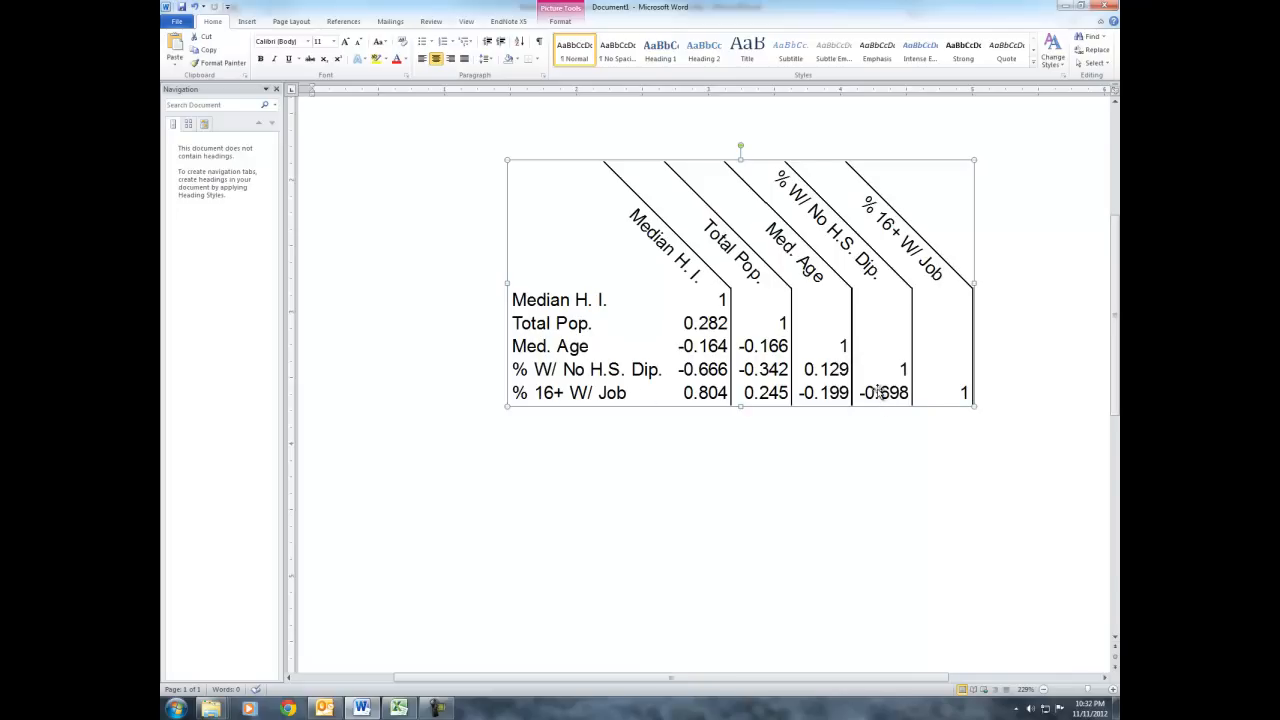
mouse_move(876, 392)
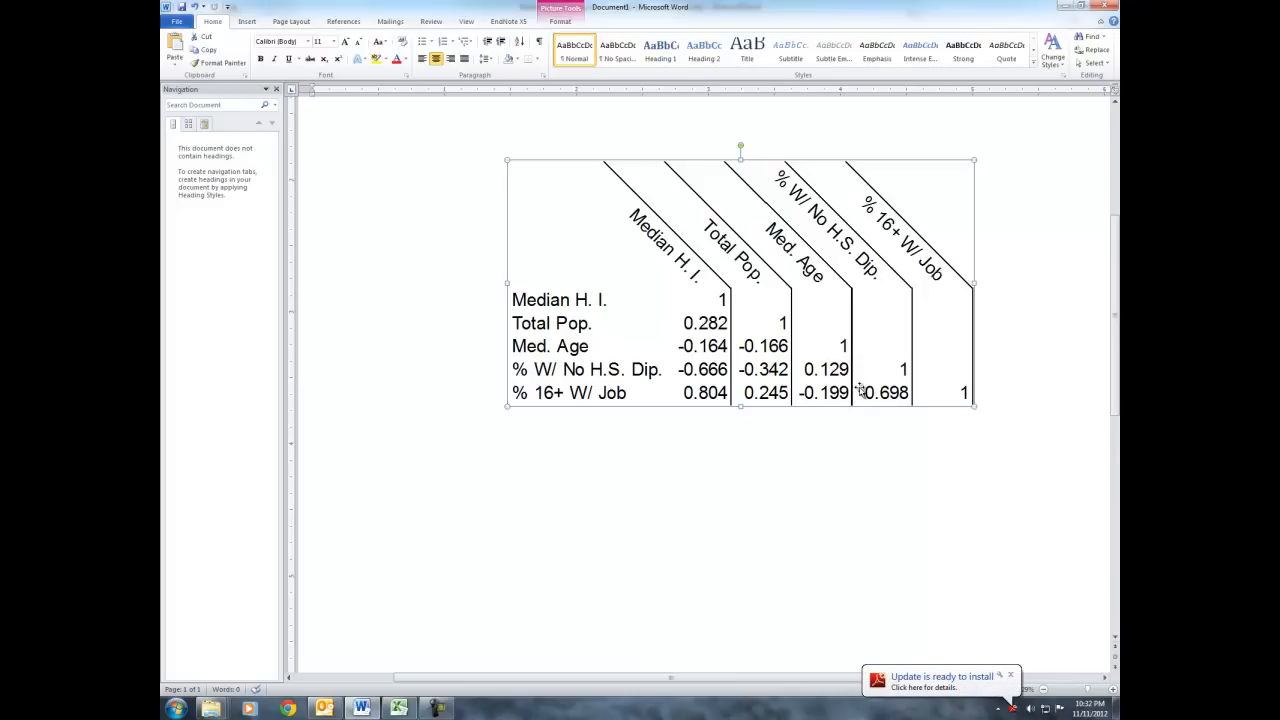
mouse_move(816, 476)
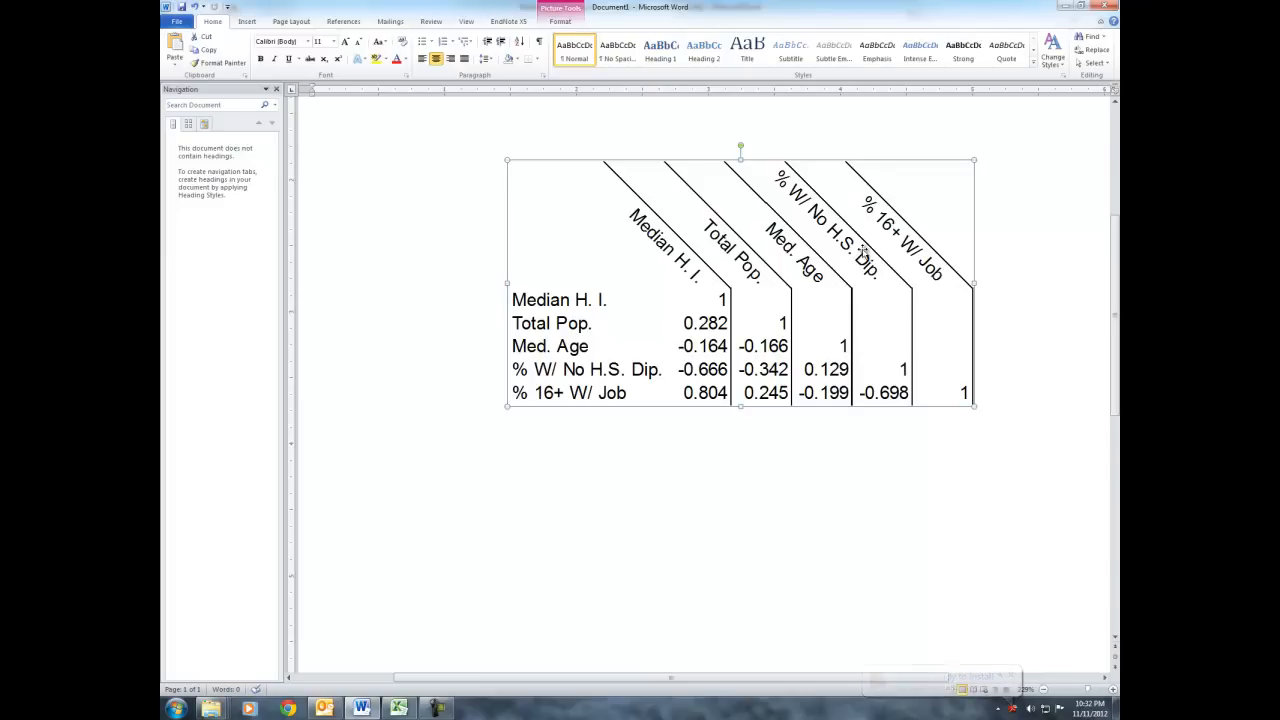
mouse_move(904, 308)
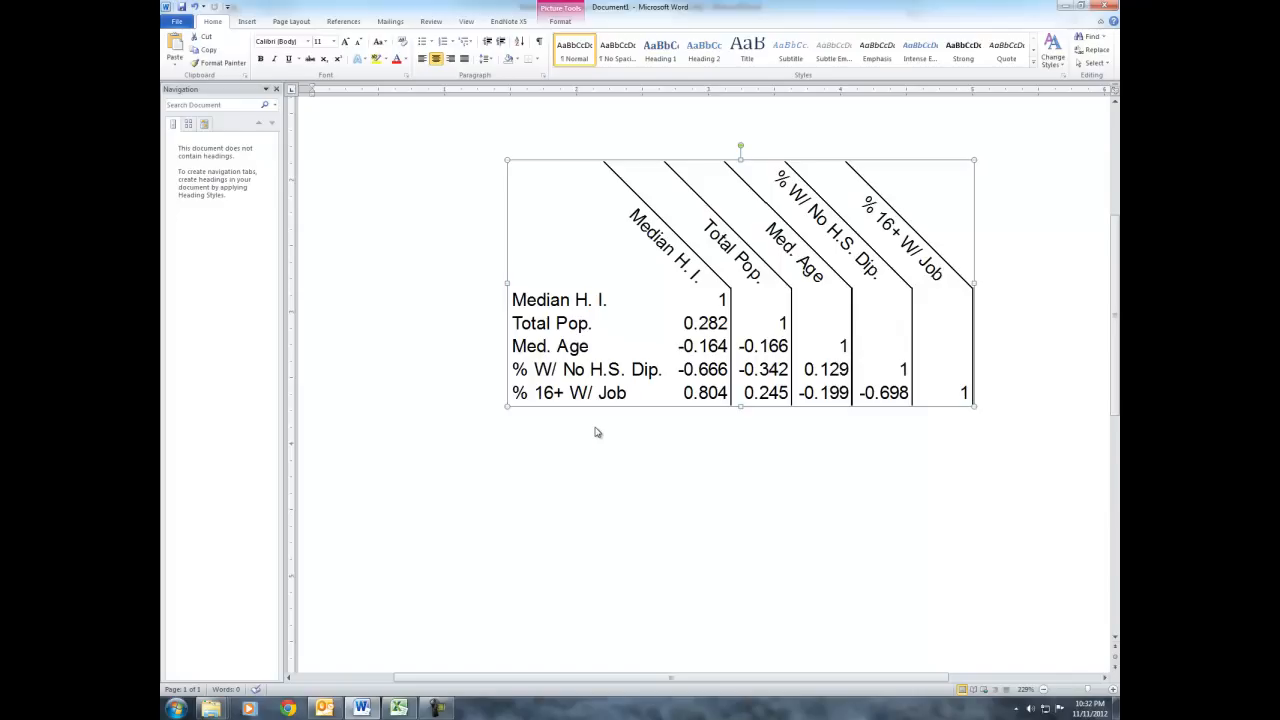
mouse_move(856, 258)
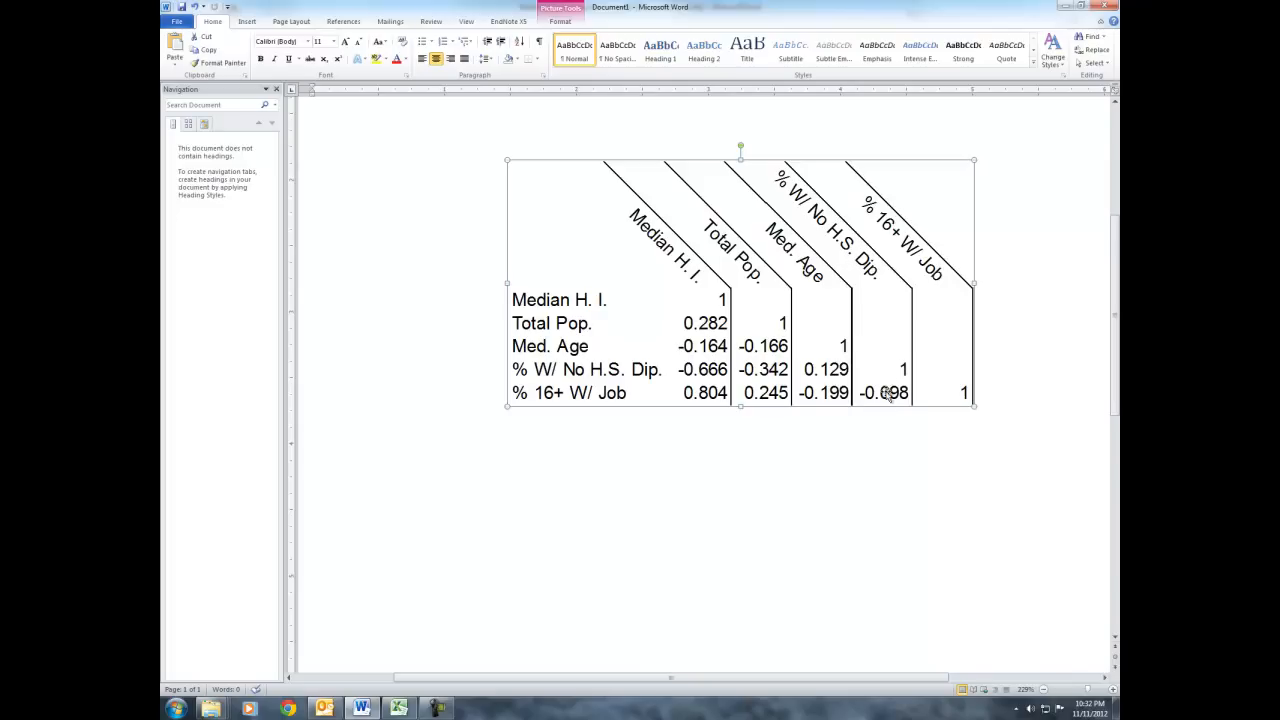
mouse_move(888, 396)
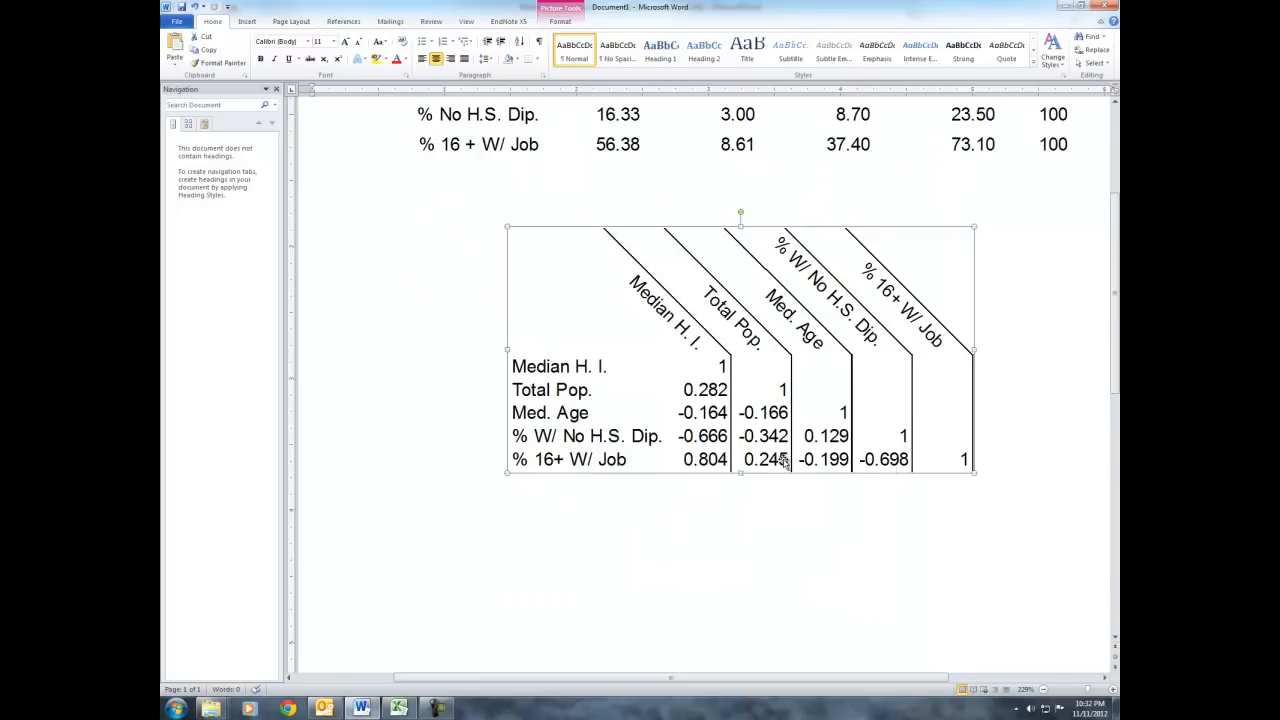
mouse_move(980, 412)
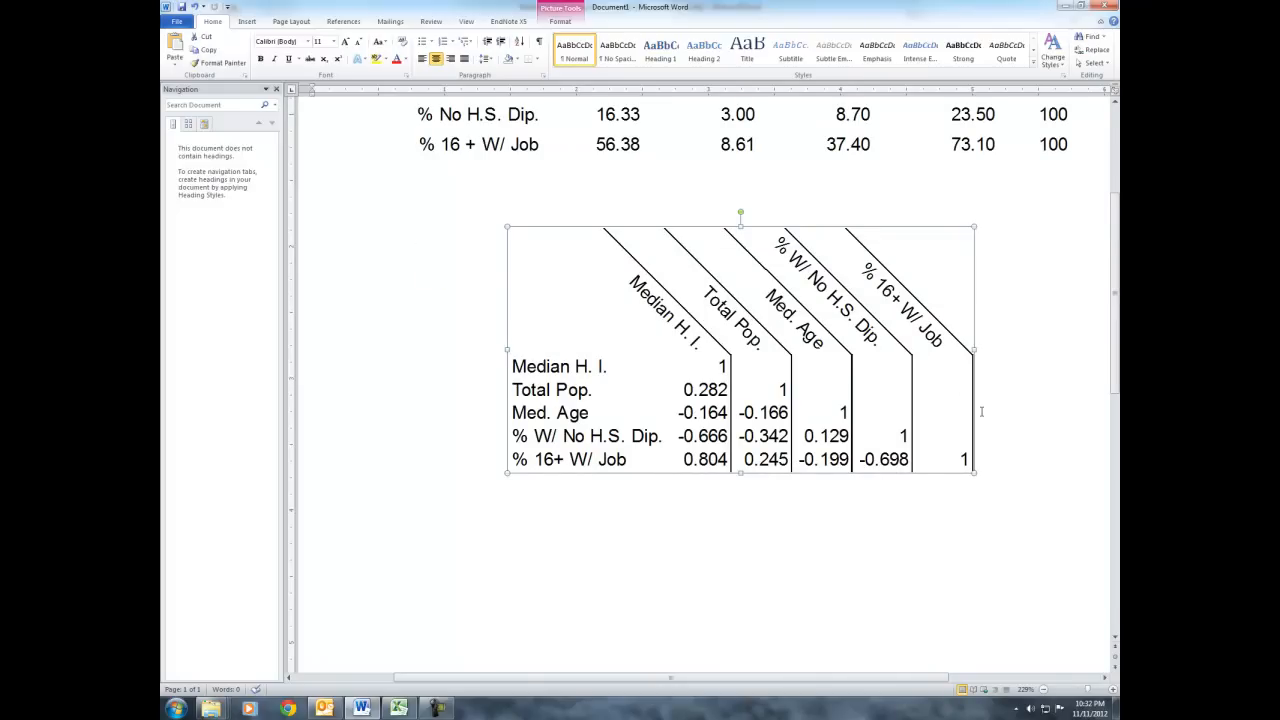
scroll("up", 3)
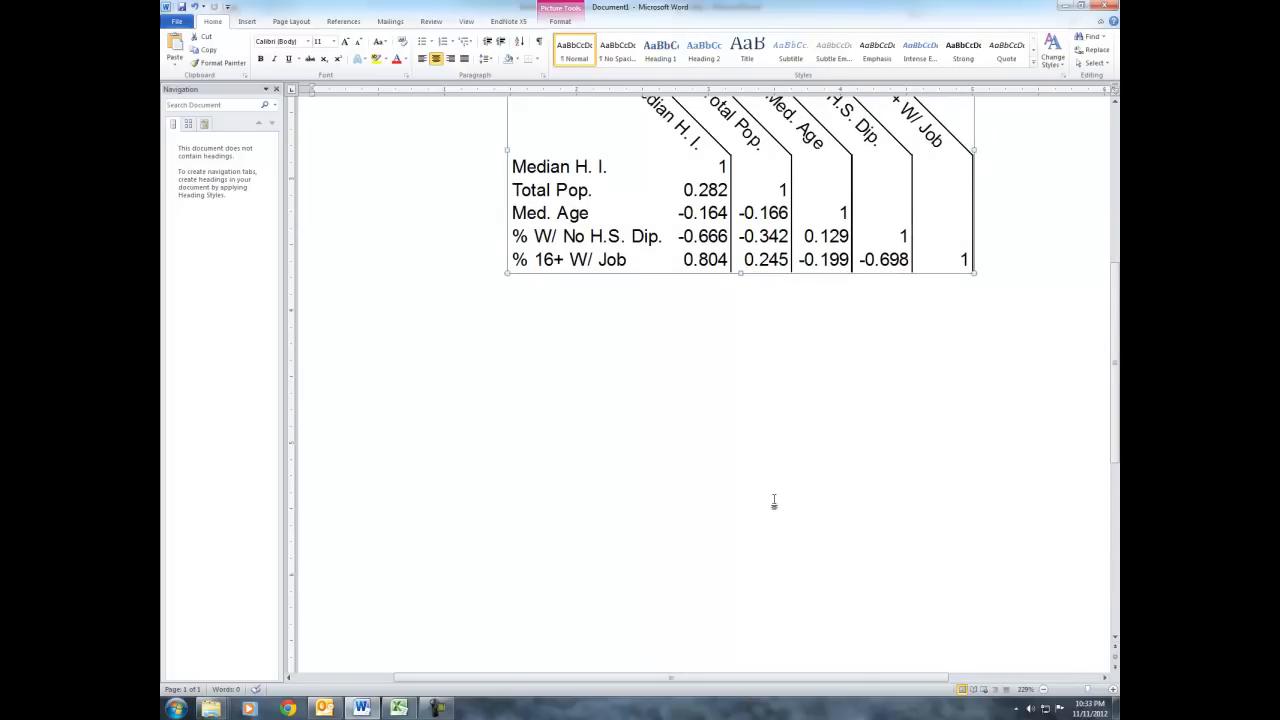
mouse_move(796, 490)
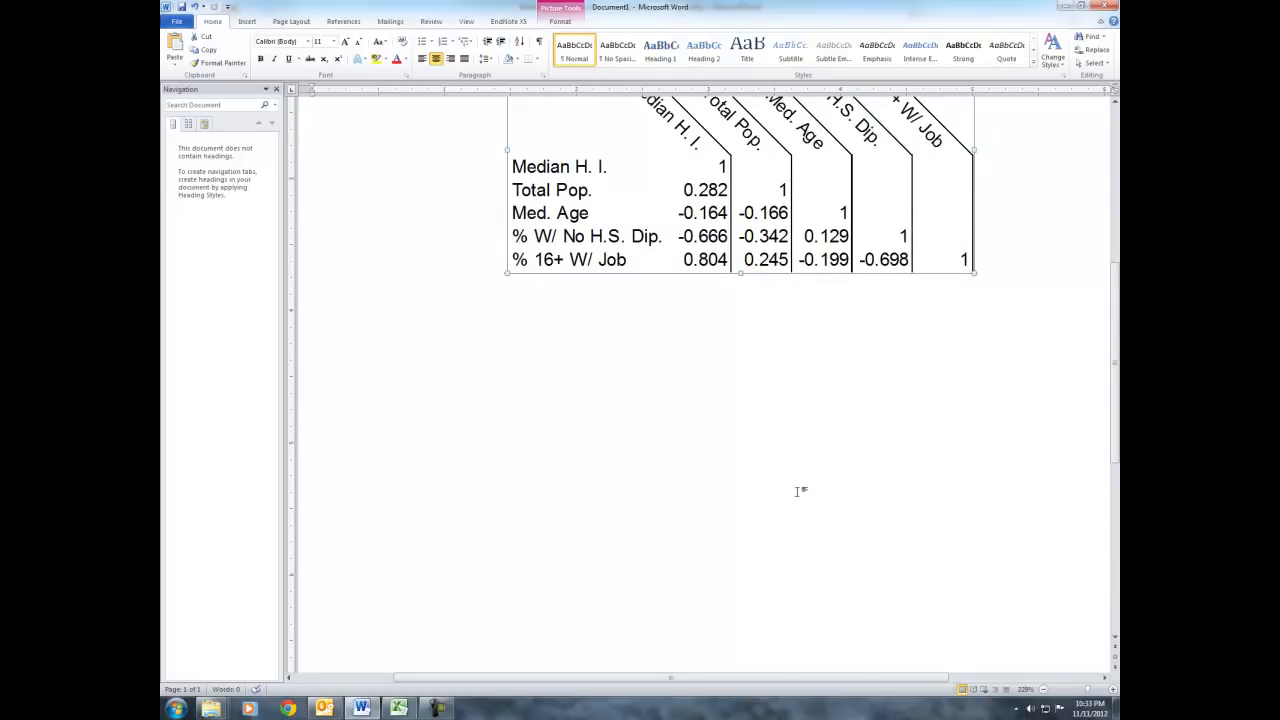
mouse_move(696, 536)
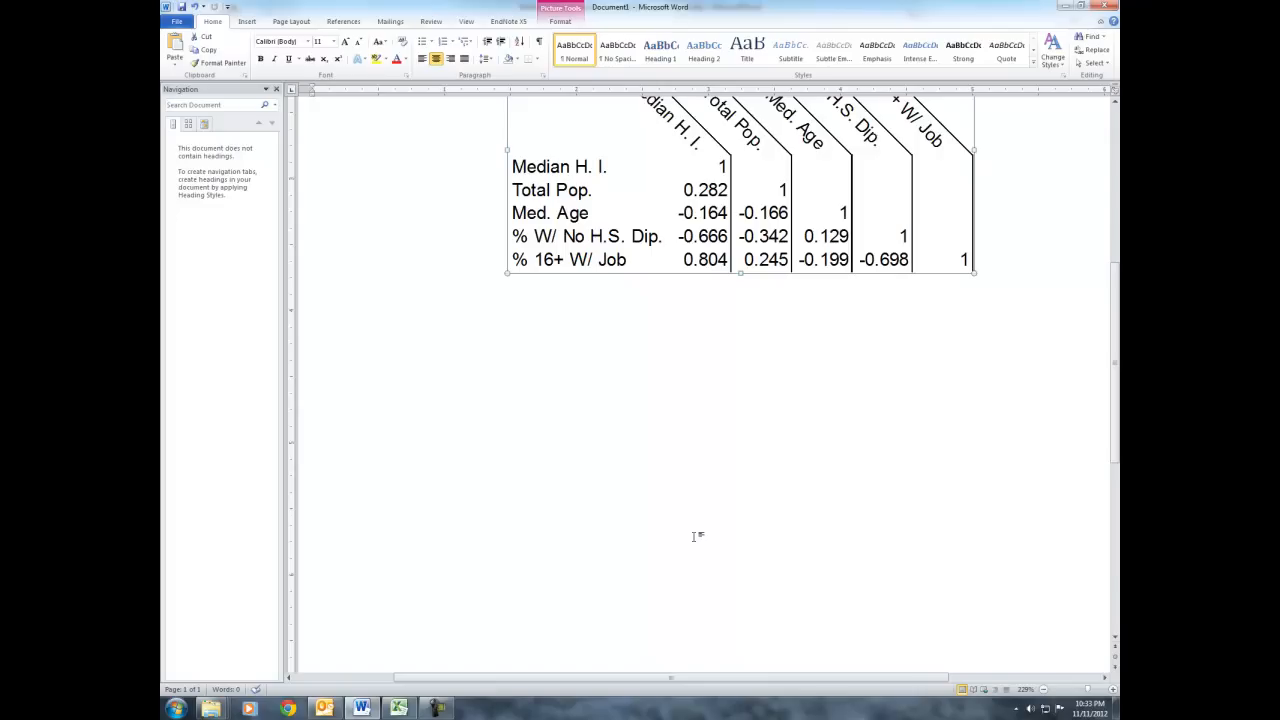
mouse_move(786, 508)
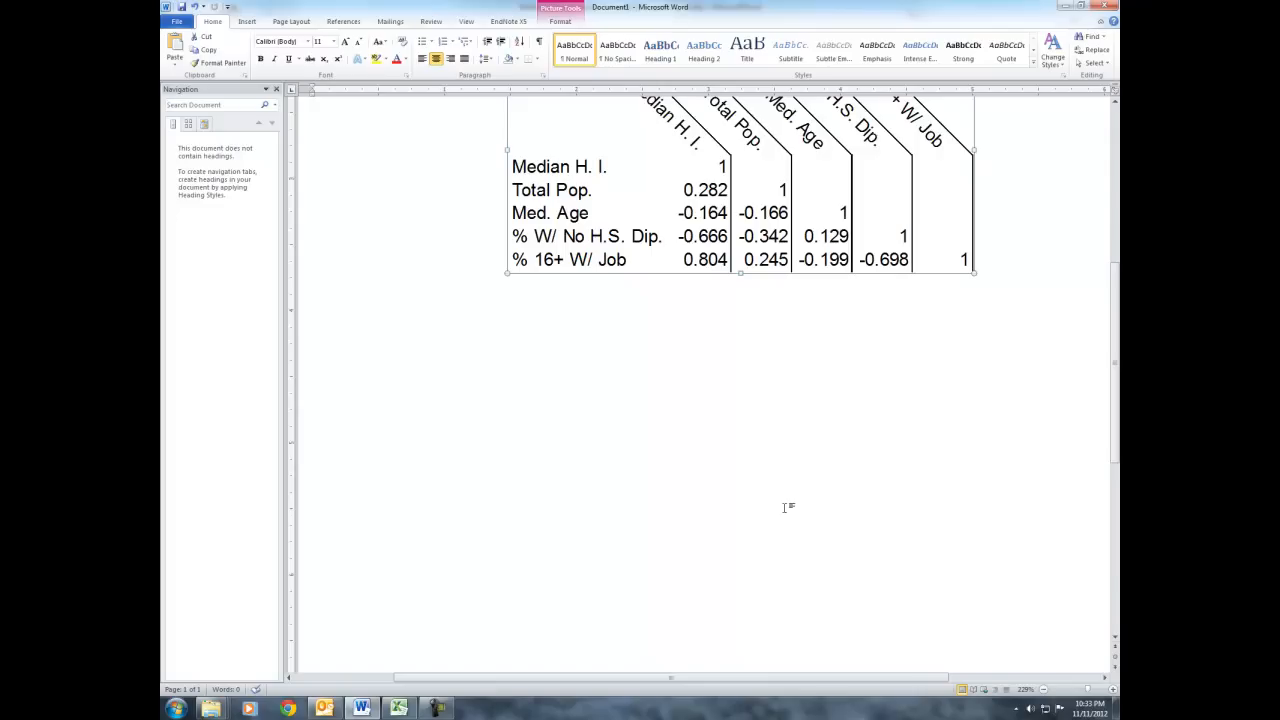